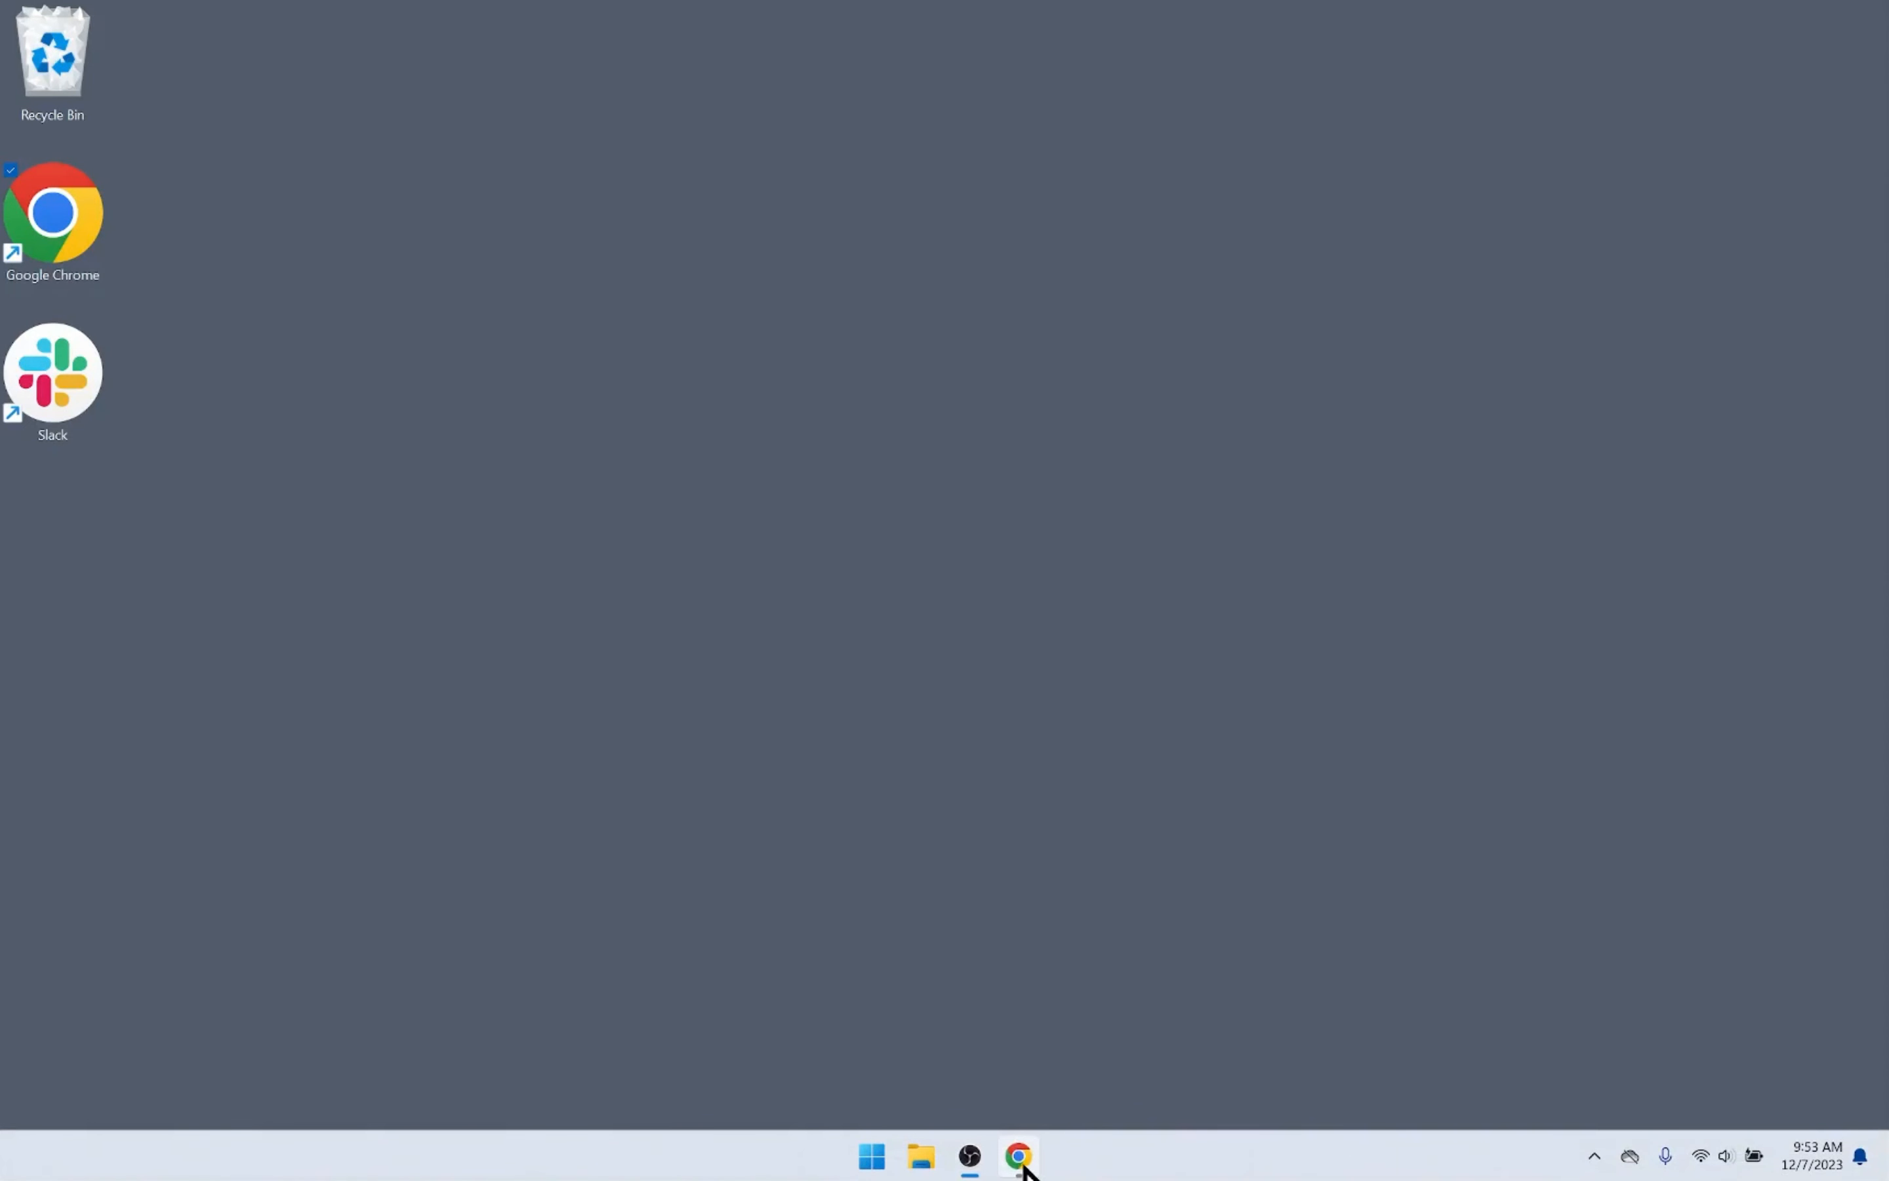
Go to onairwarning.com in Chrome and sign in to the On Air Warning account.
left_click(1018, 1158)
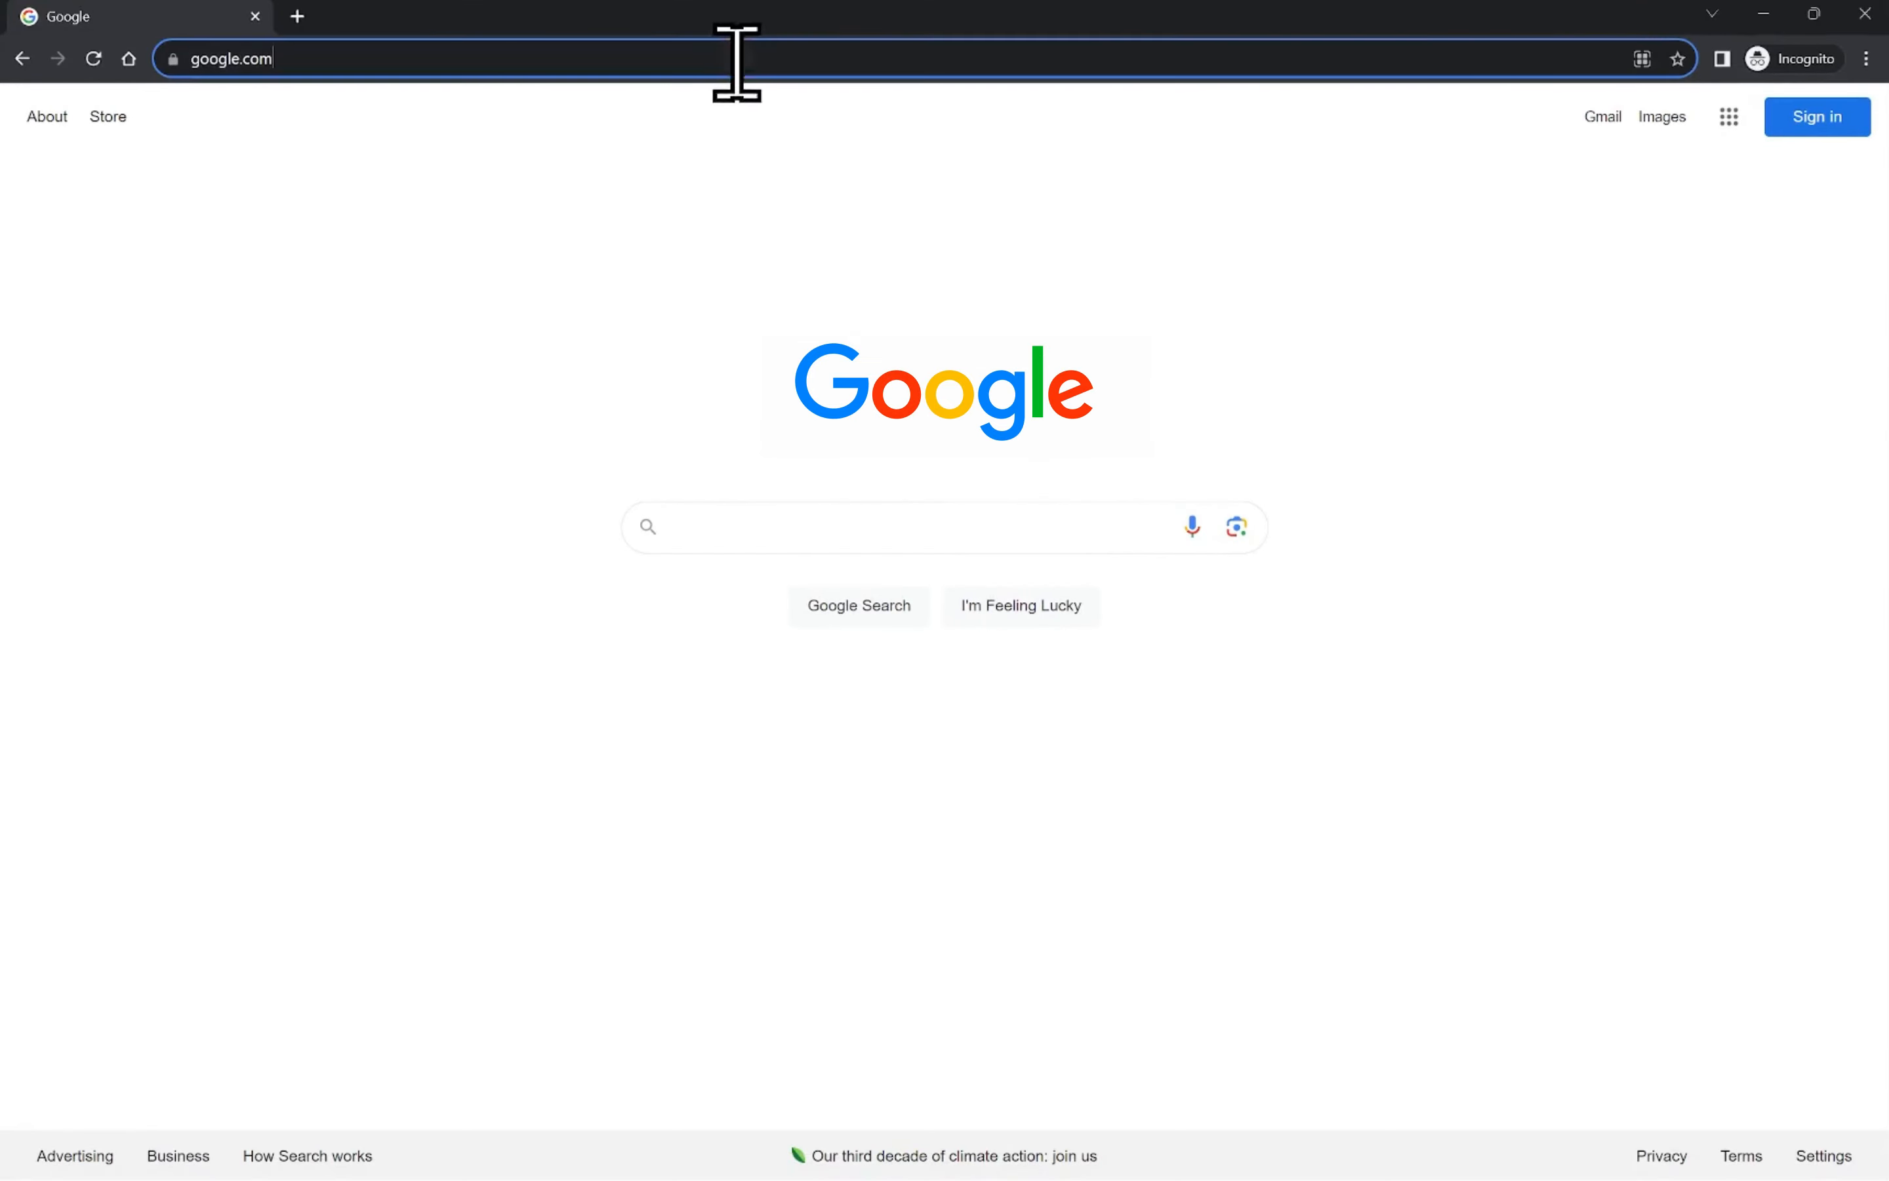
type("onairwarning.com")
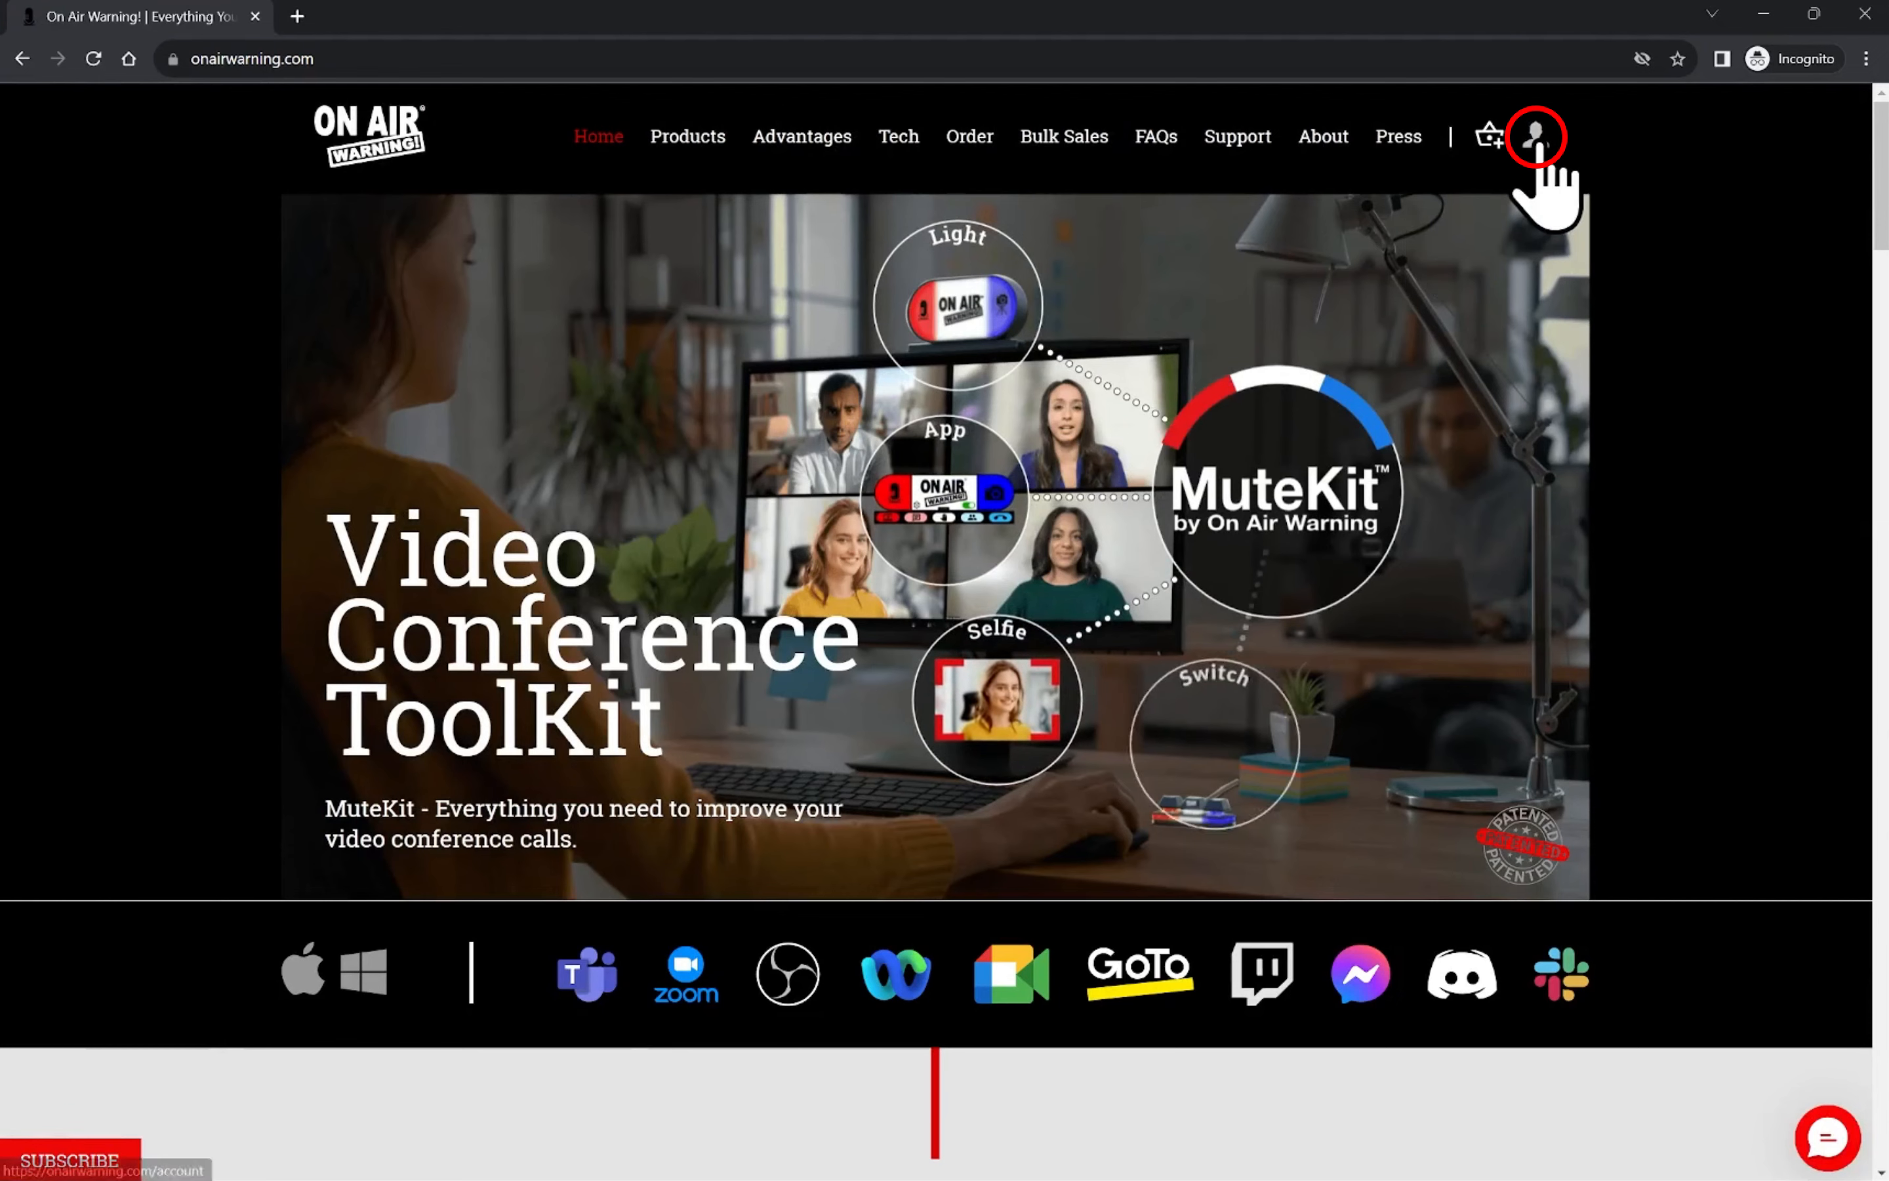
left_click(1535, 135)
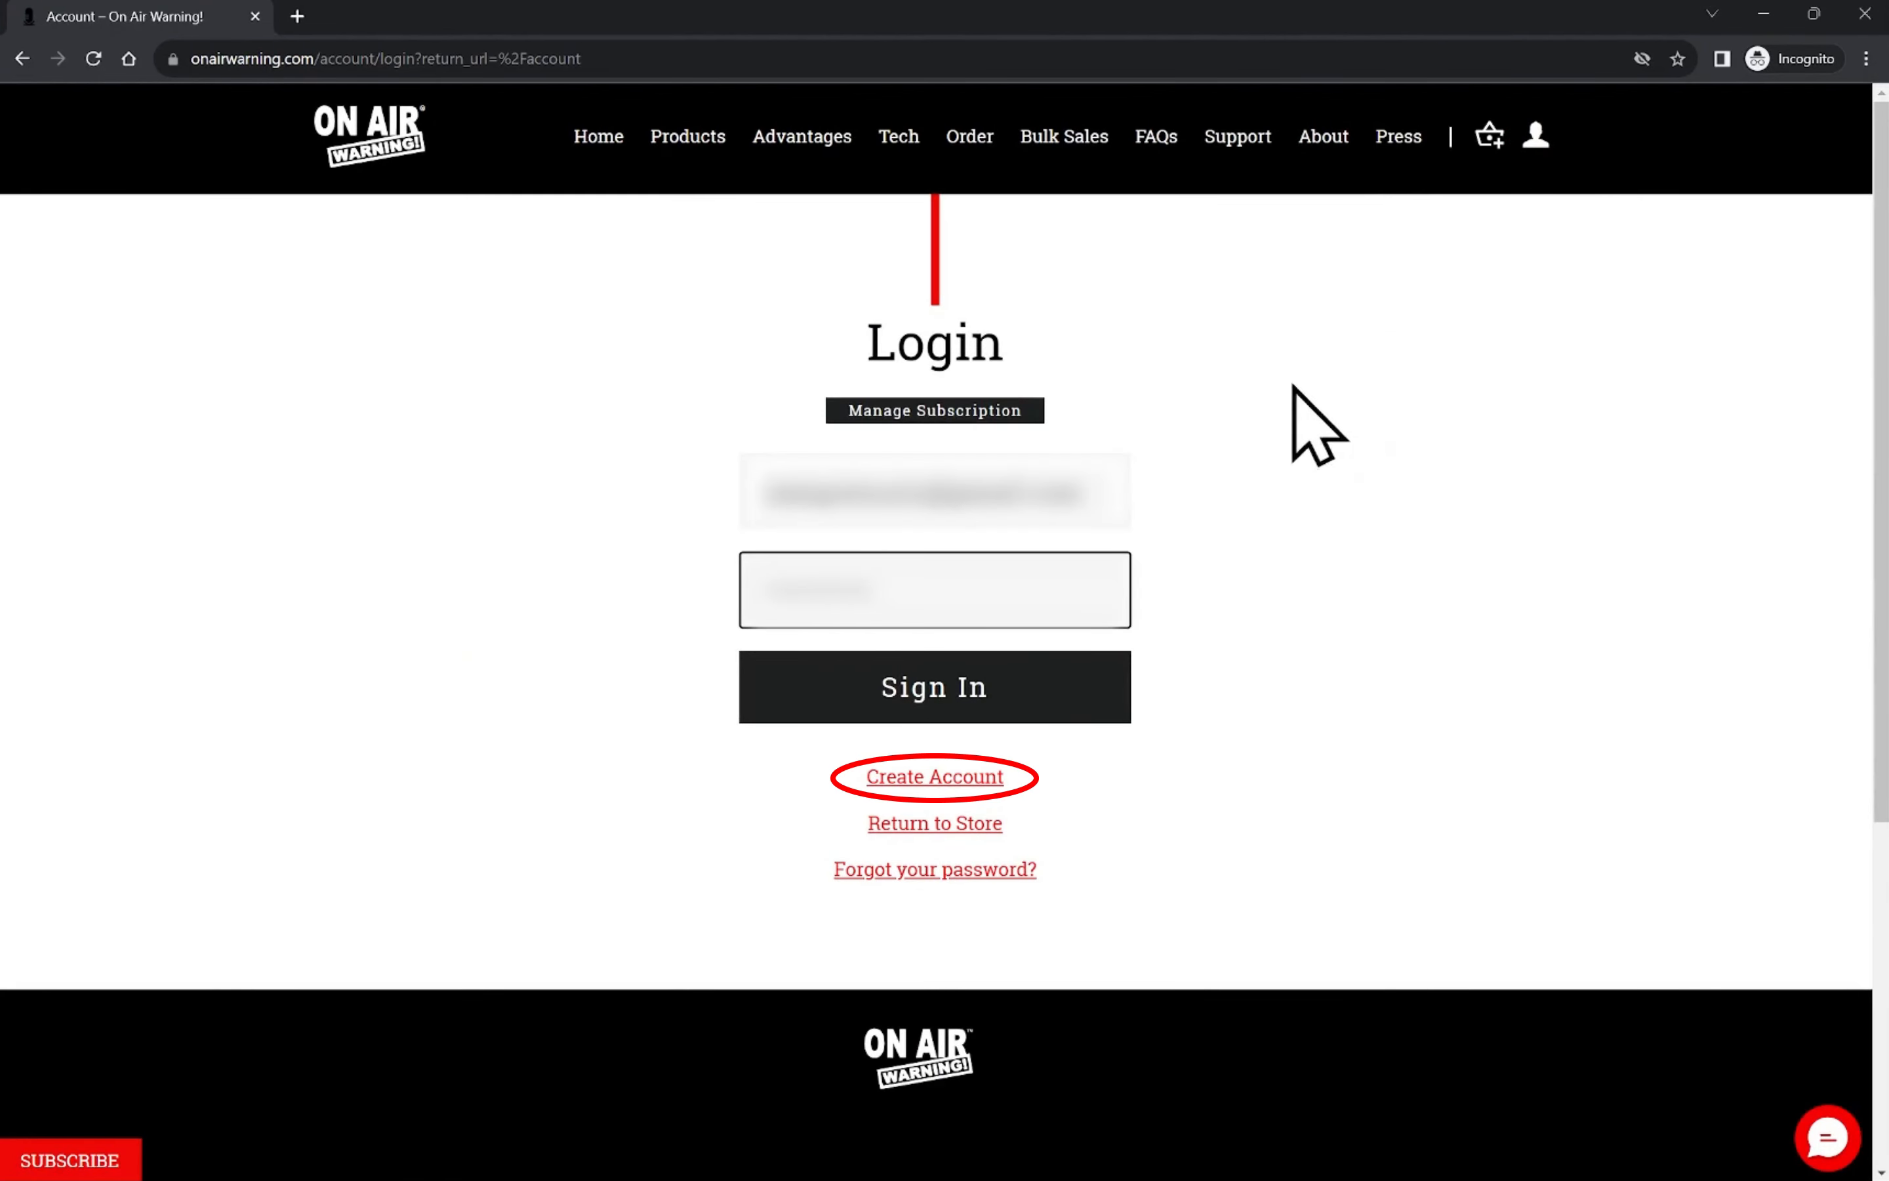
left_click(932, 686)
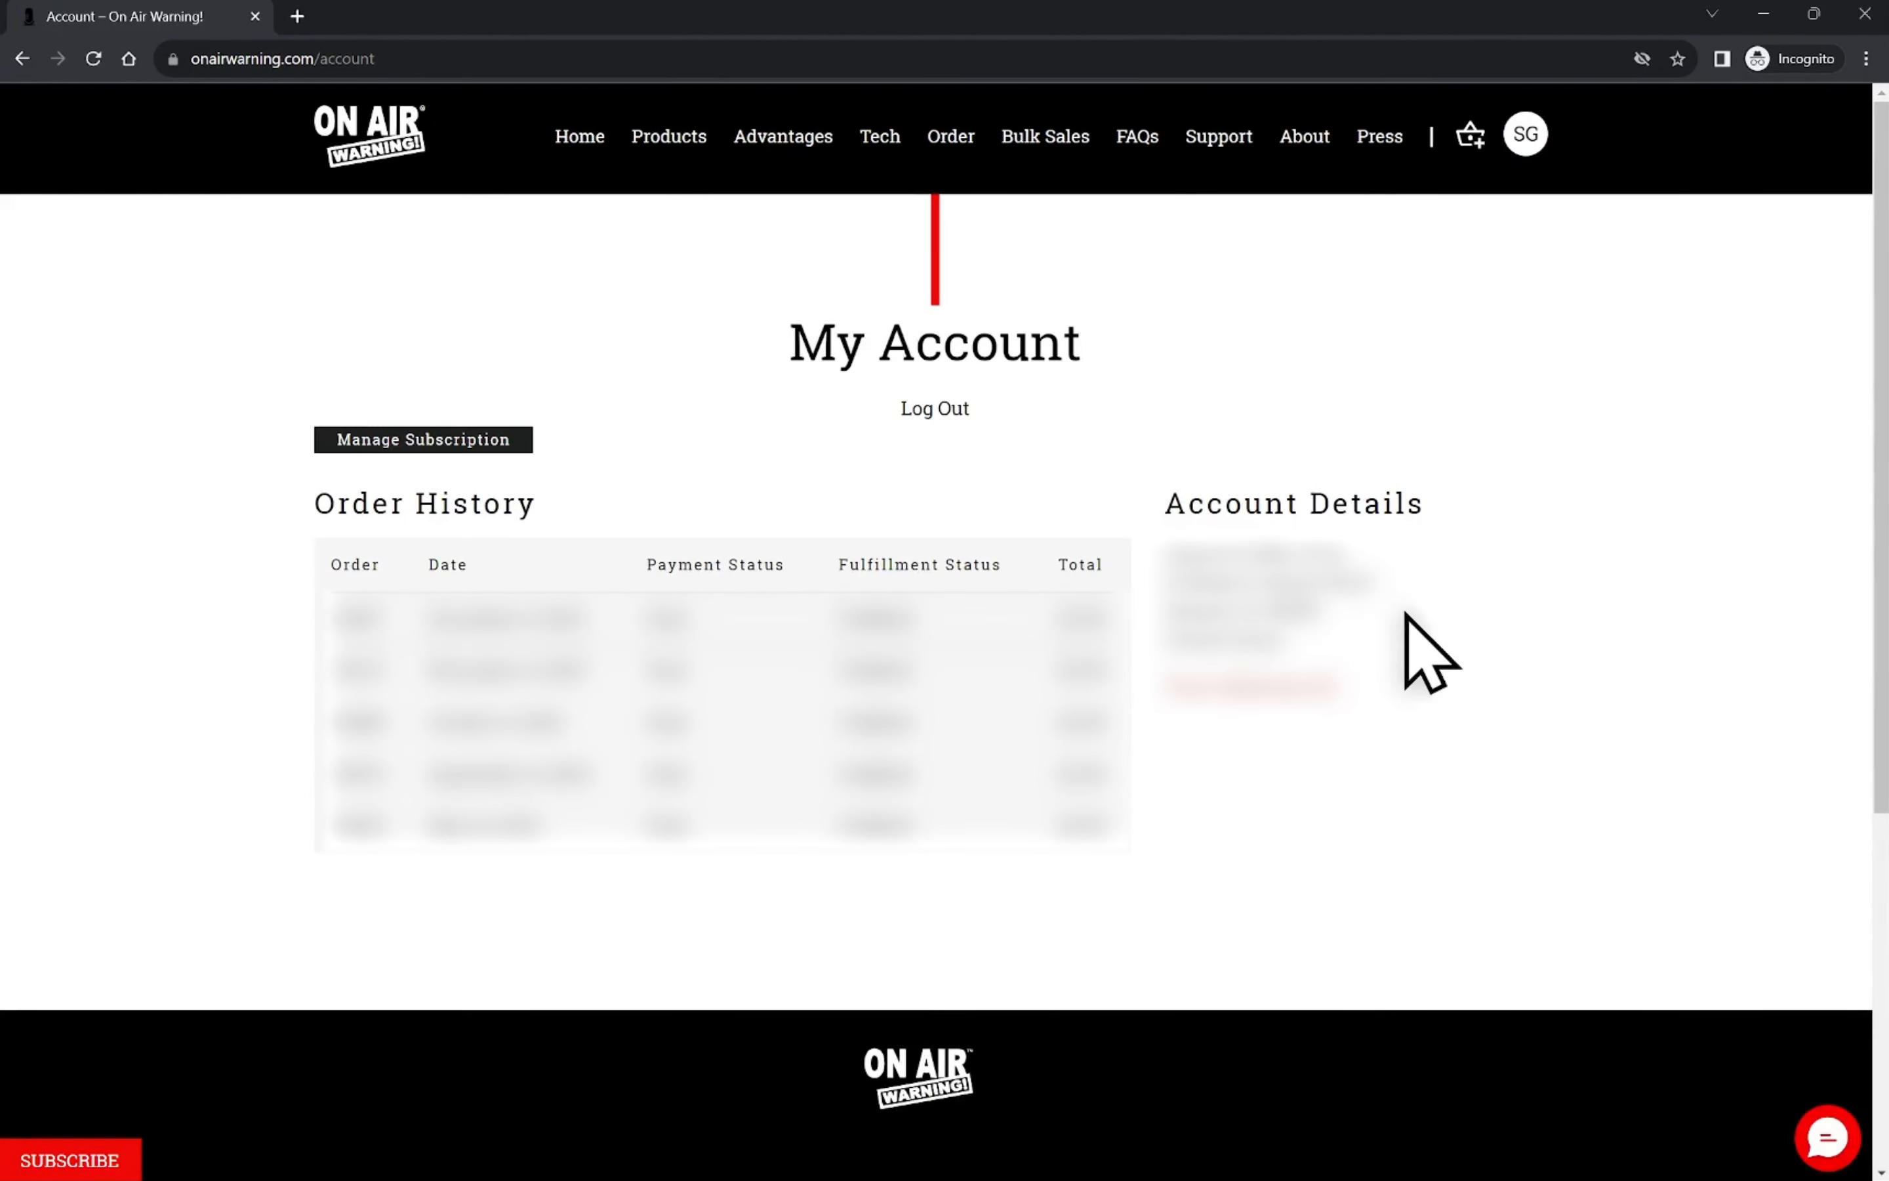
From the Support page, download MuteBar for Windows.
left_click(1218, 136)
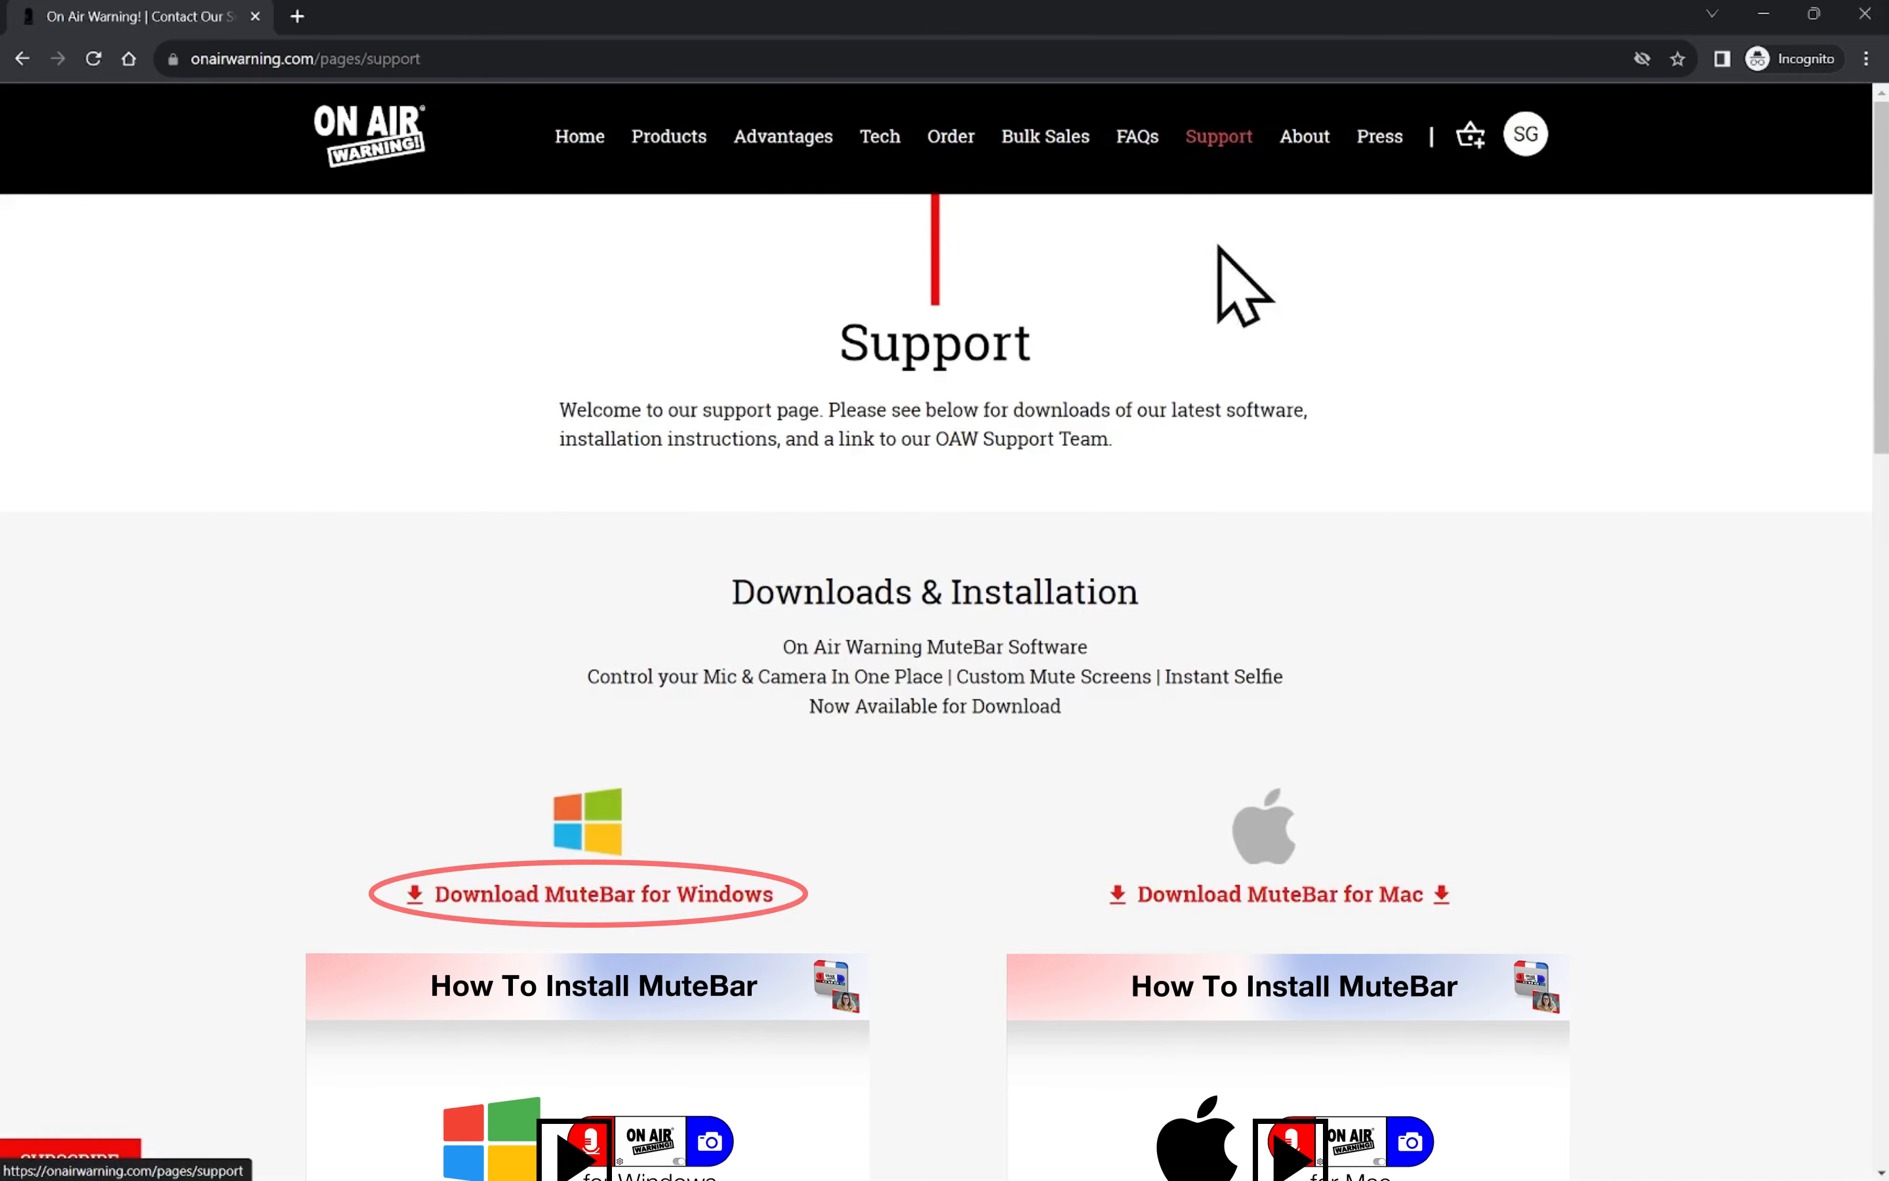
mouse_move(1094, 795)
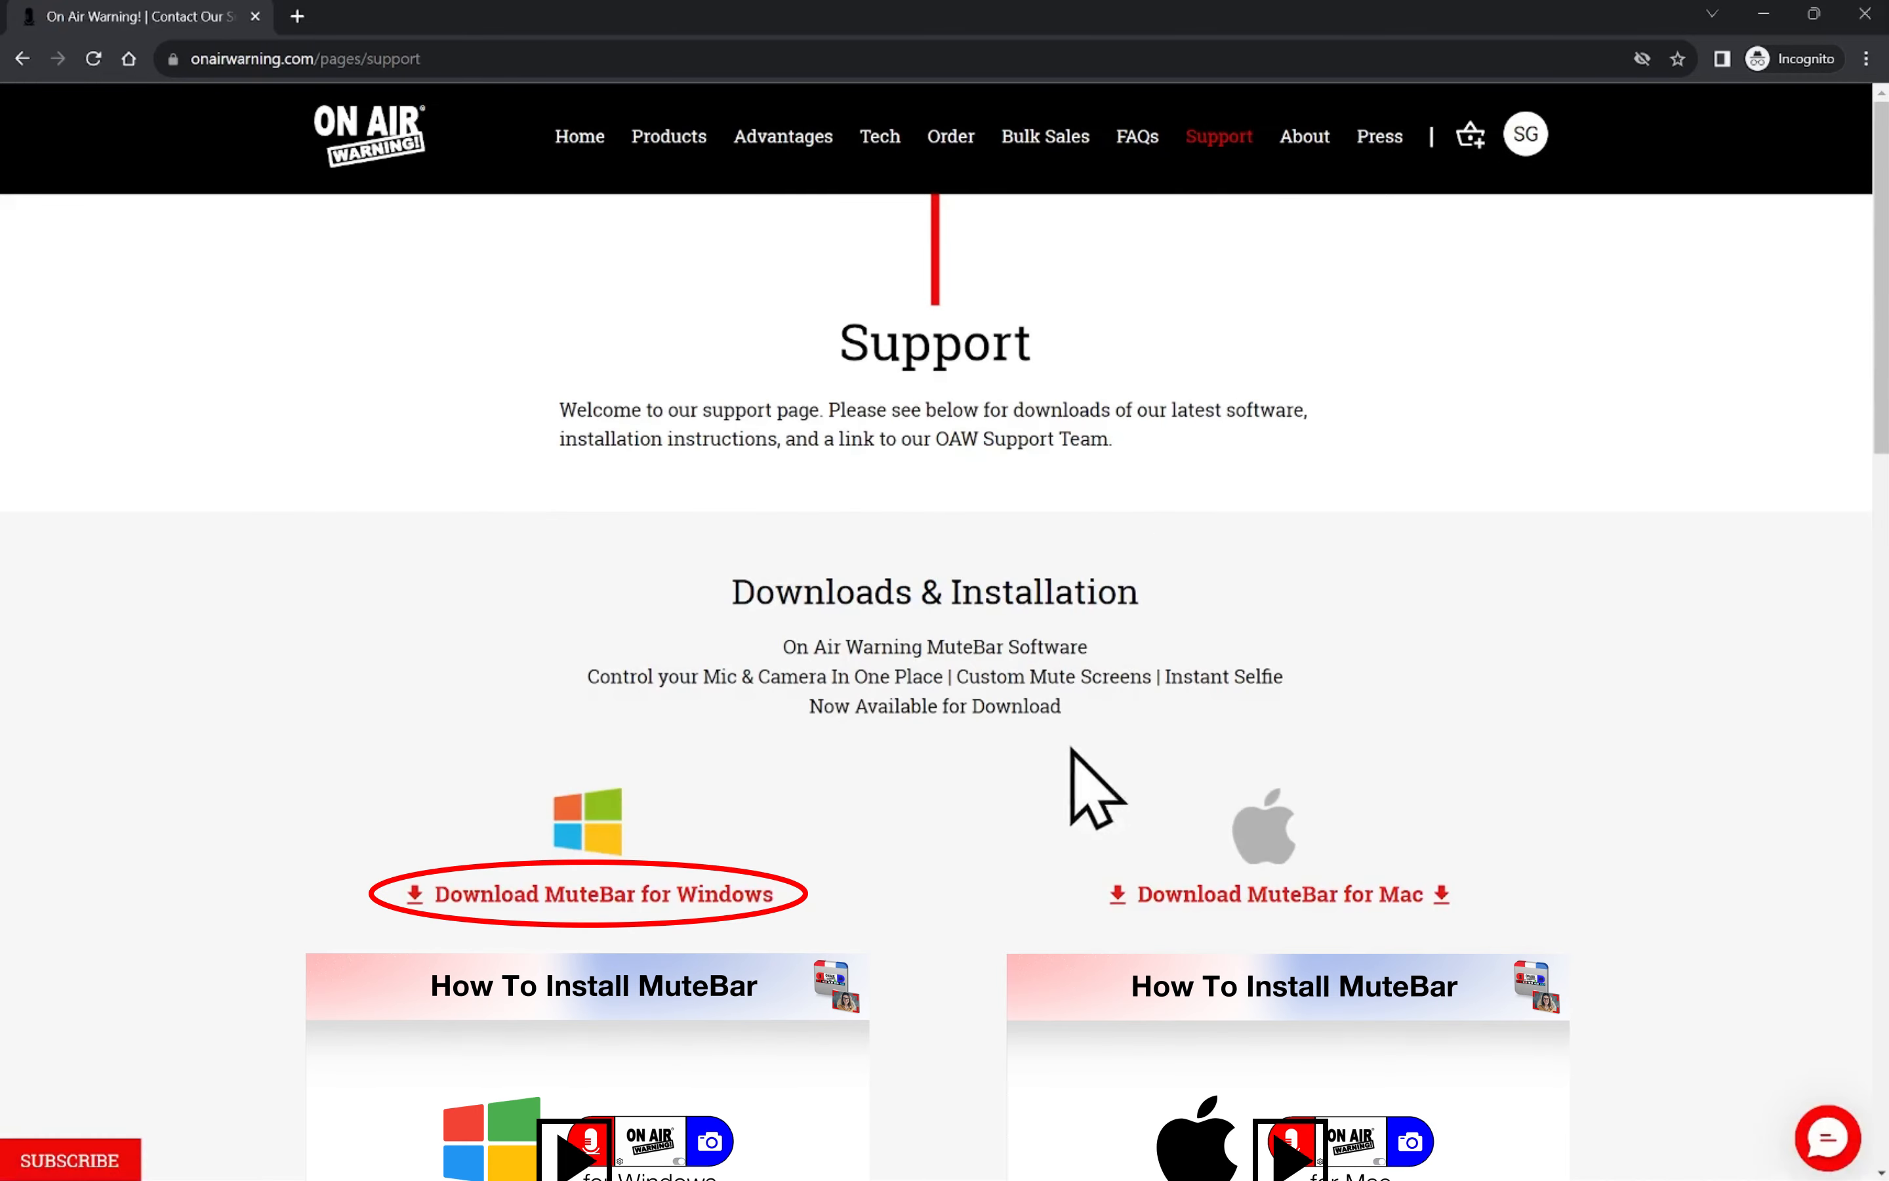
left_click(589, 894)
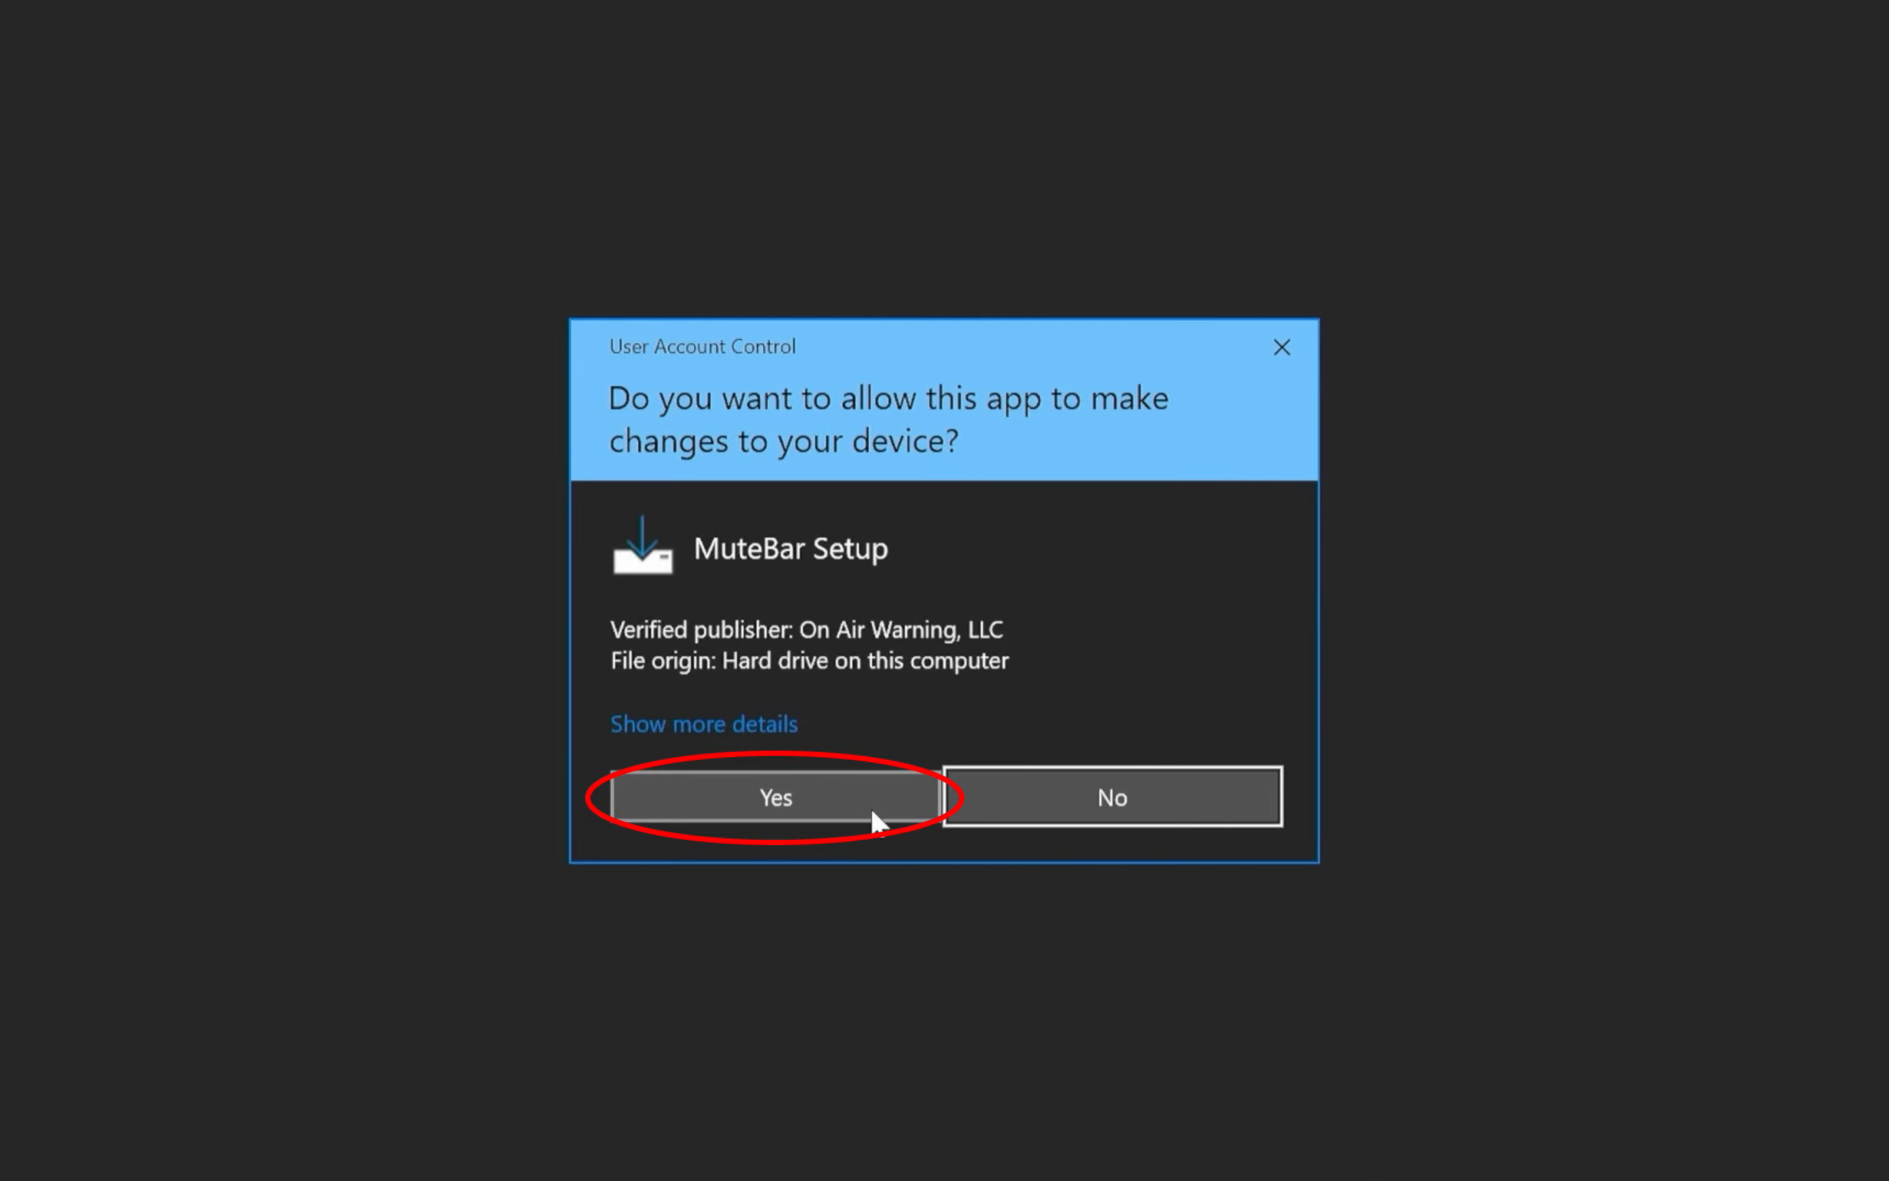
Allow the installer, accept the license agreement and keep the default C:\Program Files\MuteBar folder.
left_click(776, 796)
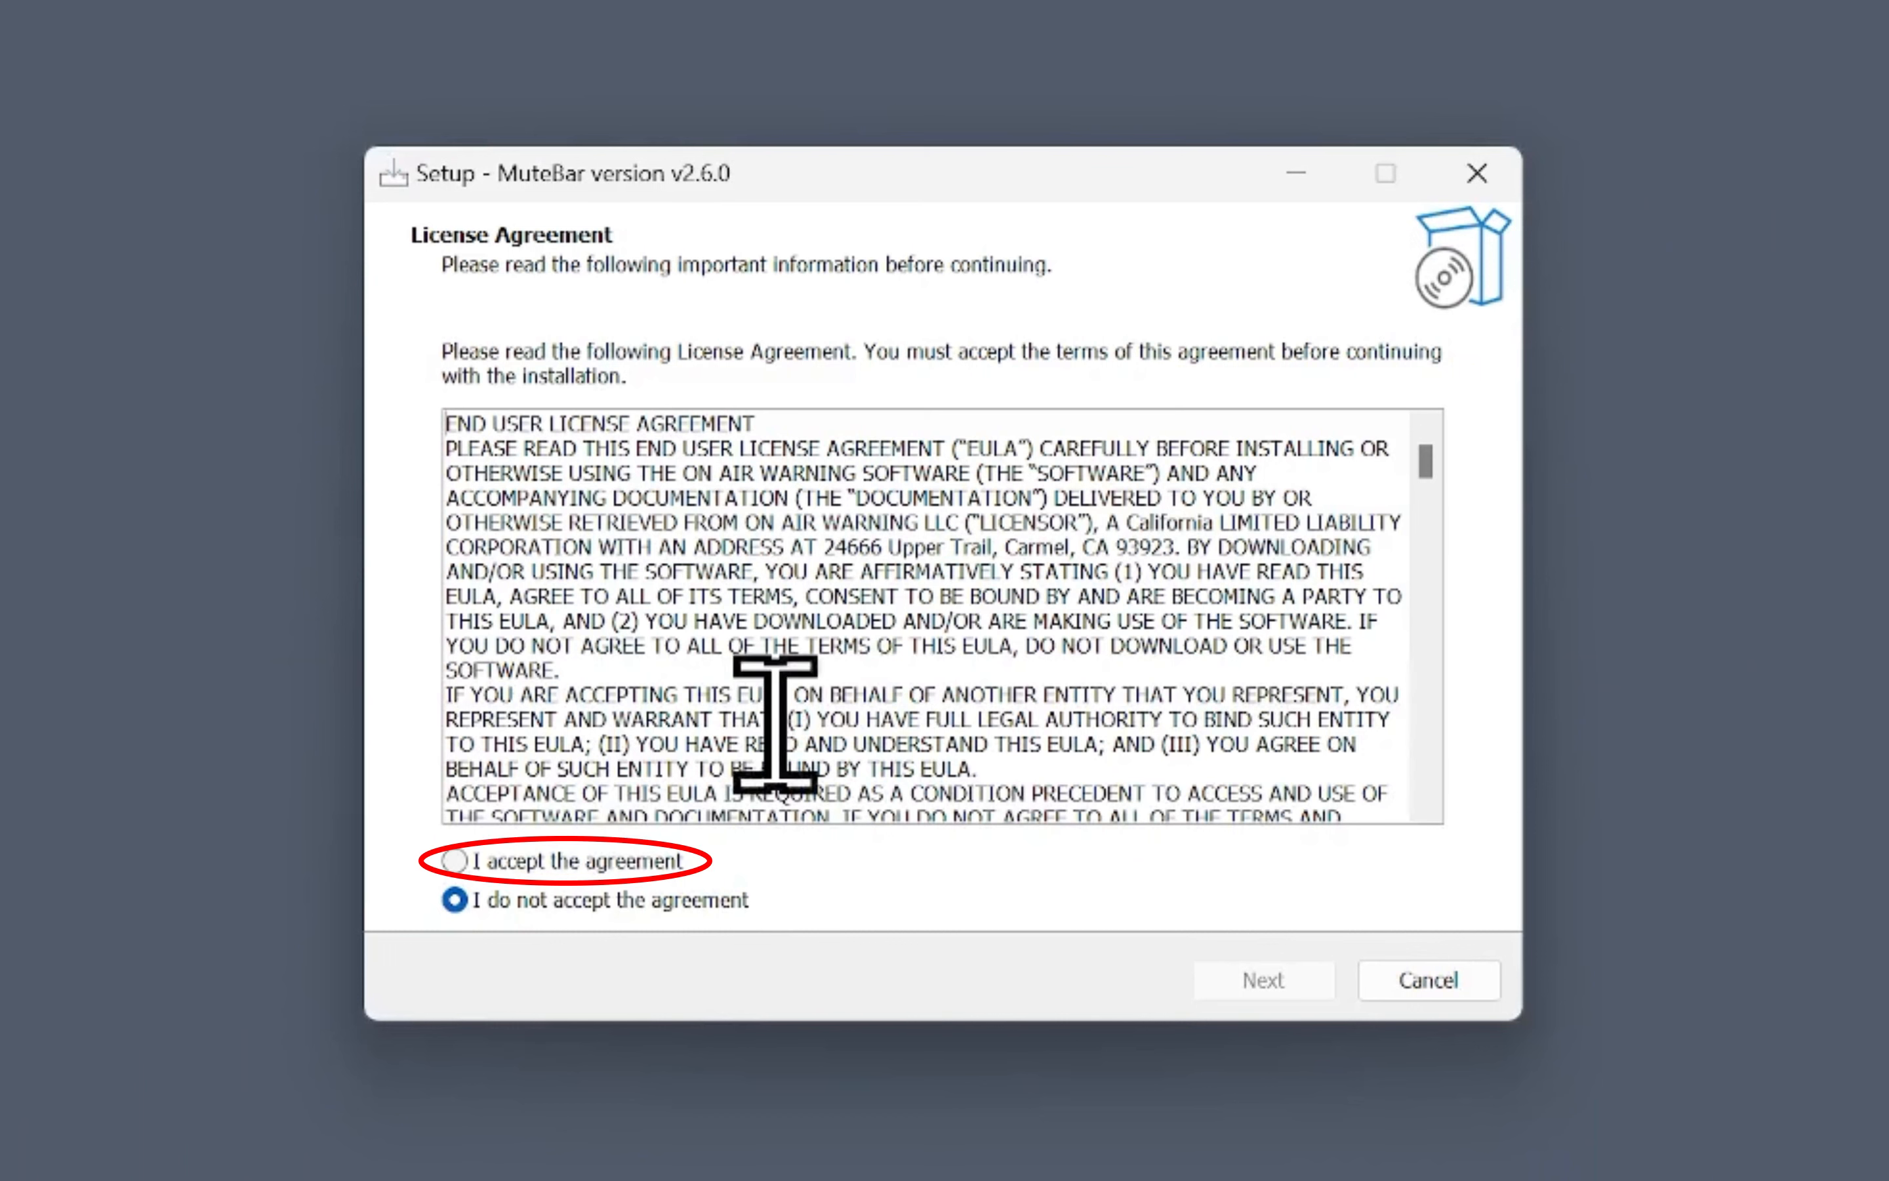
left_click(454, 861)
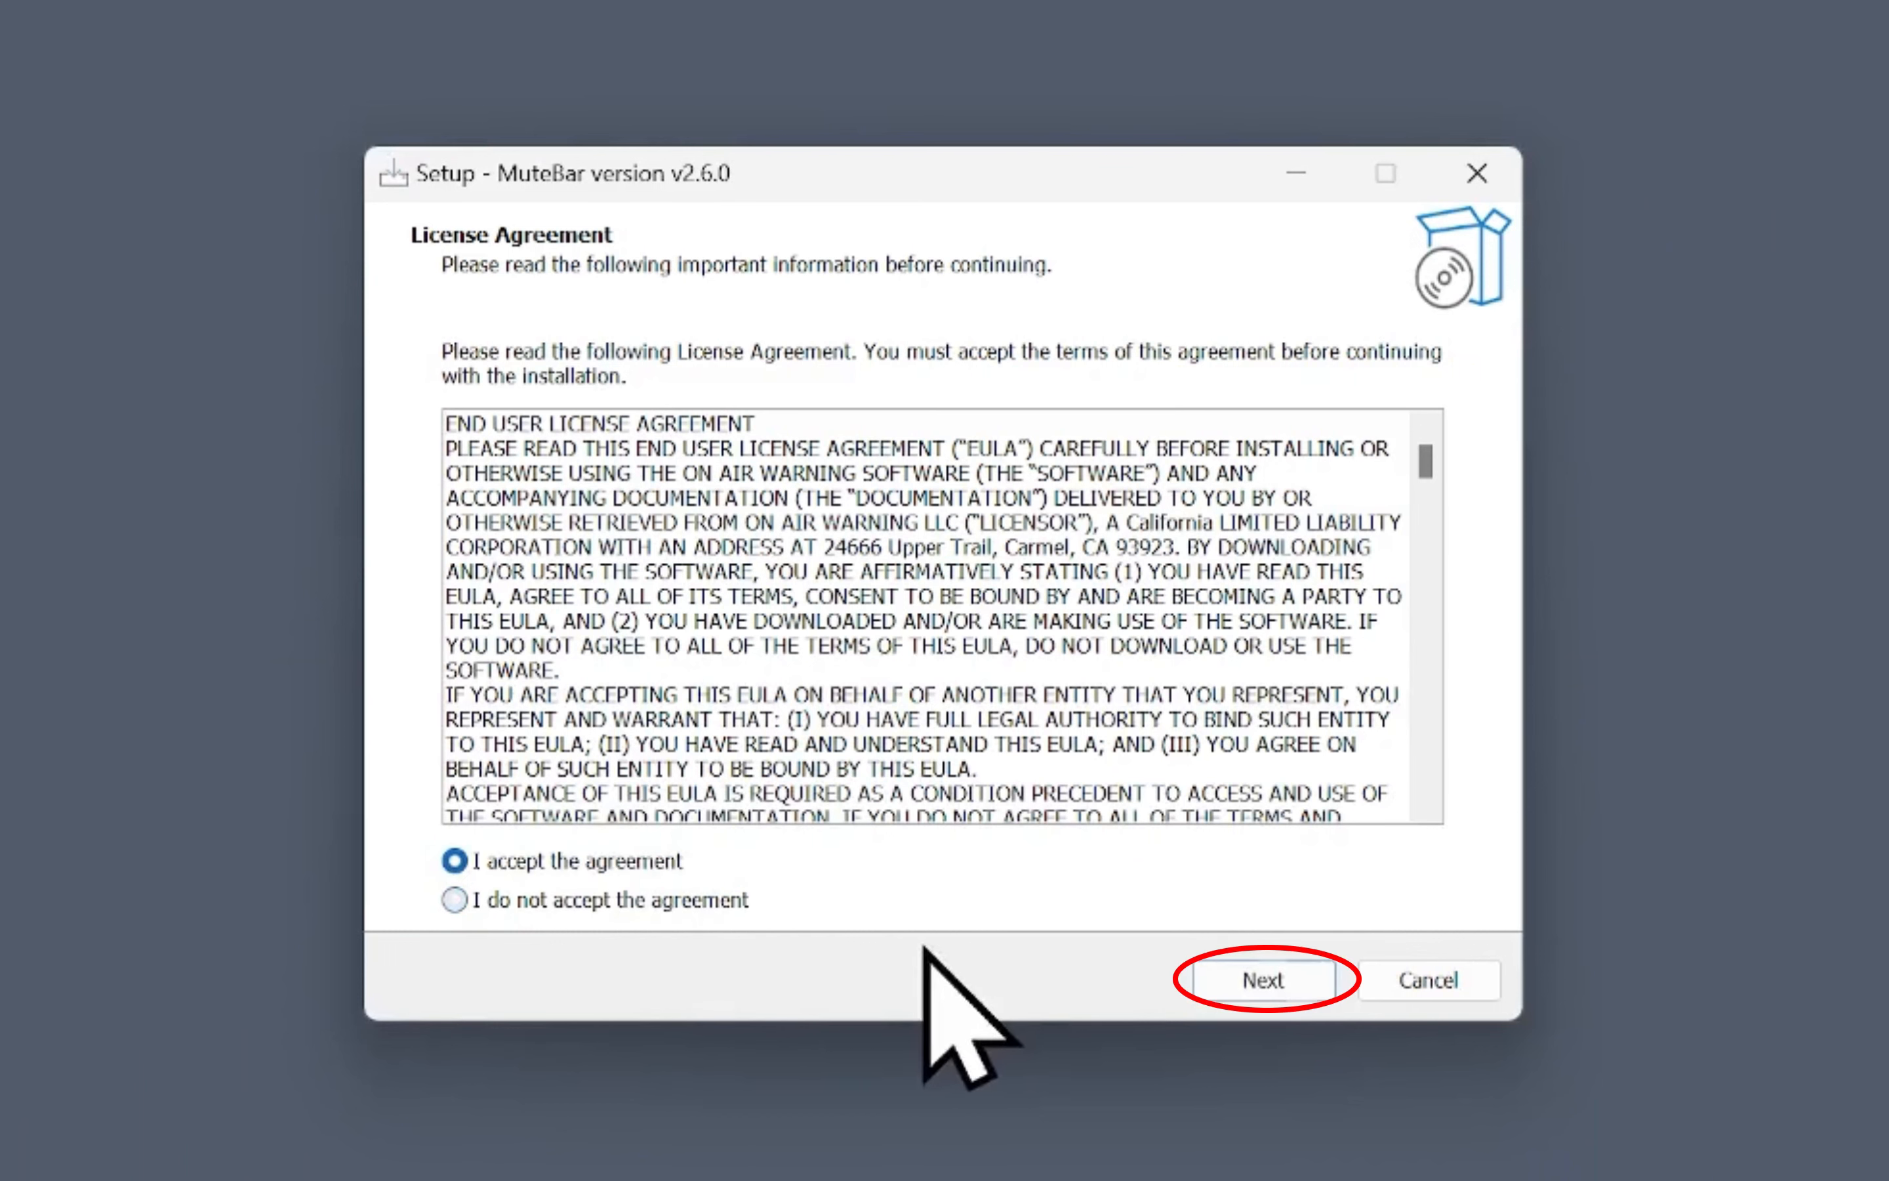
left_click(1263, 979)
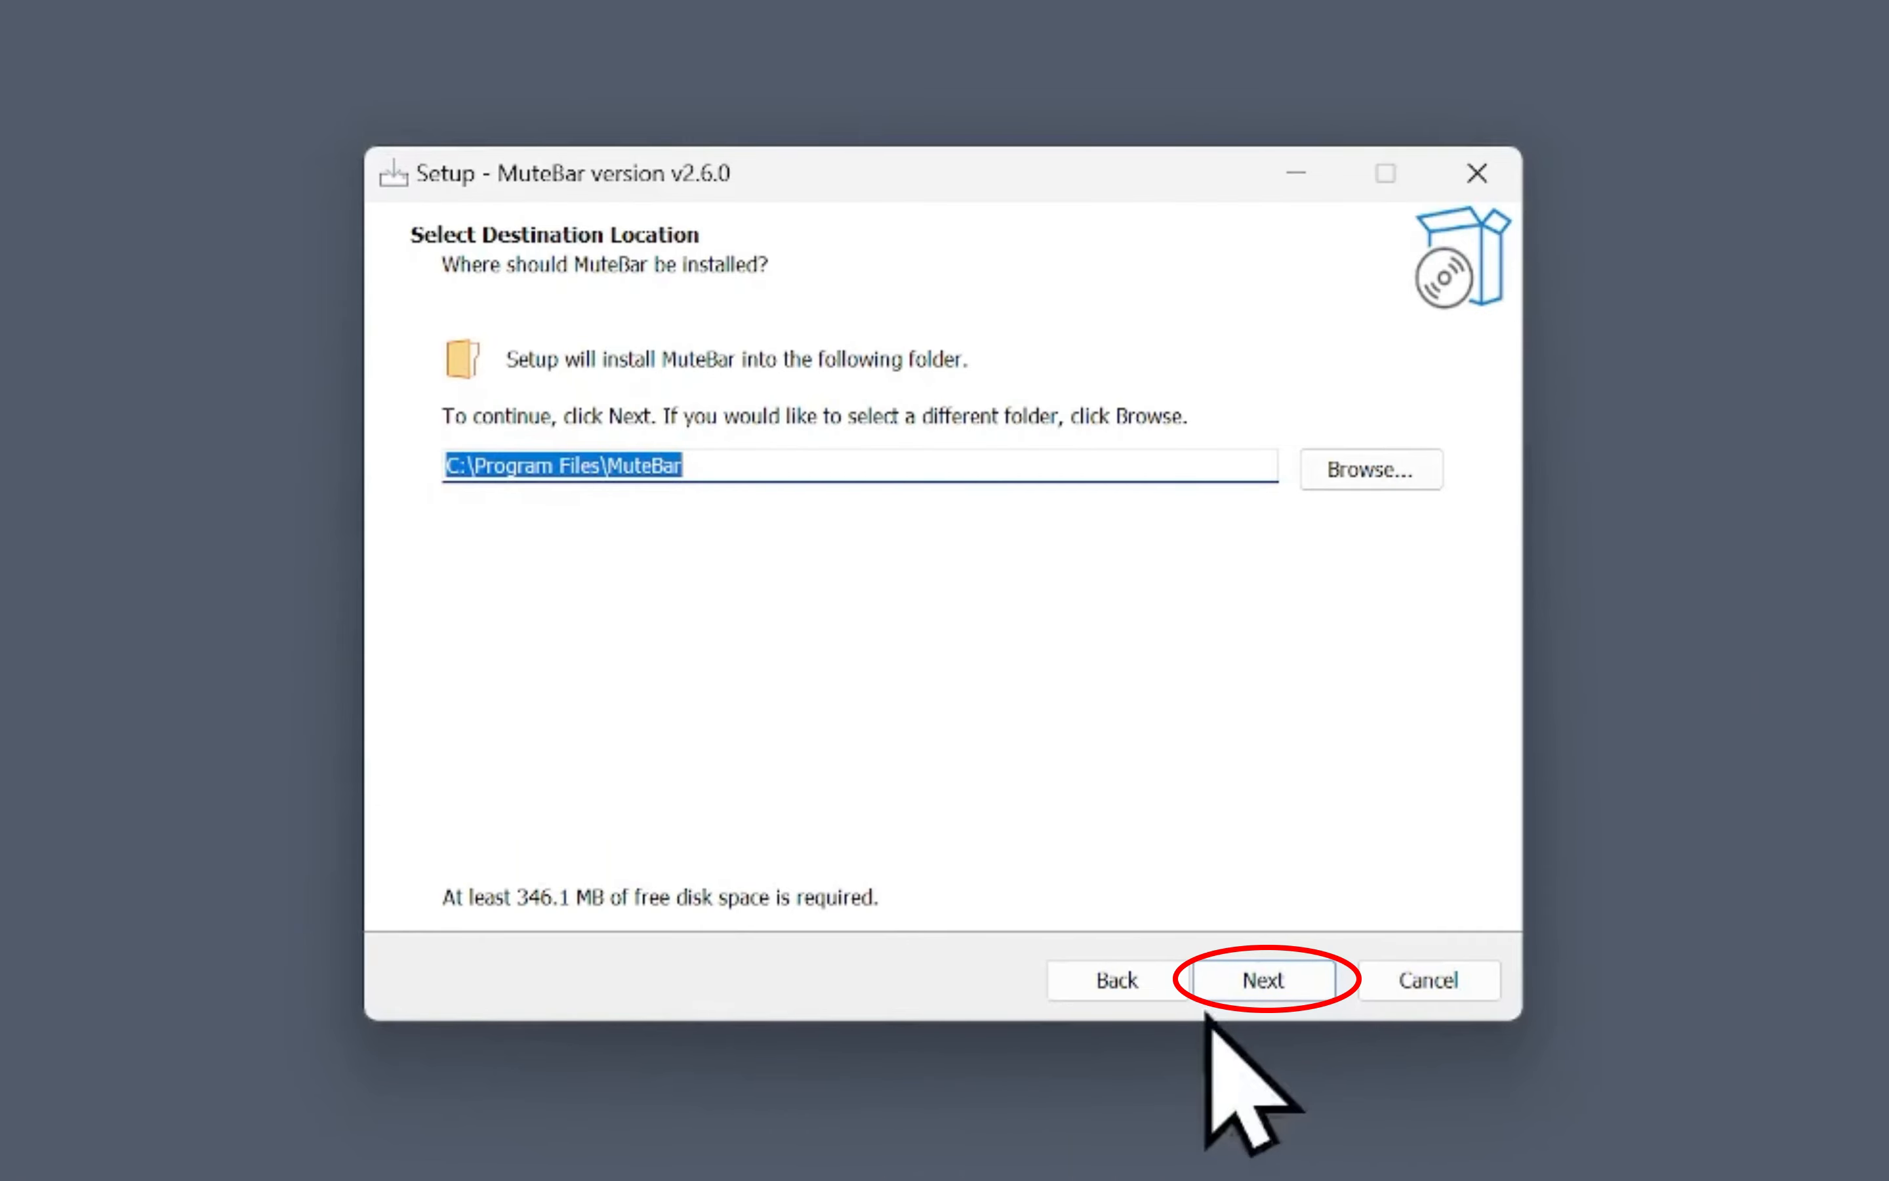
left_click(1263, 979)
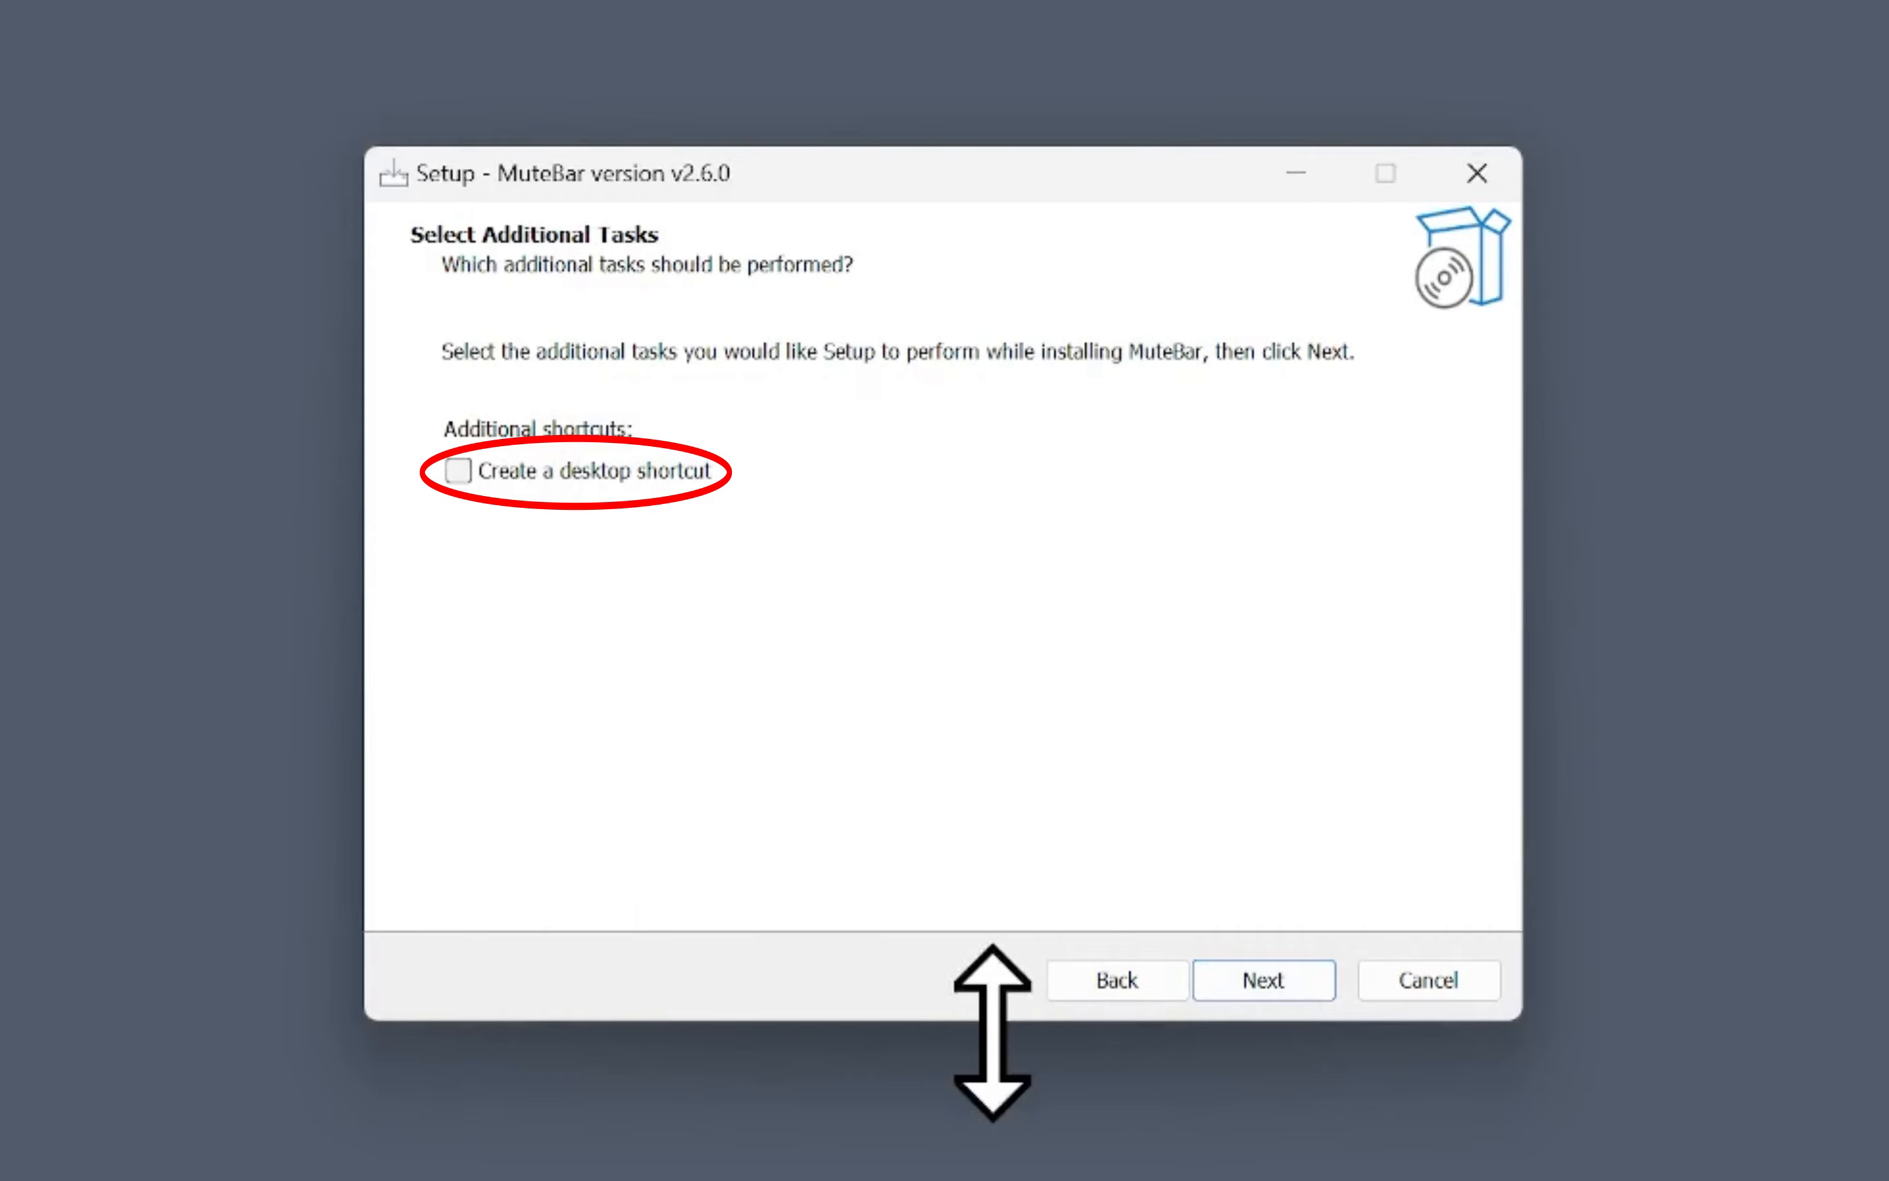
mouse_move(879, 952)
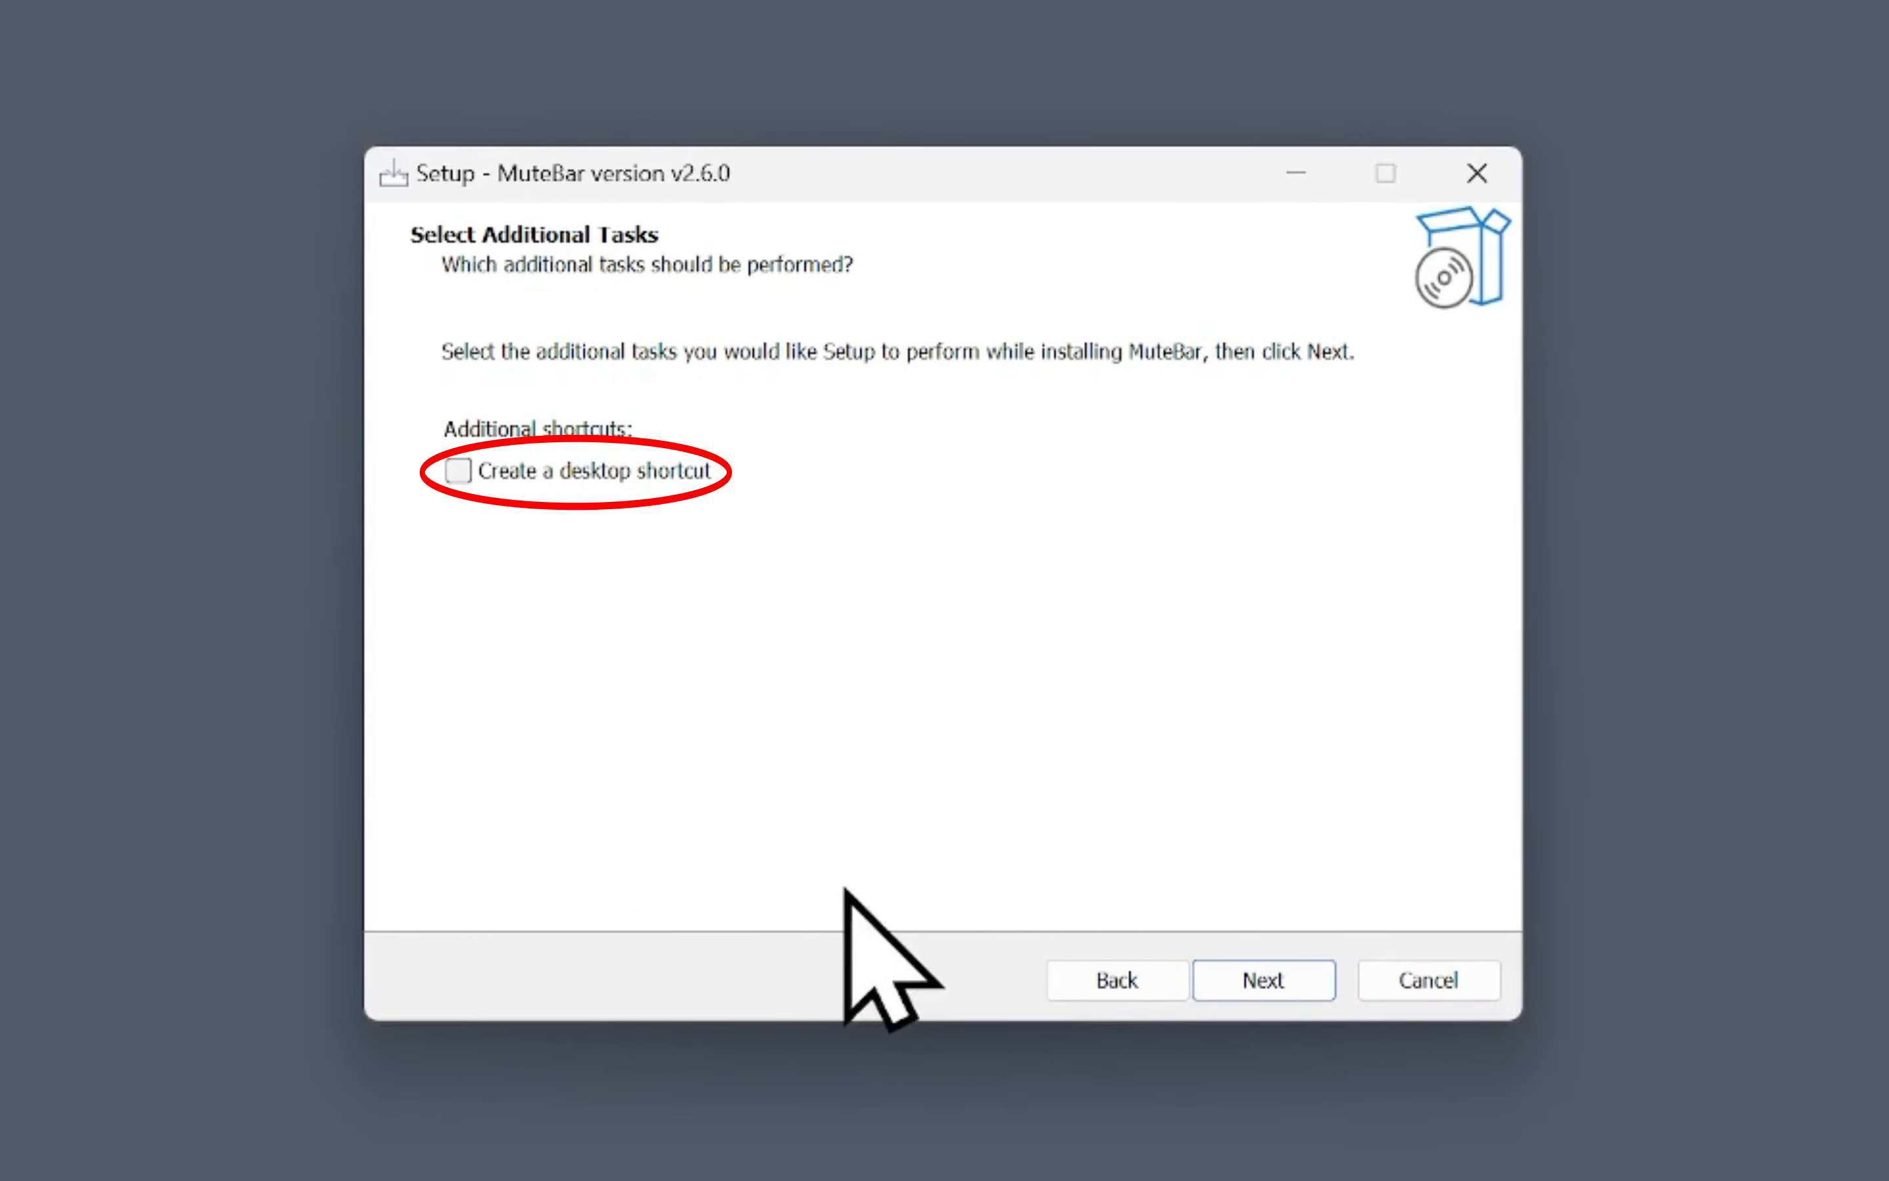
Add a desktop shortcut, install MuteBar v2.6.0 and finish setup with a restart.
left_click(458, 470)
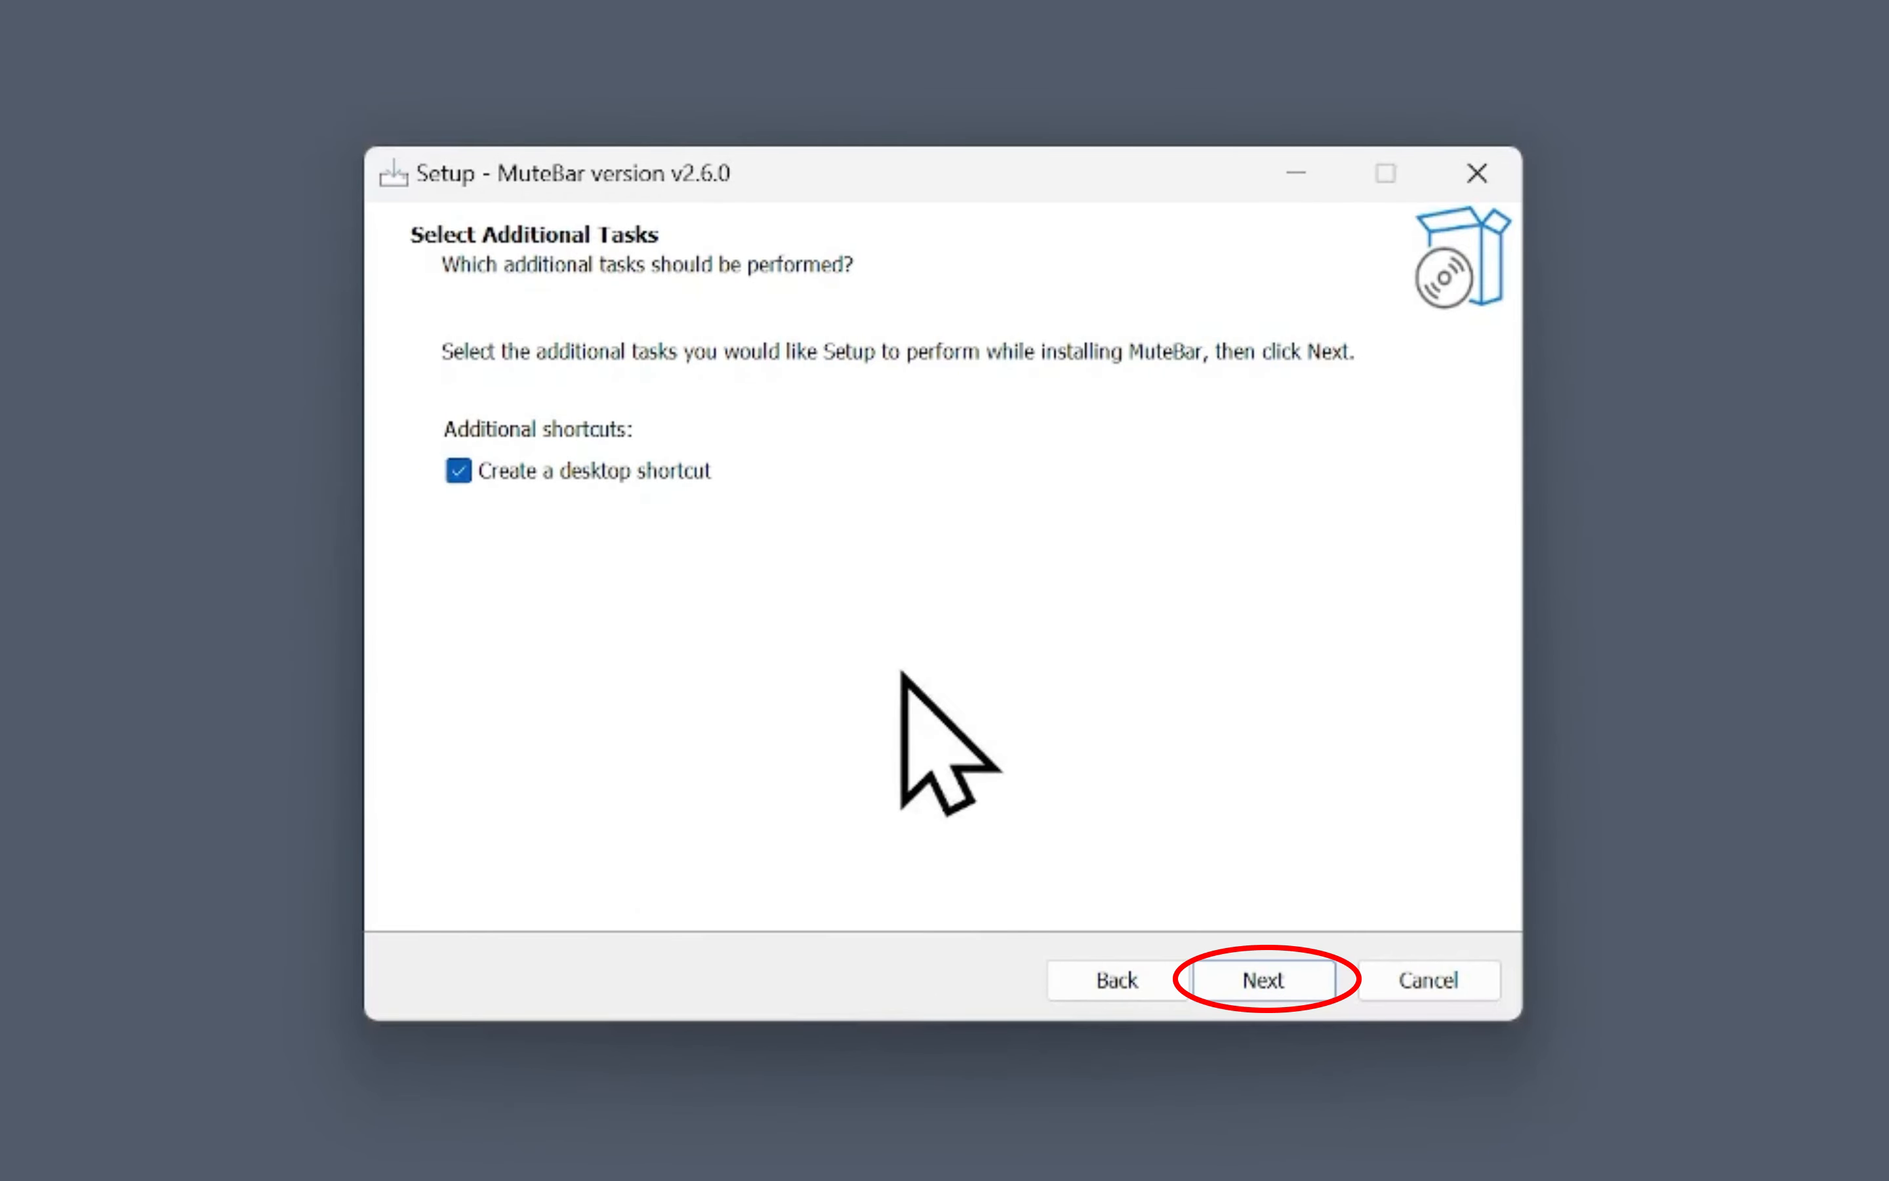
left_click(1262, 978)
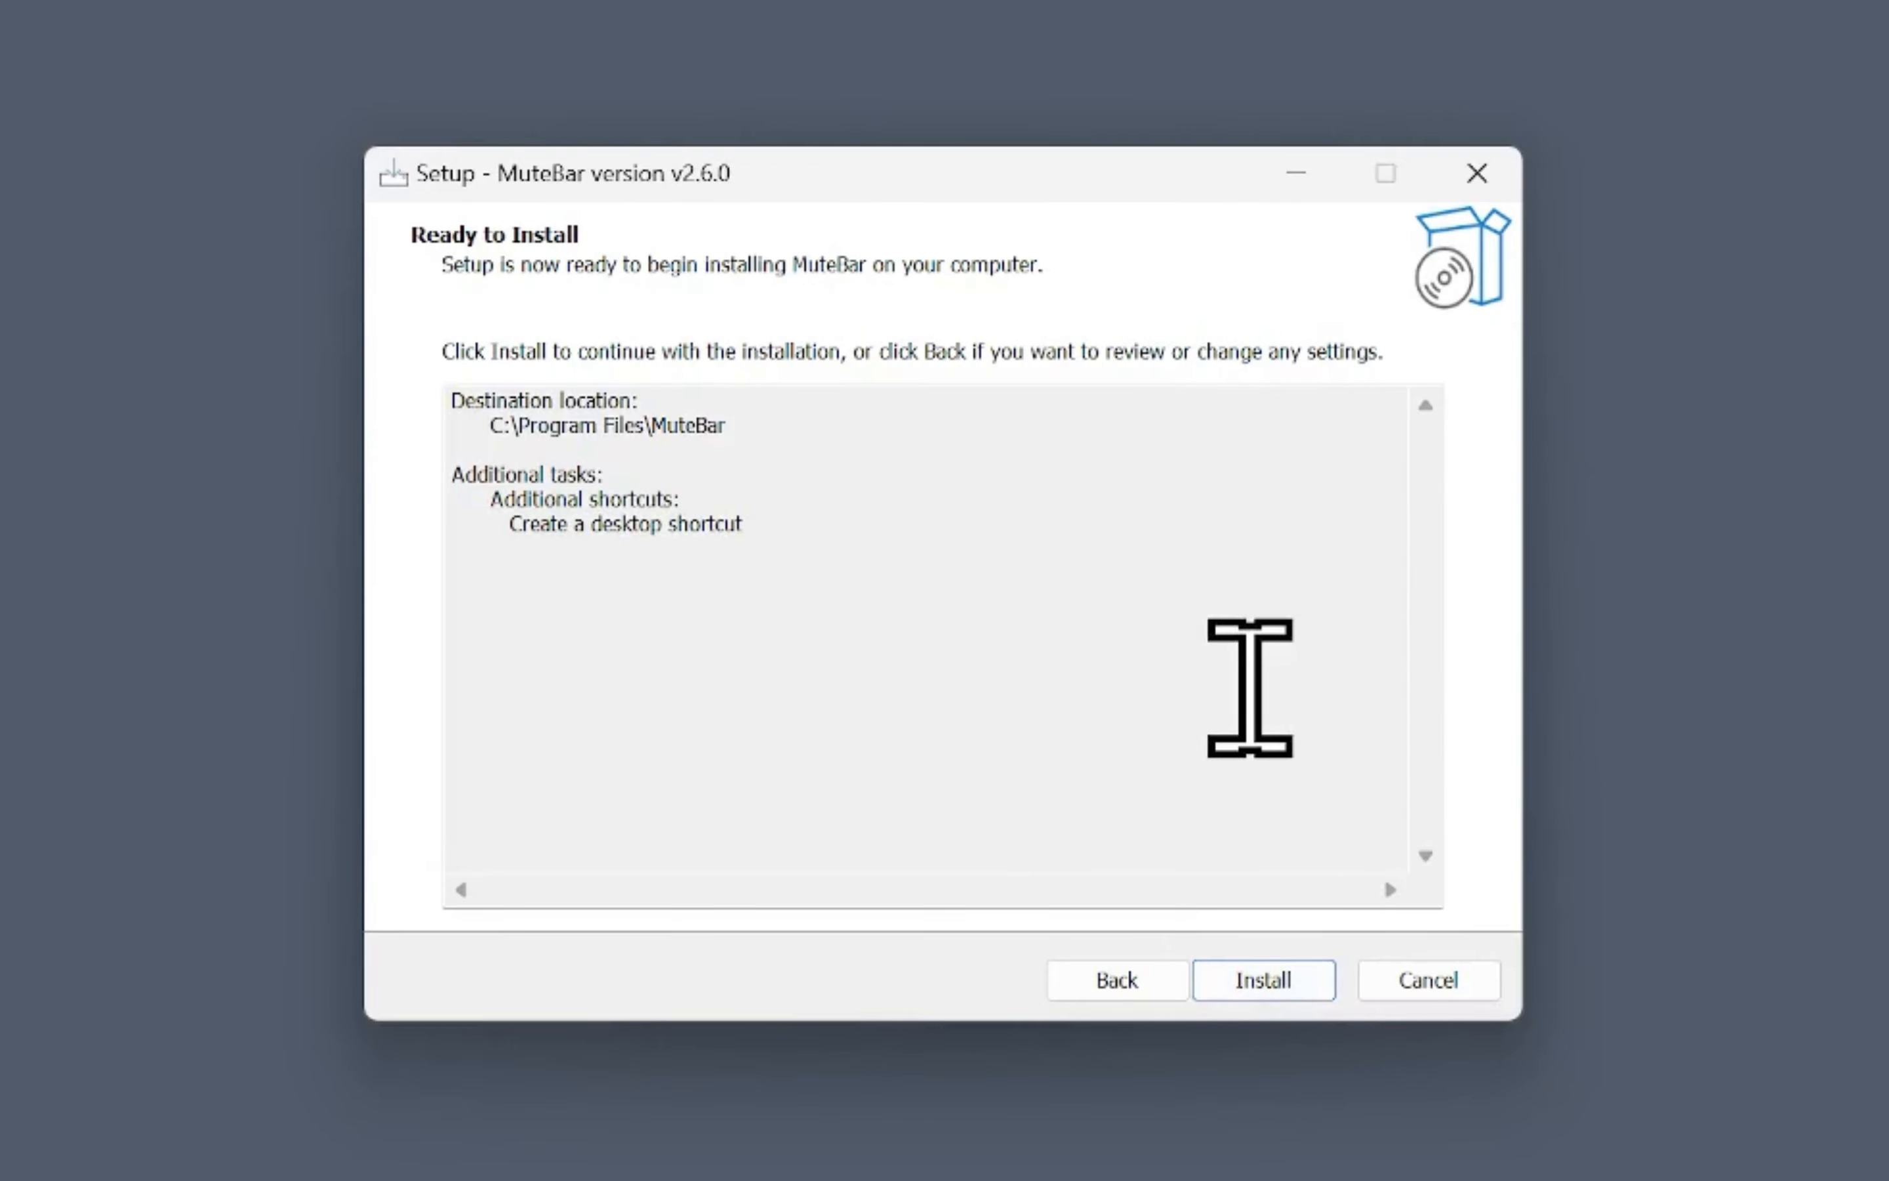
left_click(1262, 979)
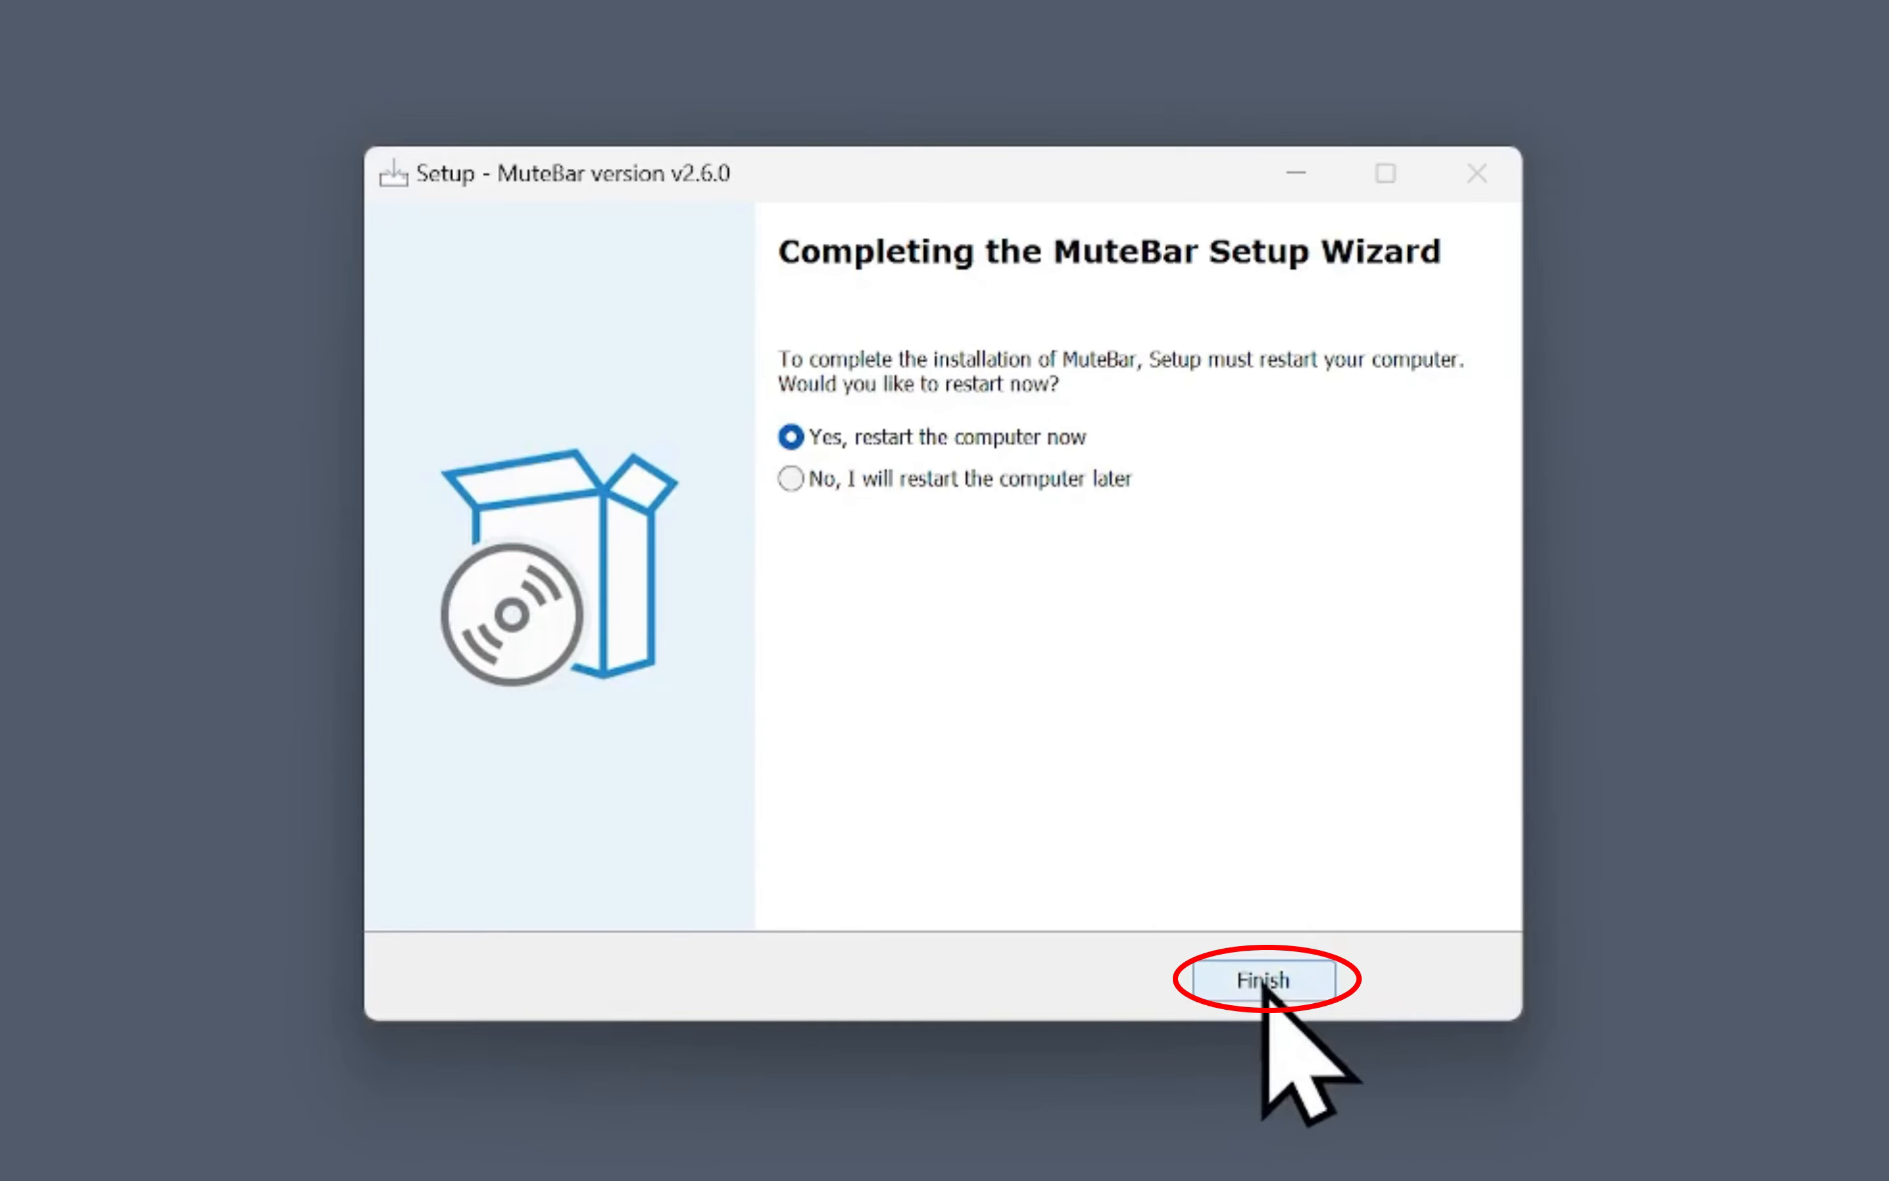
left_click(1261, 978)
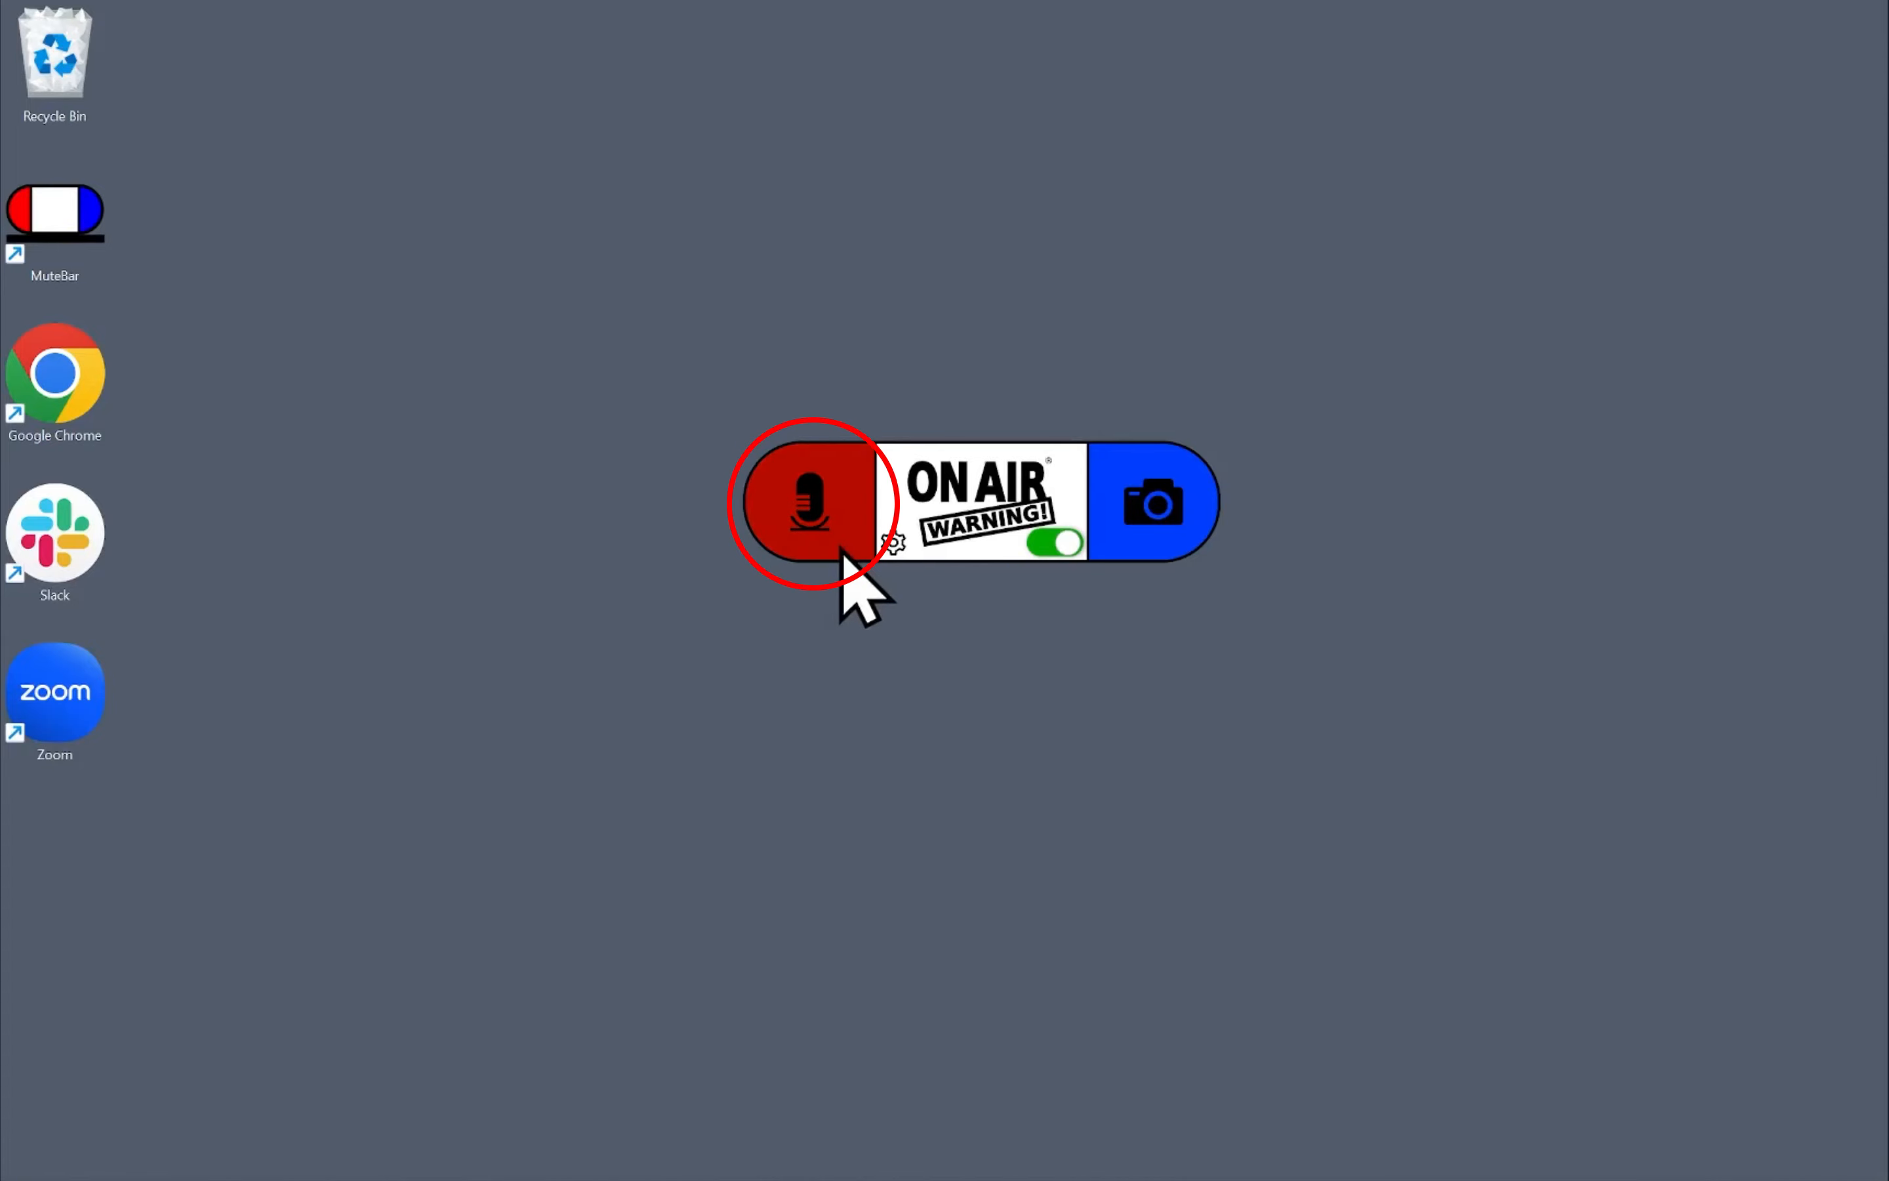
left_click(810, 502)
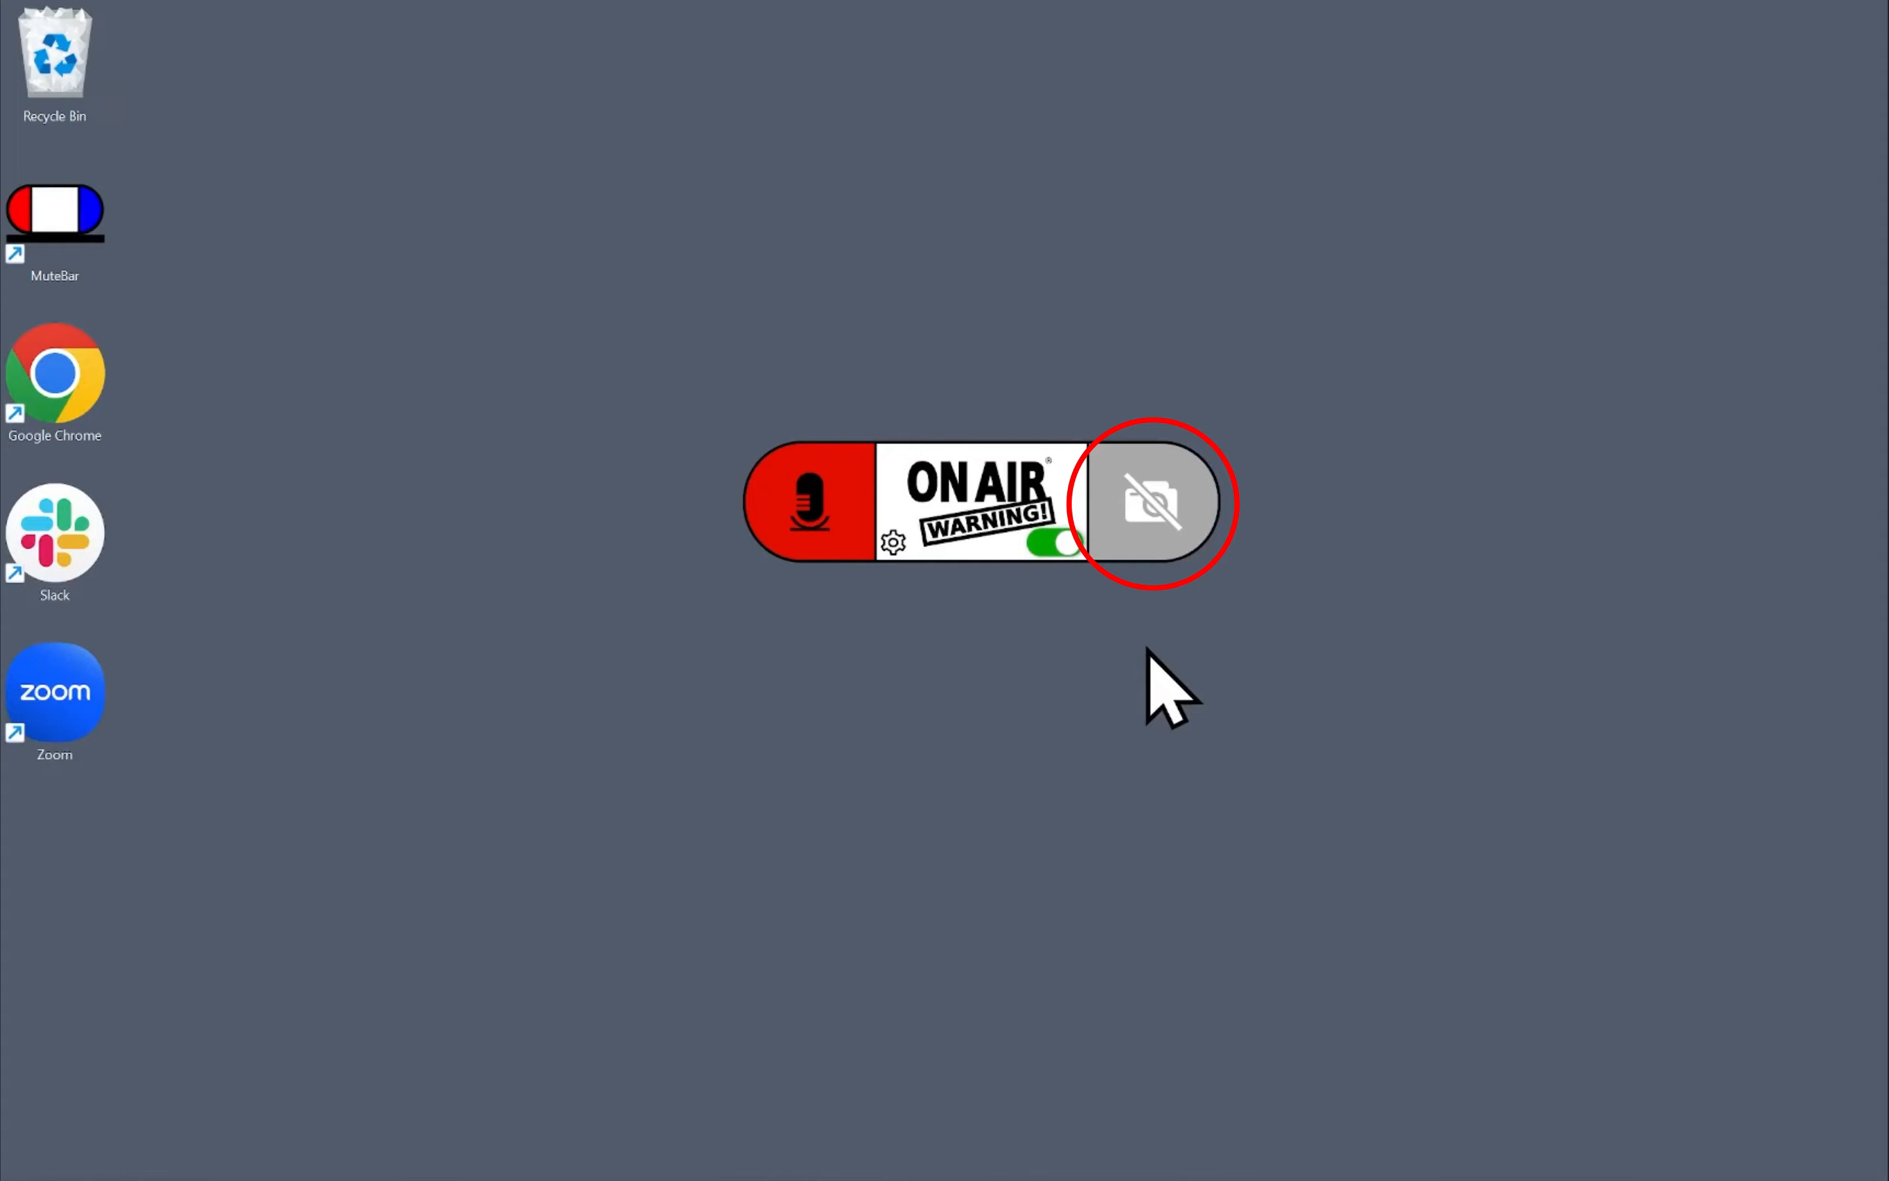
left_click(1150, 502)
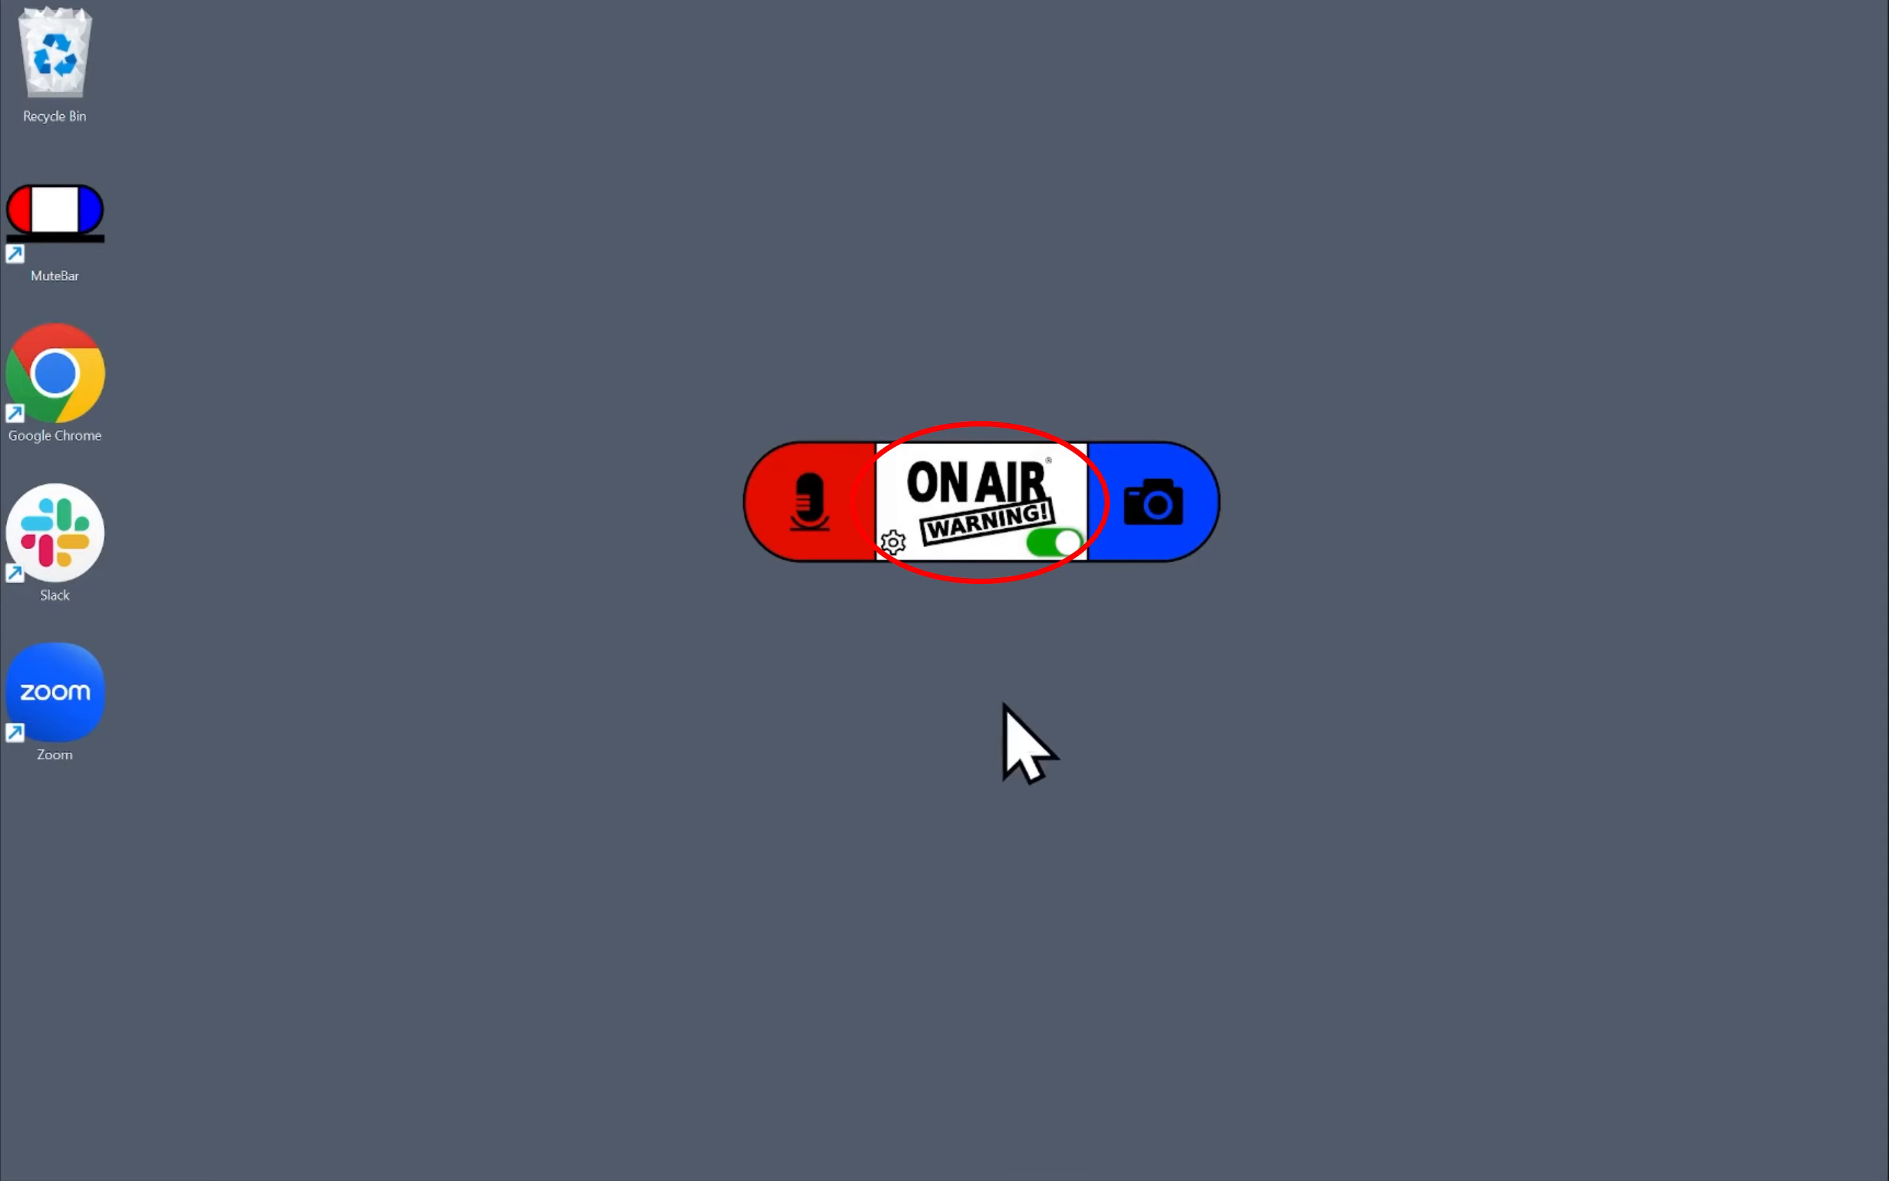
left_click(1048, 542)
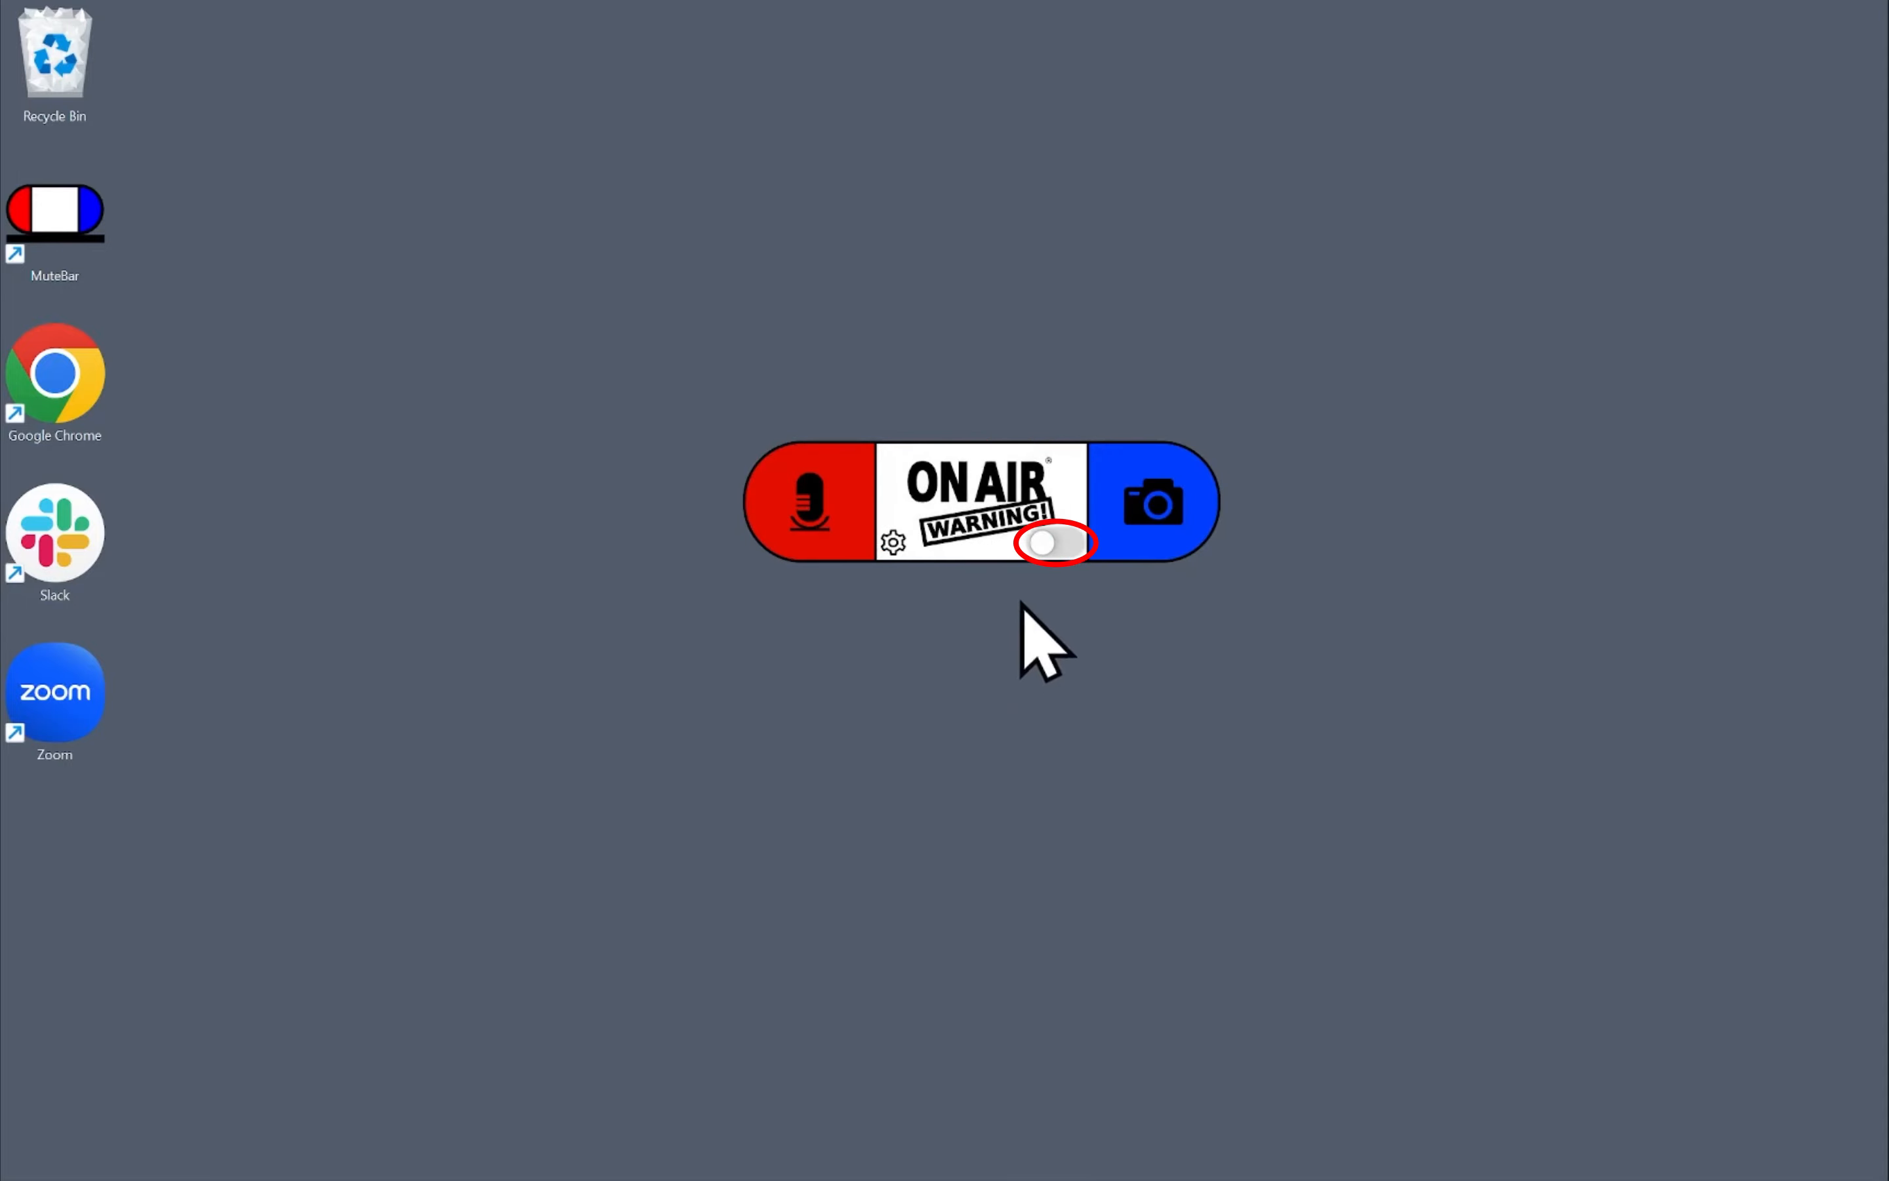
left_click(1052, 542)
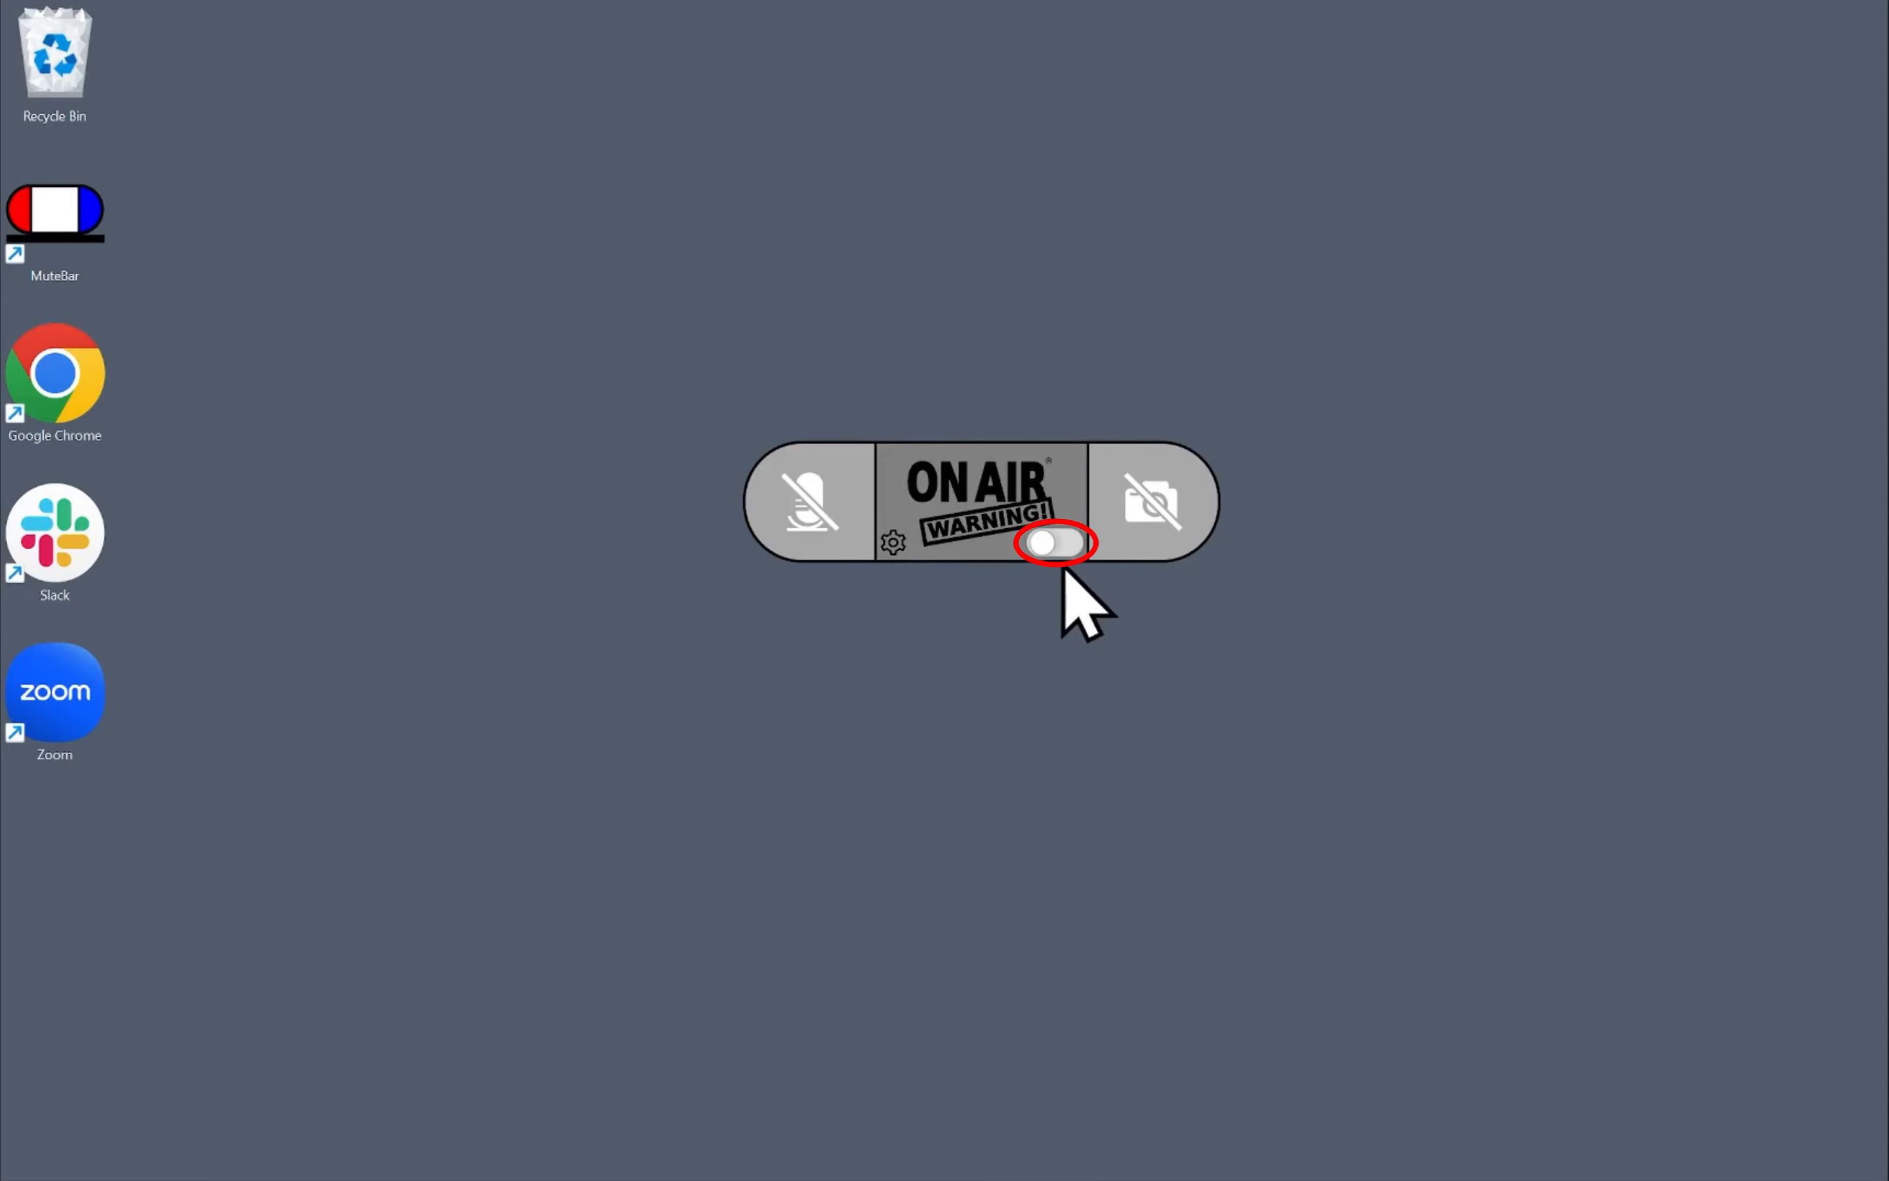
left_click(1054, 542)
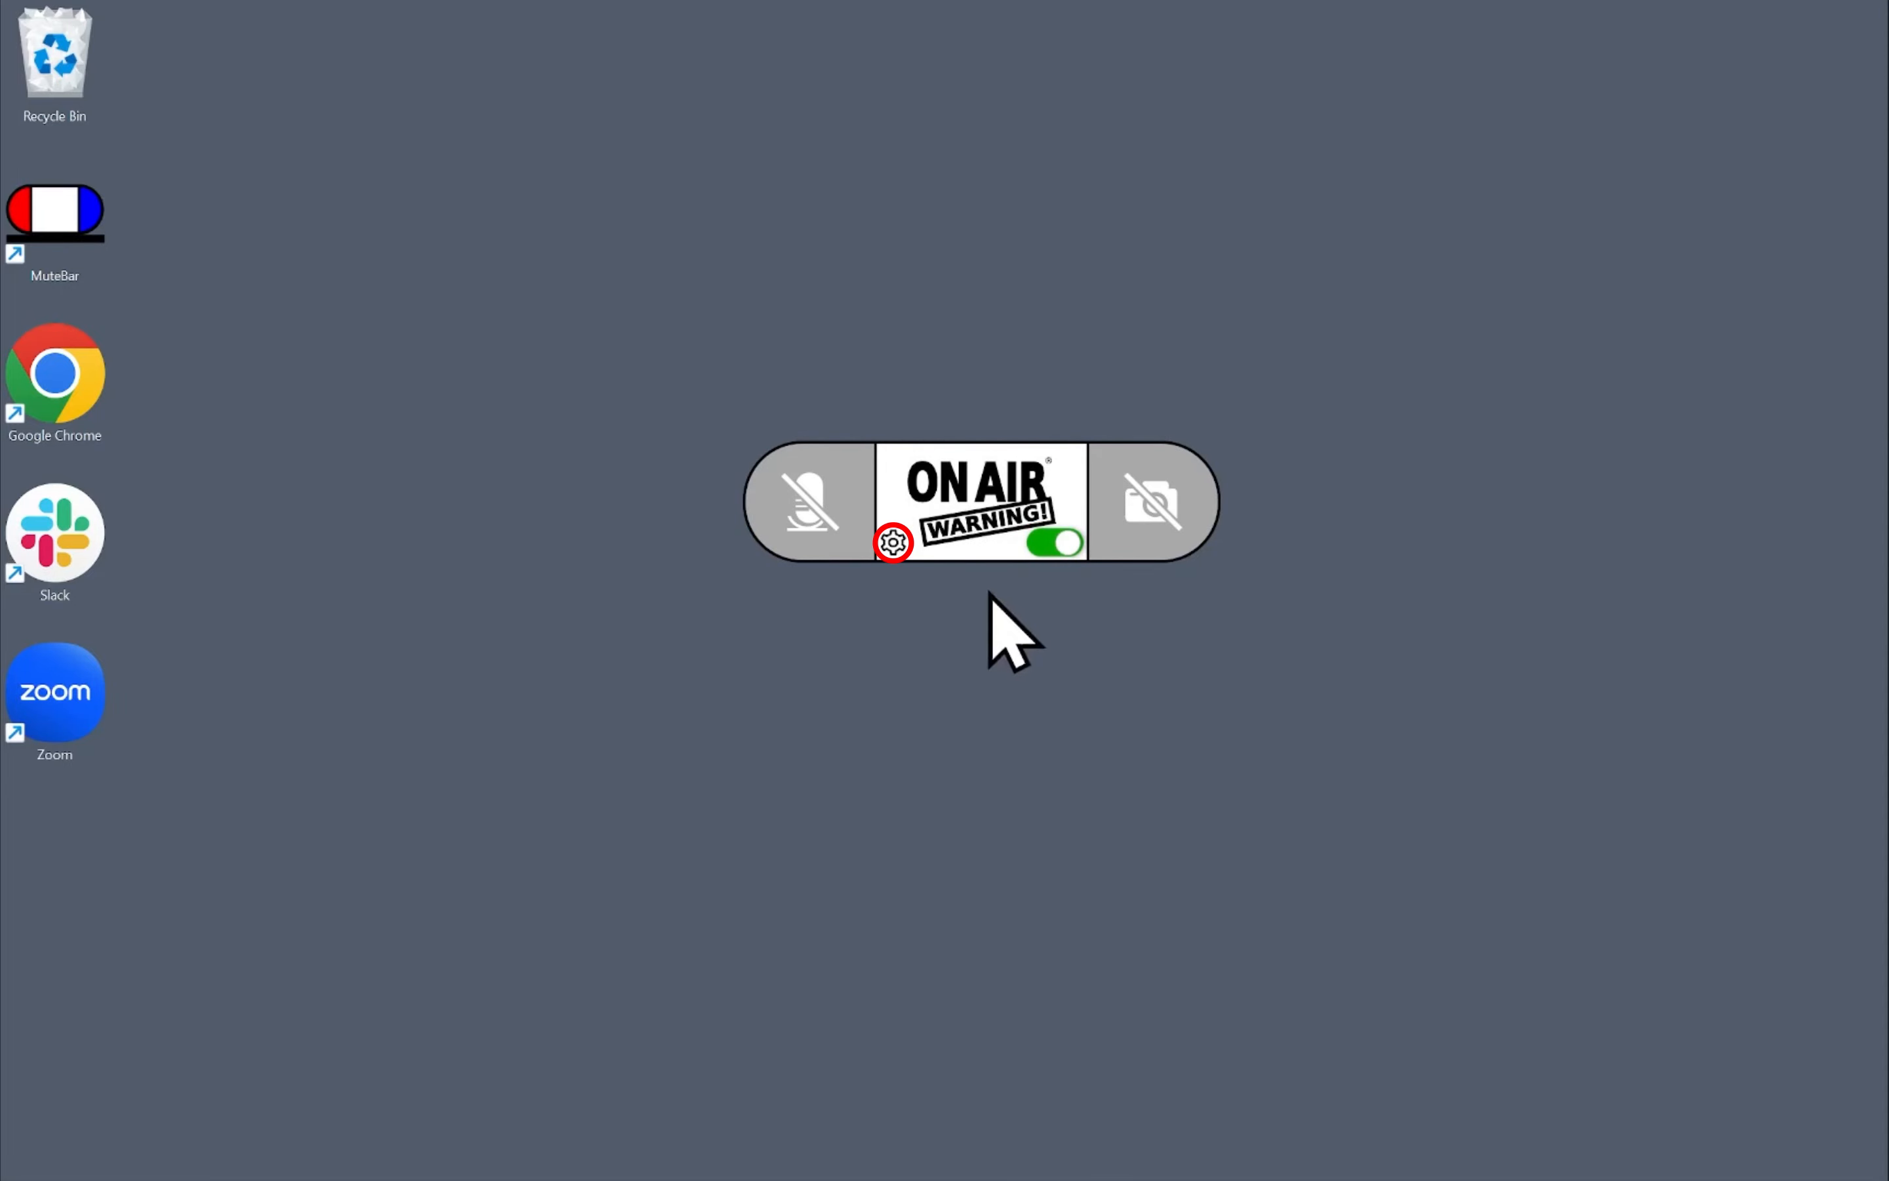
left_click(894, 542)
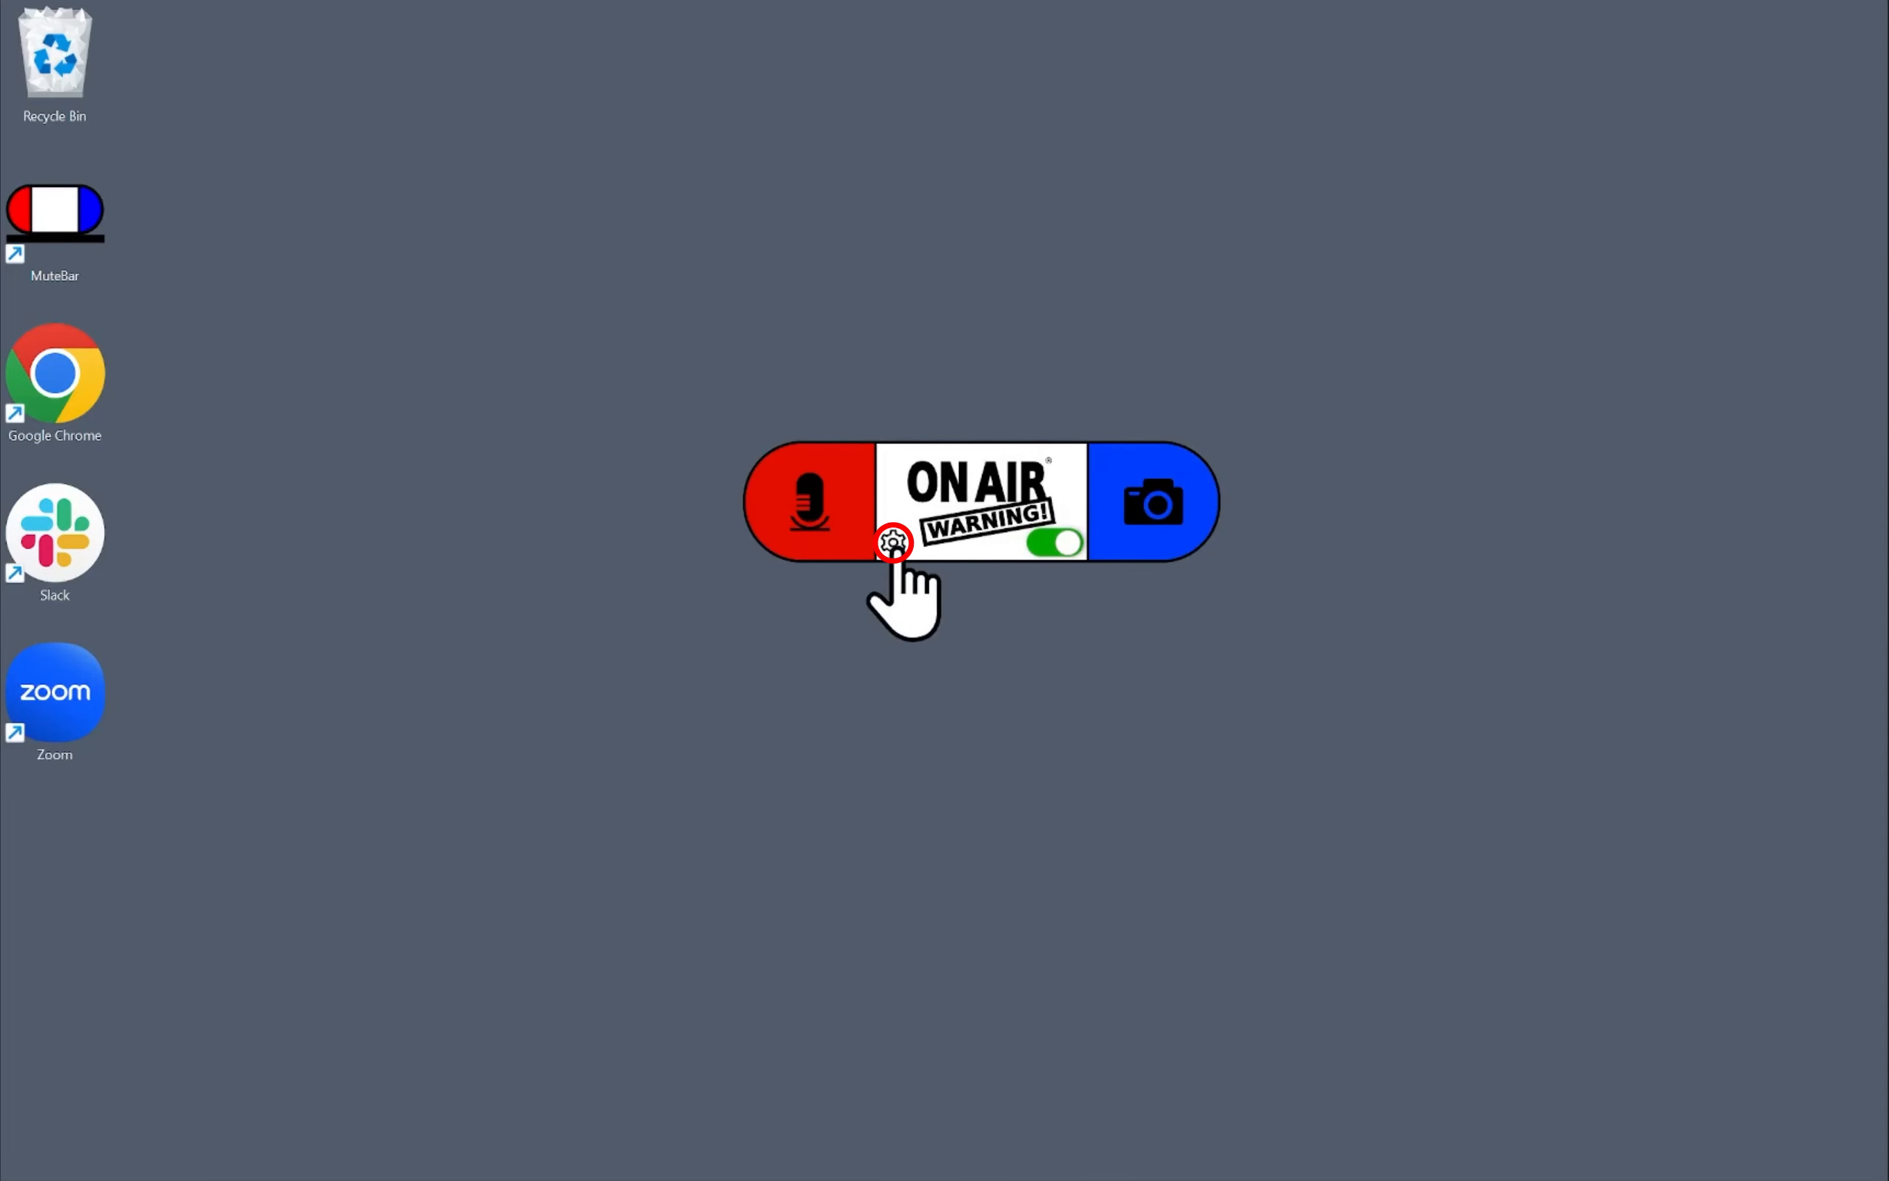
Choose Integrated Camera in MuteBar Settings and bring up the Selfie / MutePic library.
left_click(894, 543)
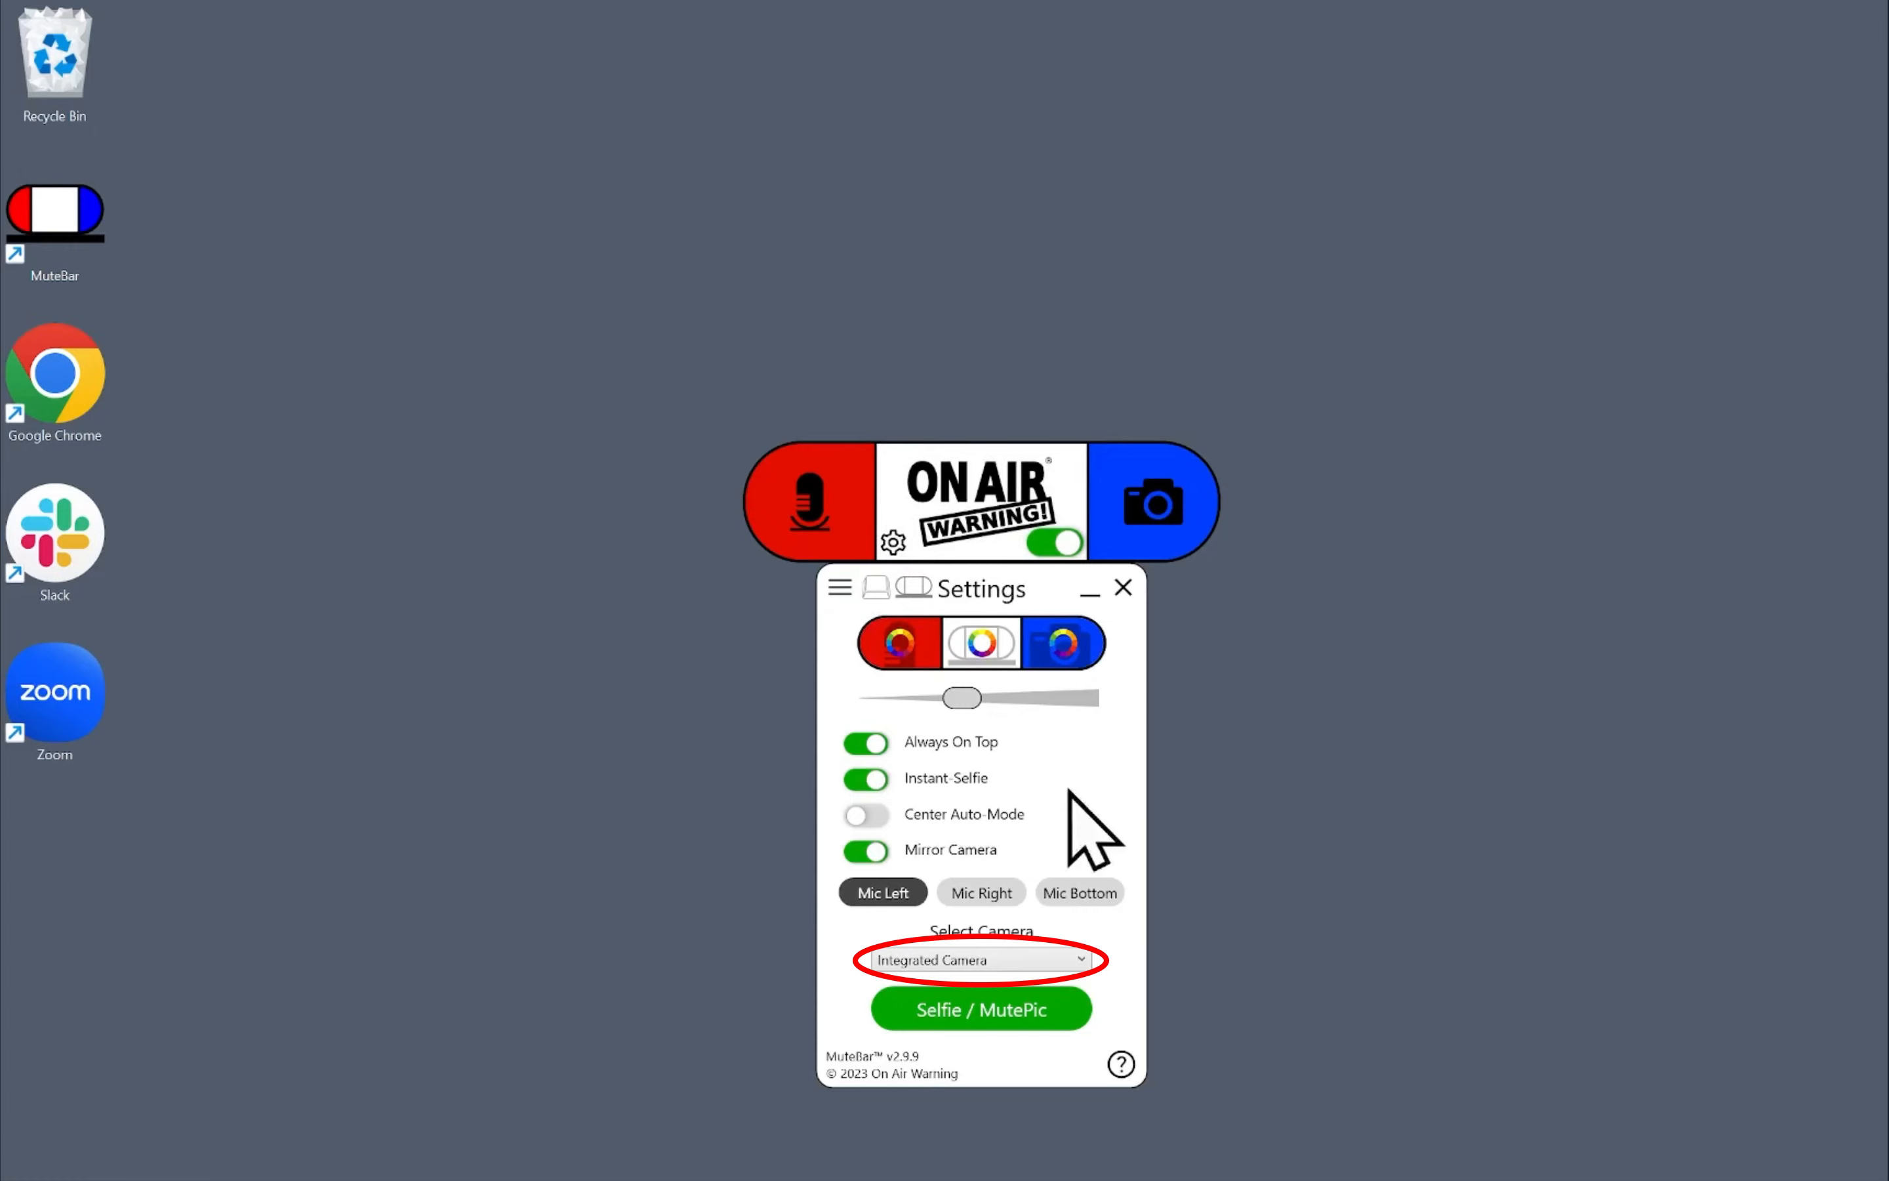
left_click(980, 959)
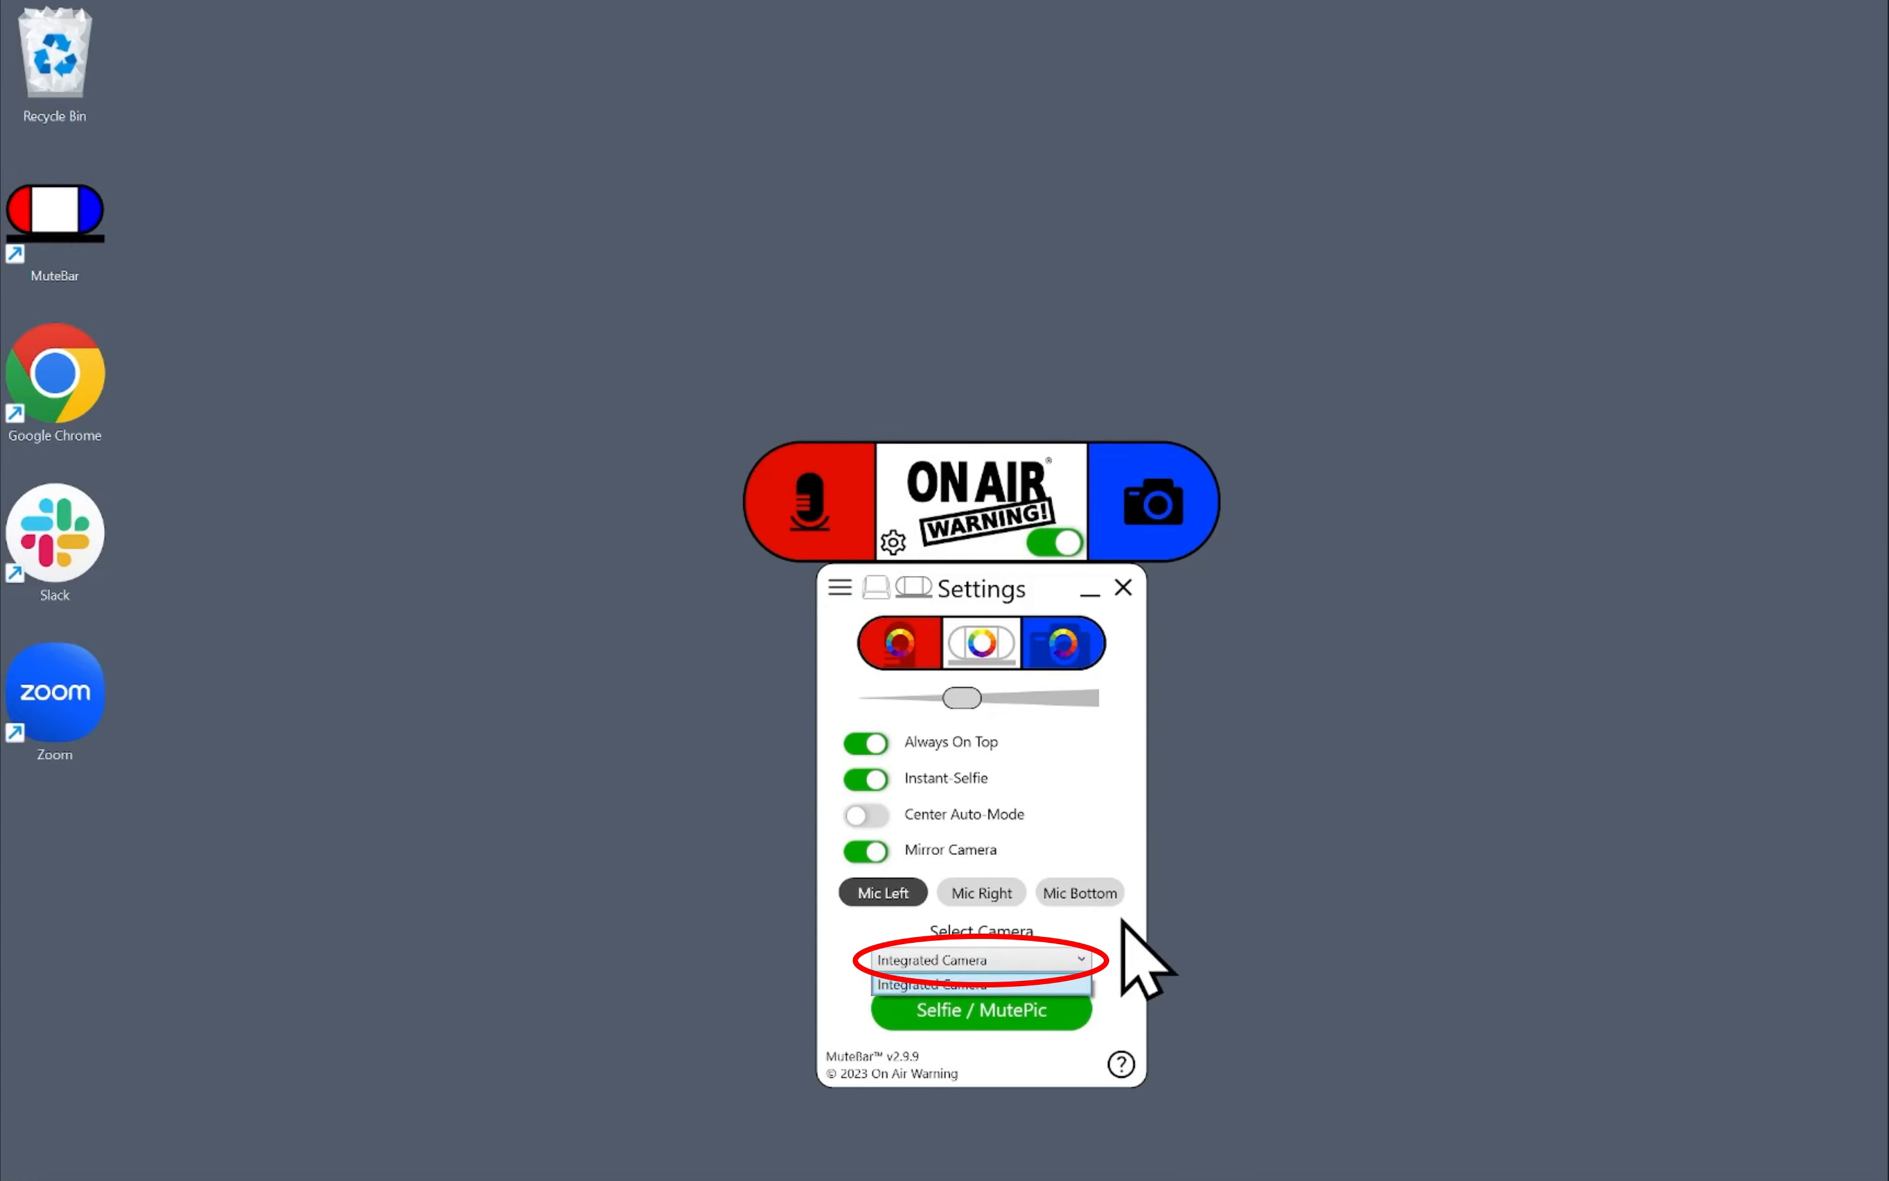
left_click(978, 959)
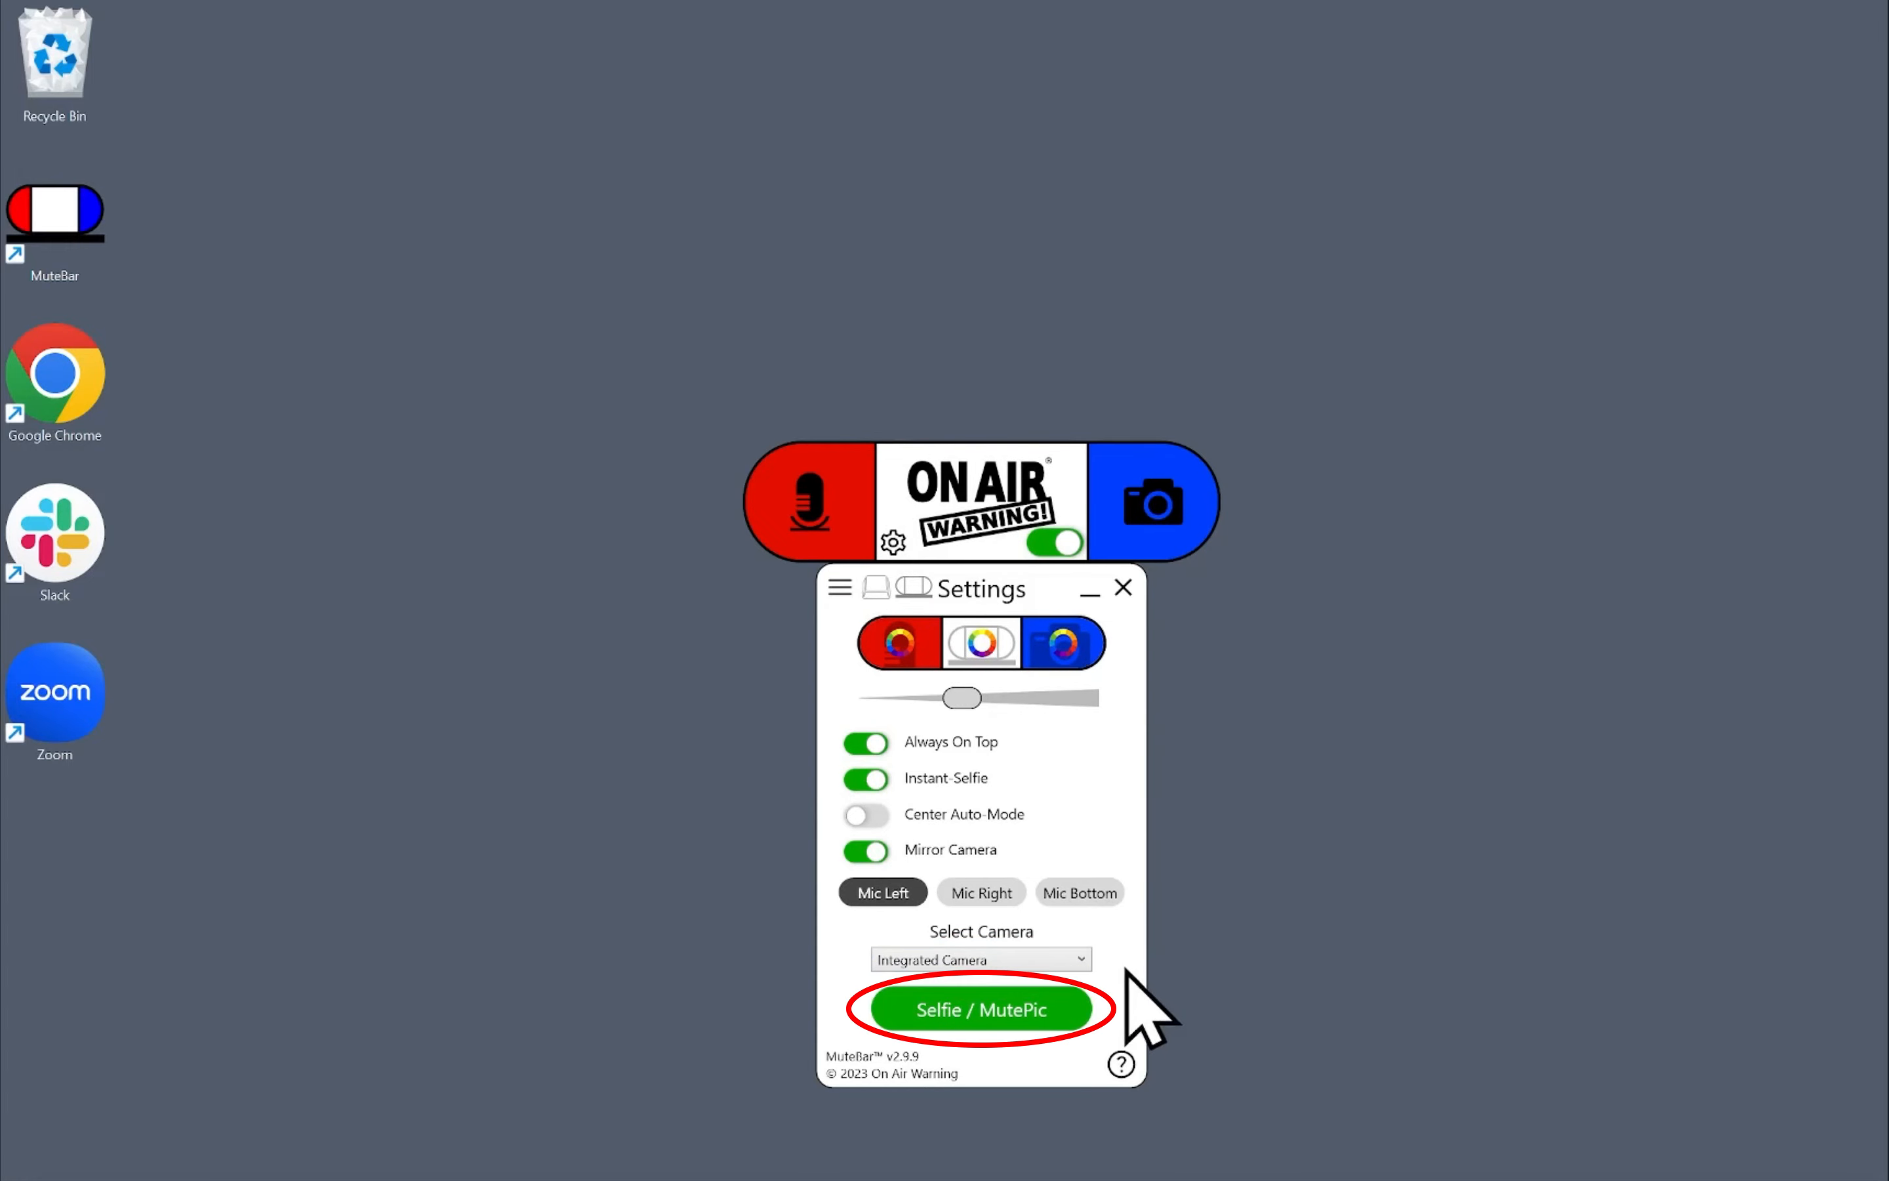
left_click(981, 1009)
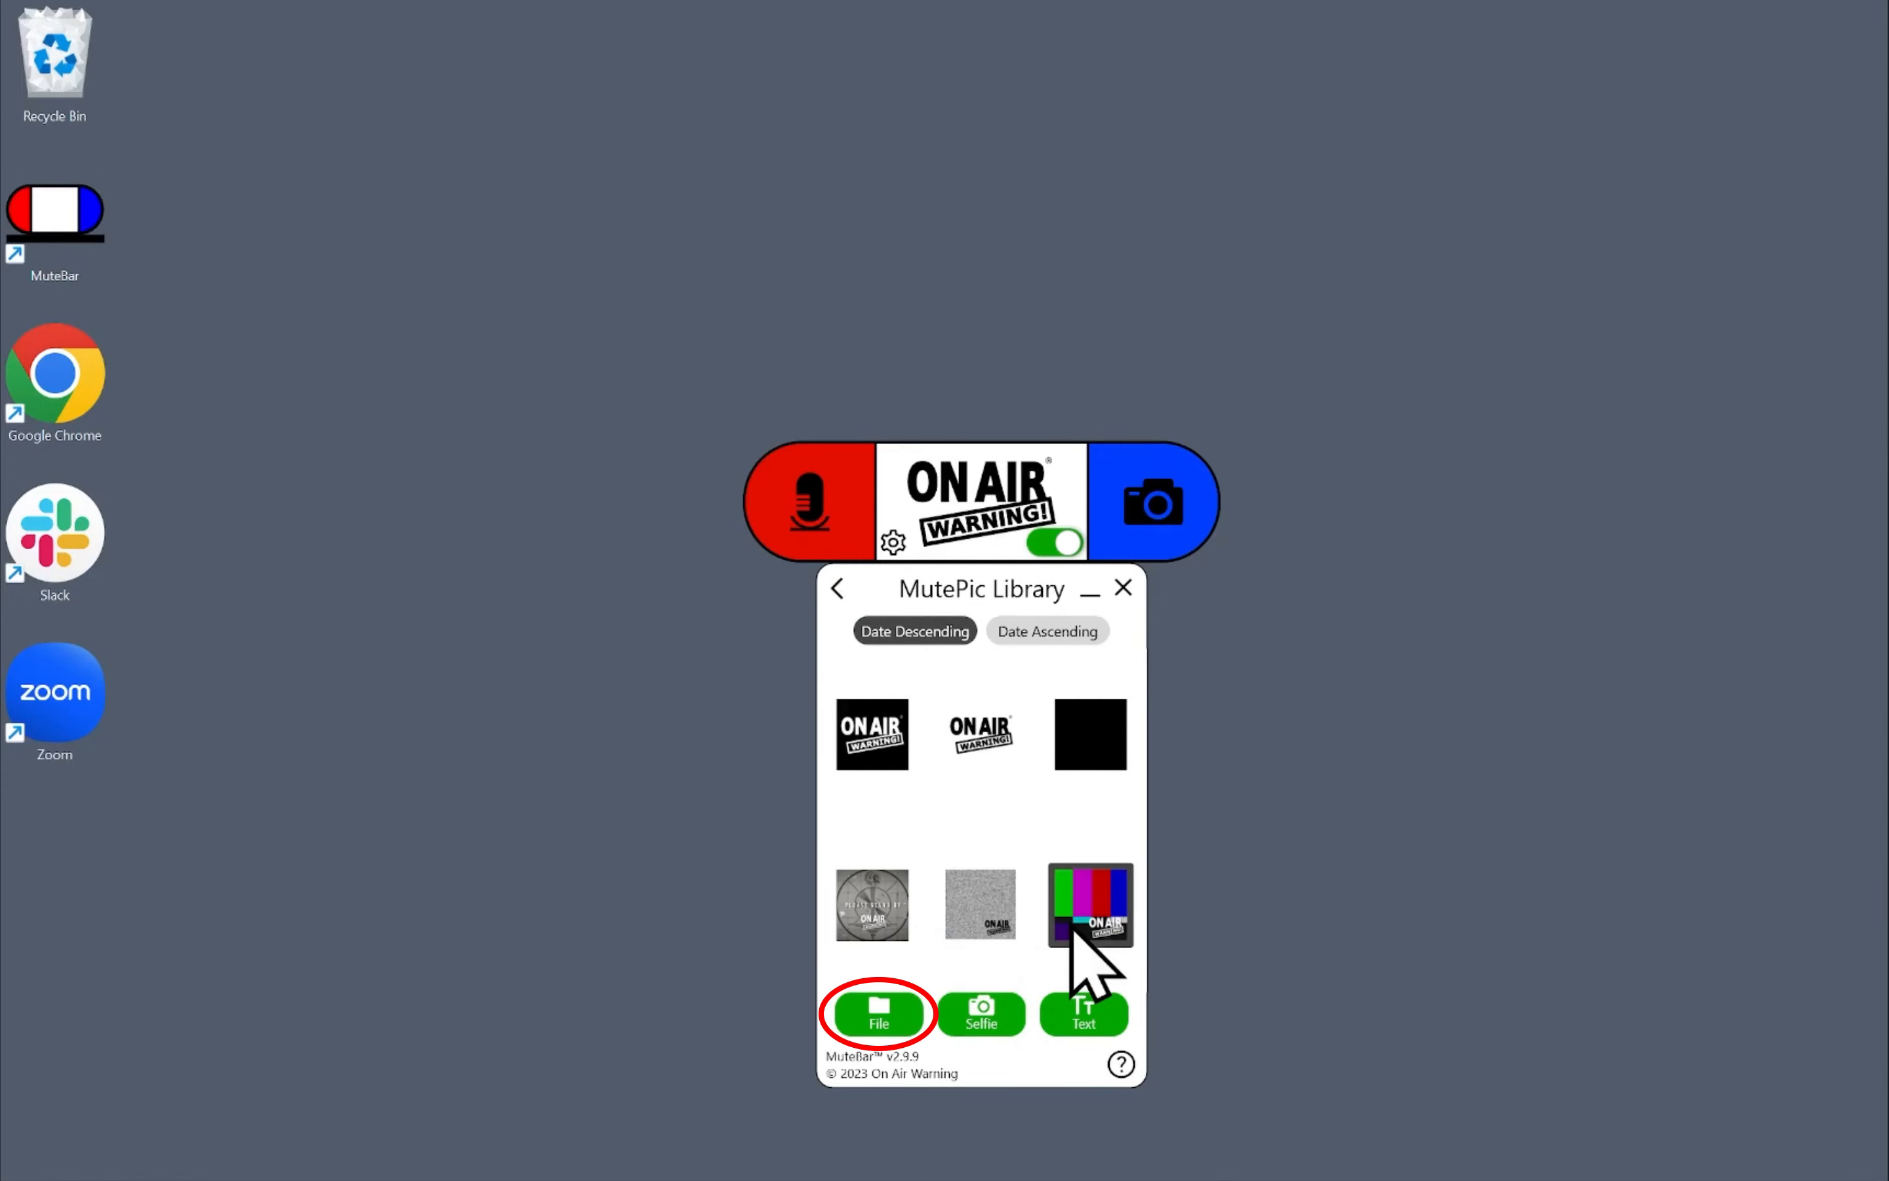
Add the rubber-ducky picture from Downloads to the MutePic Library as a mute image.
left_click(878, 1016)
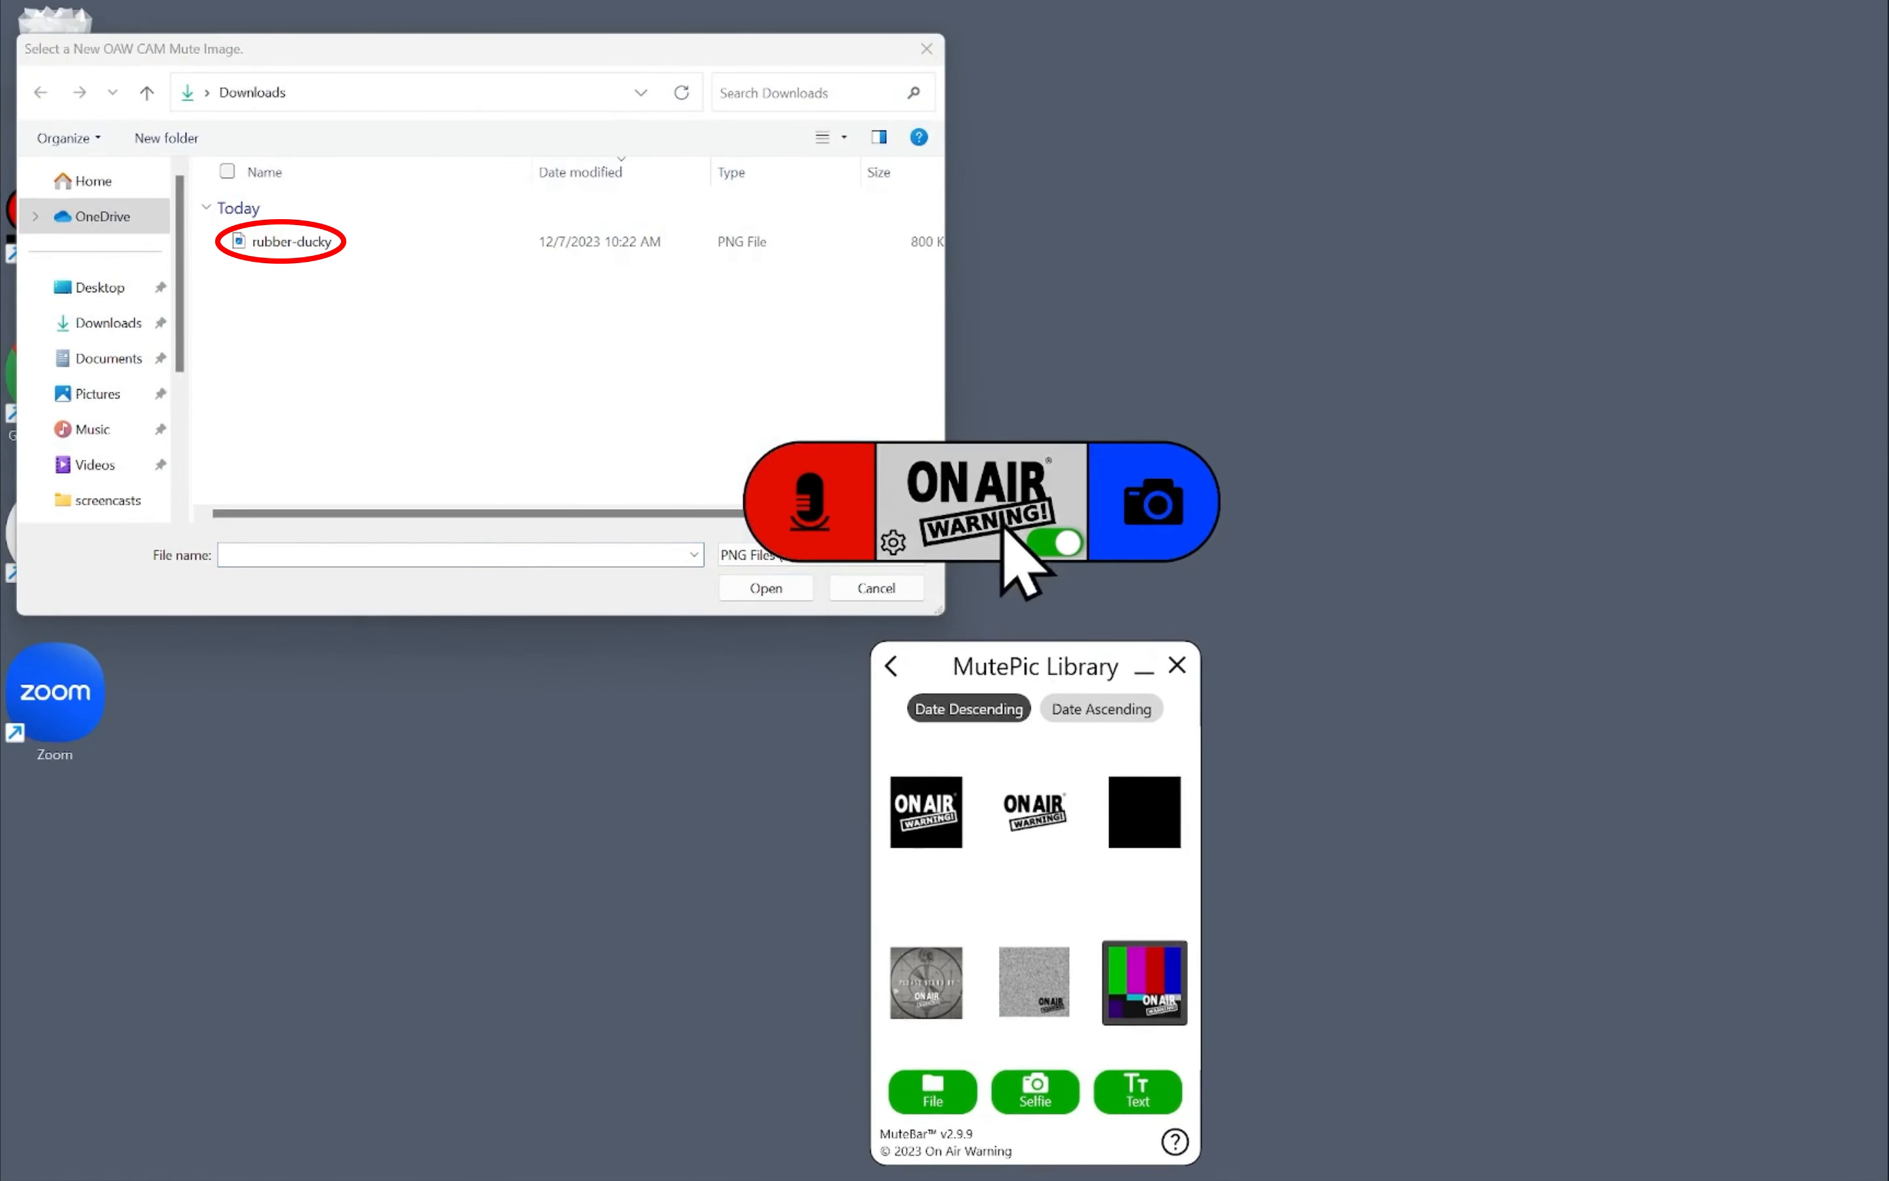
left_click(289, 241)
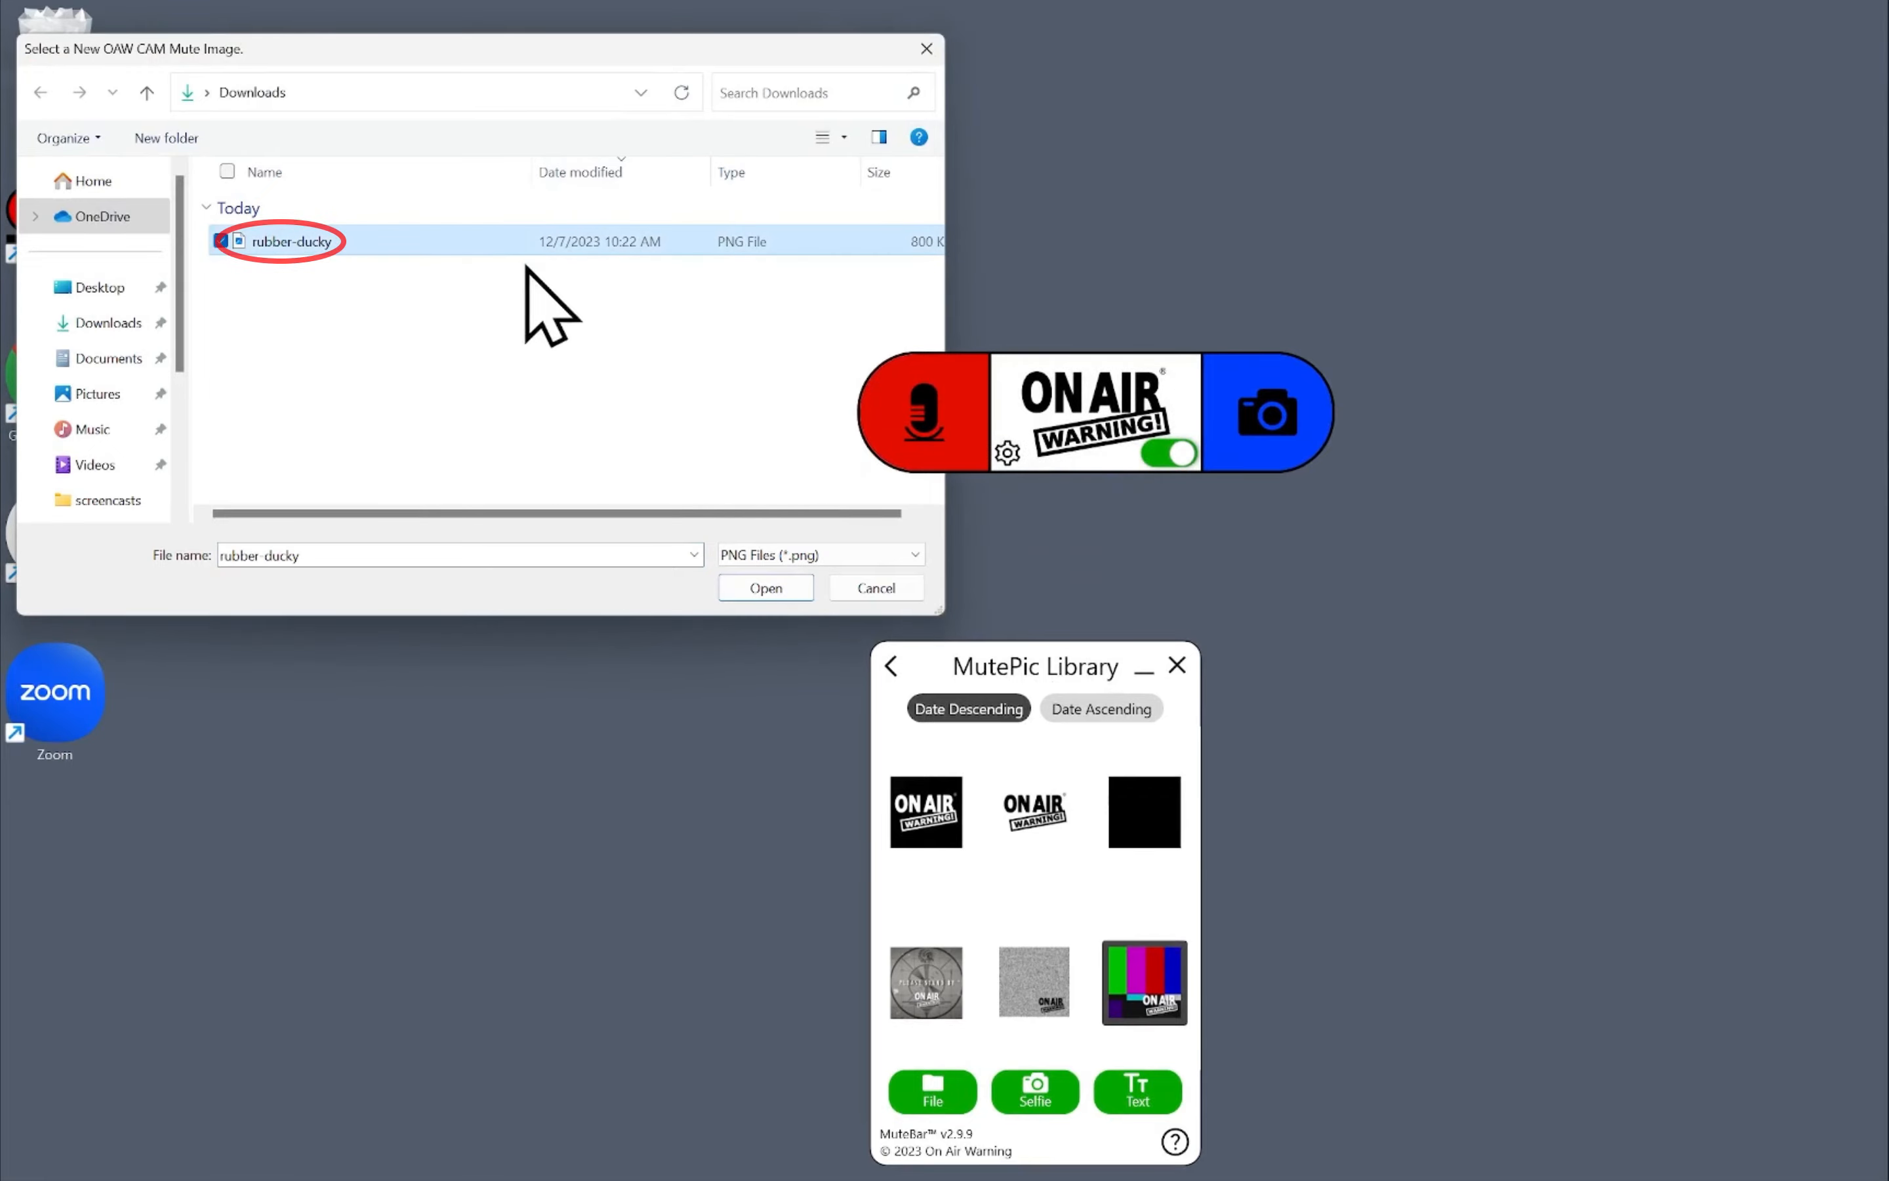
left_click(765, 588)
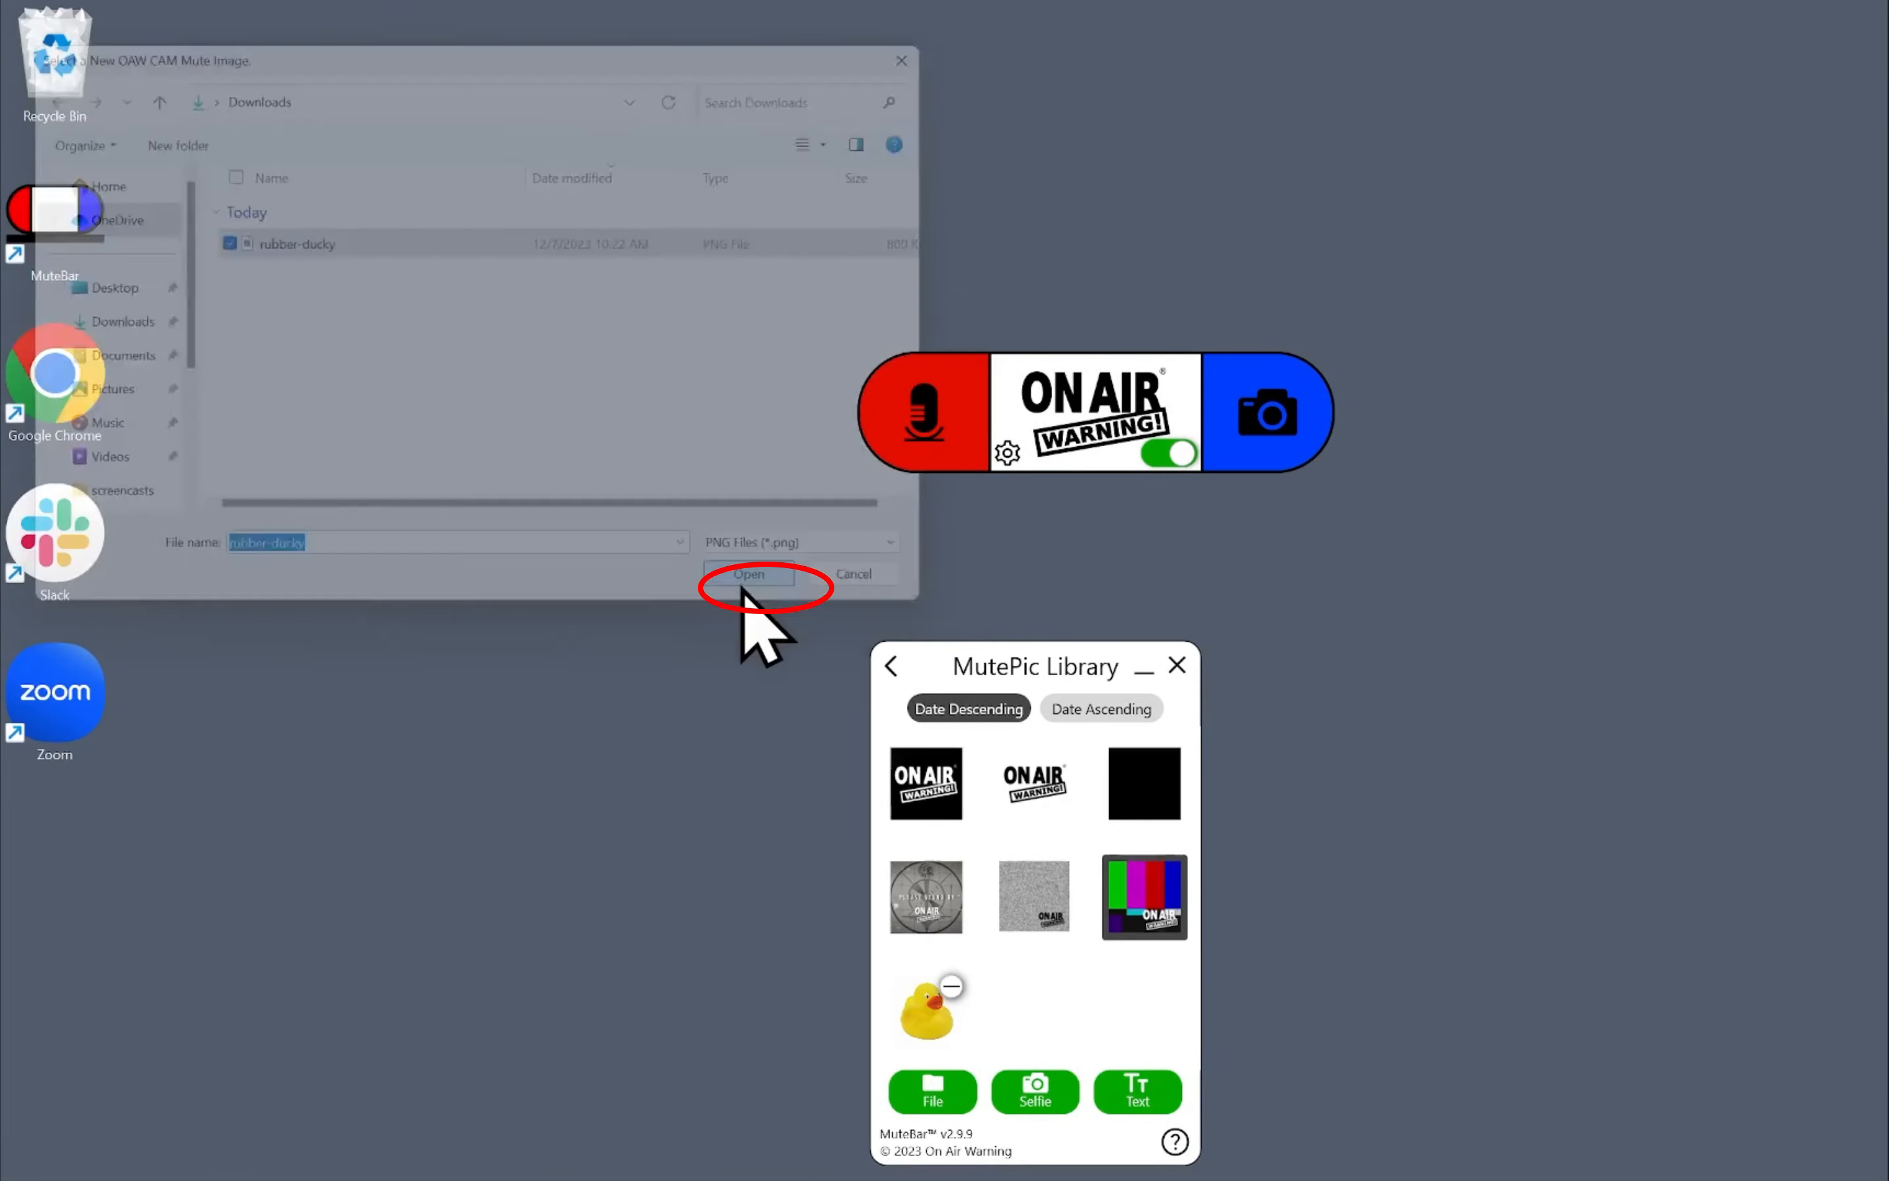
left_click(747, 573)
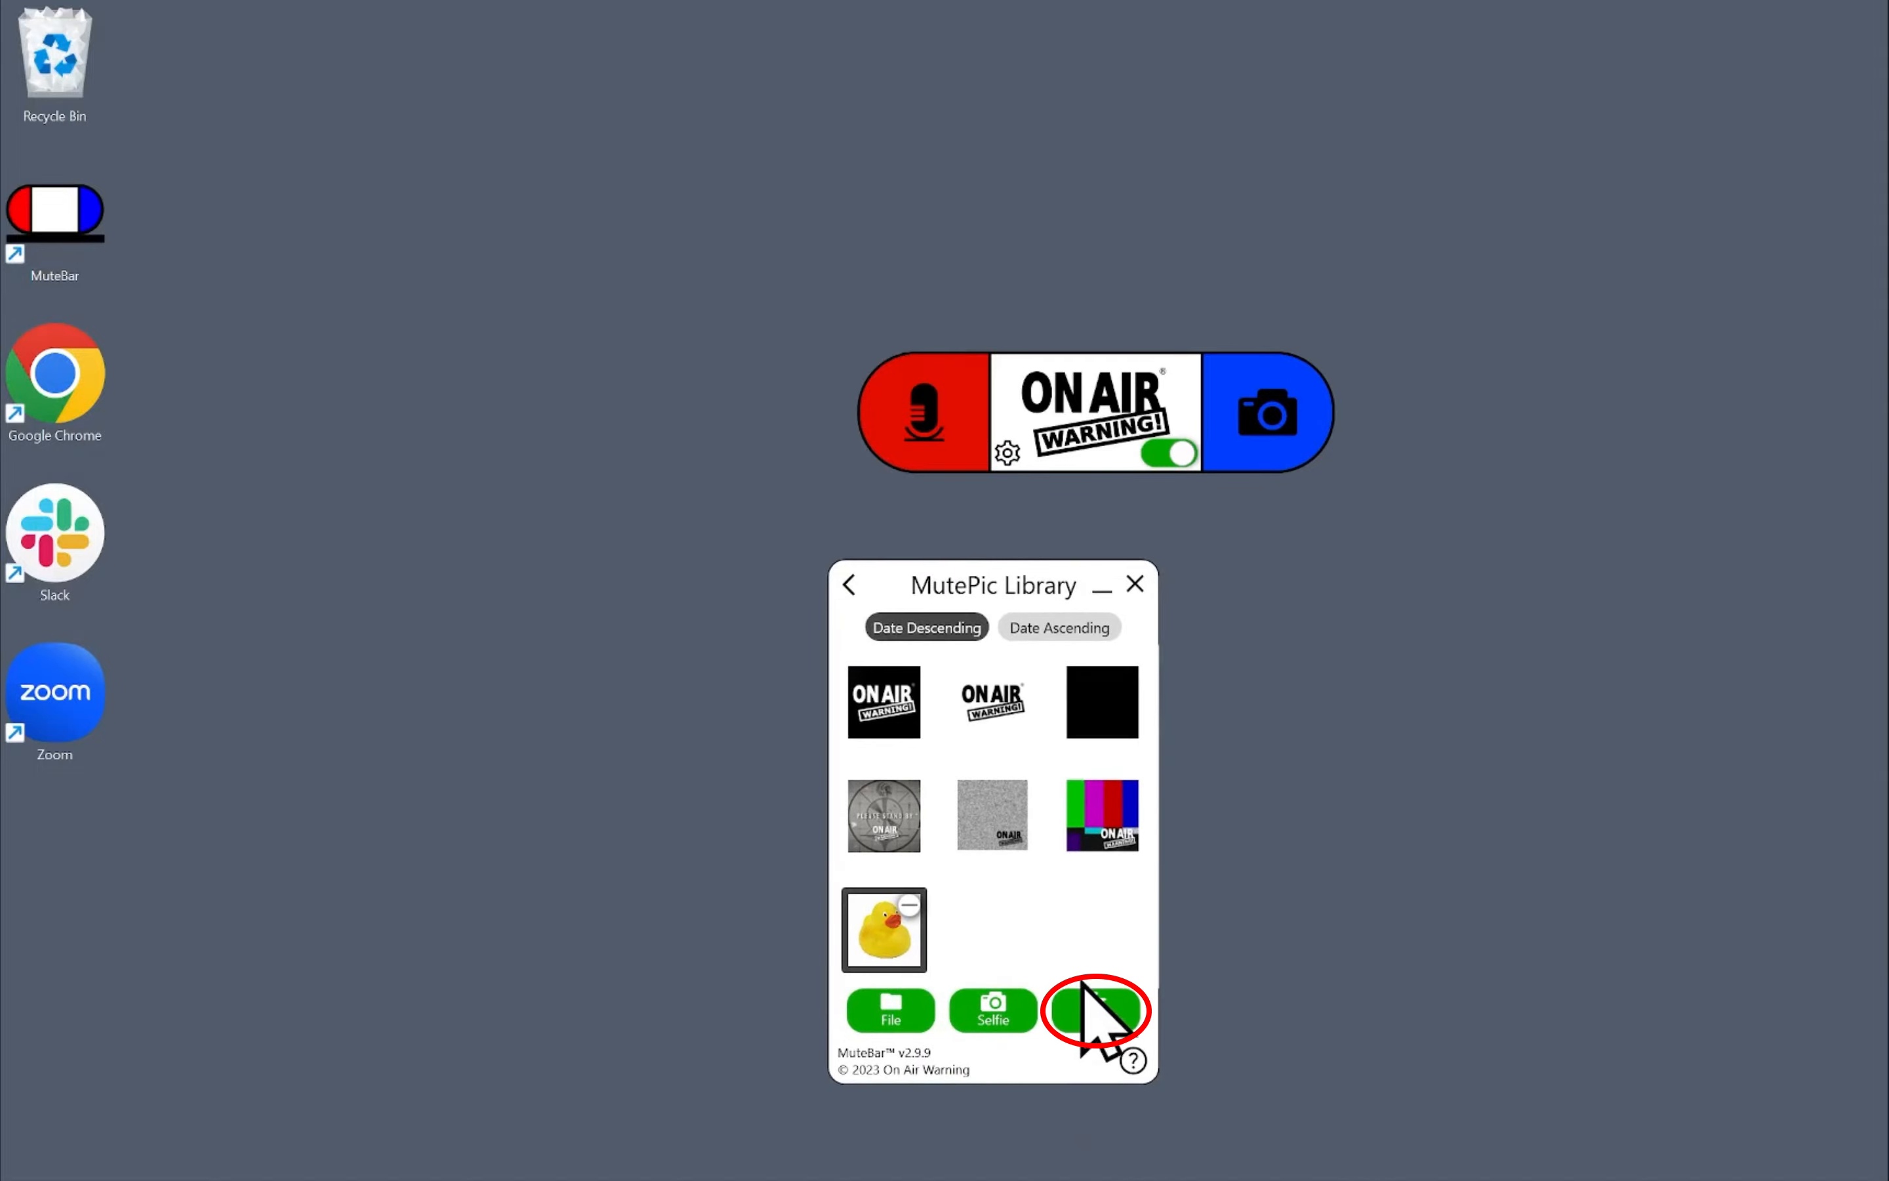
Create and save a 'Be back soon!' text mute image in the library.
left_click(1094, 1011)
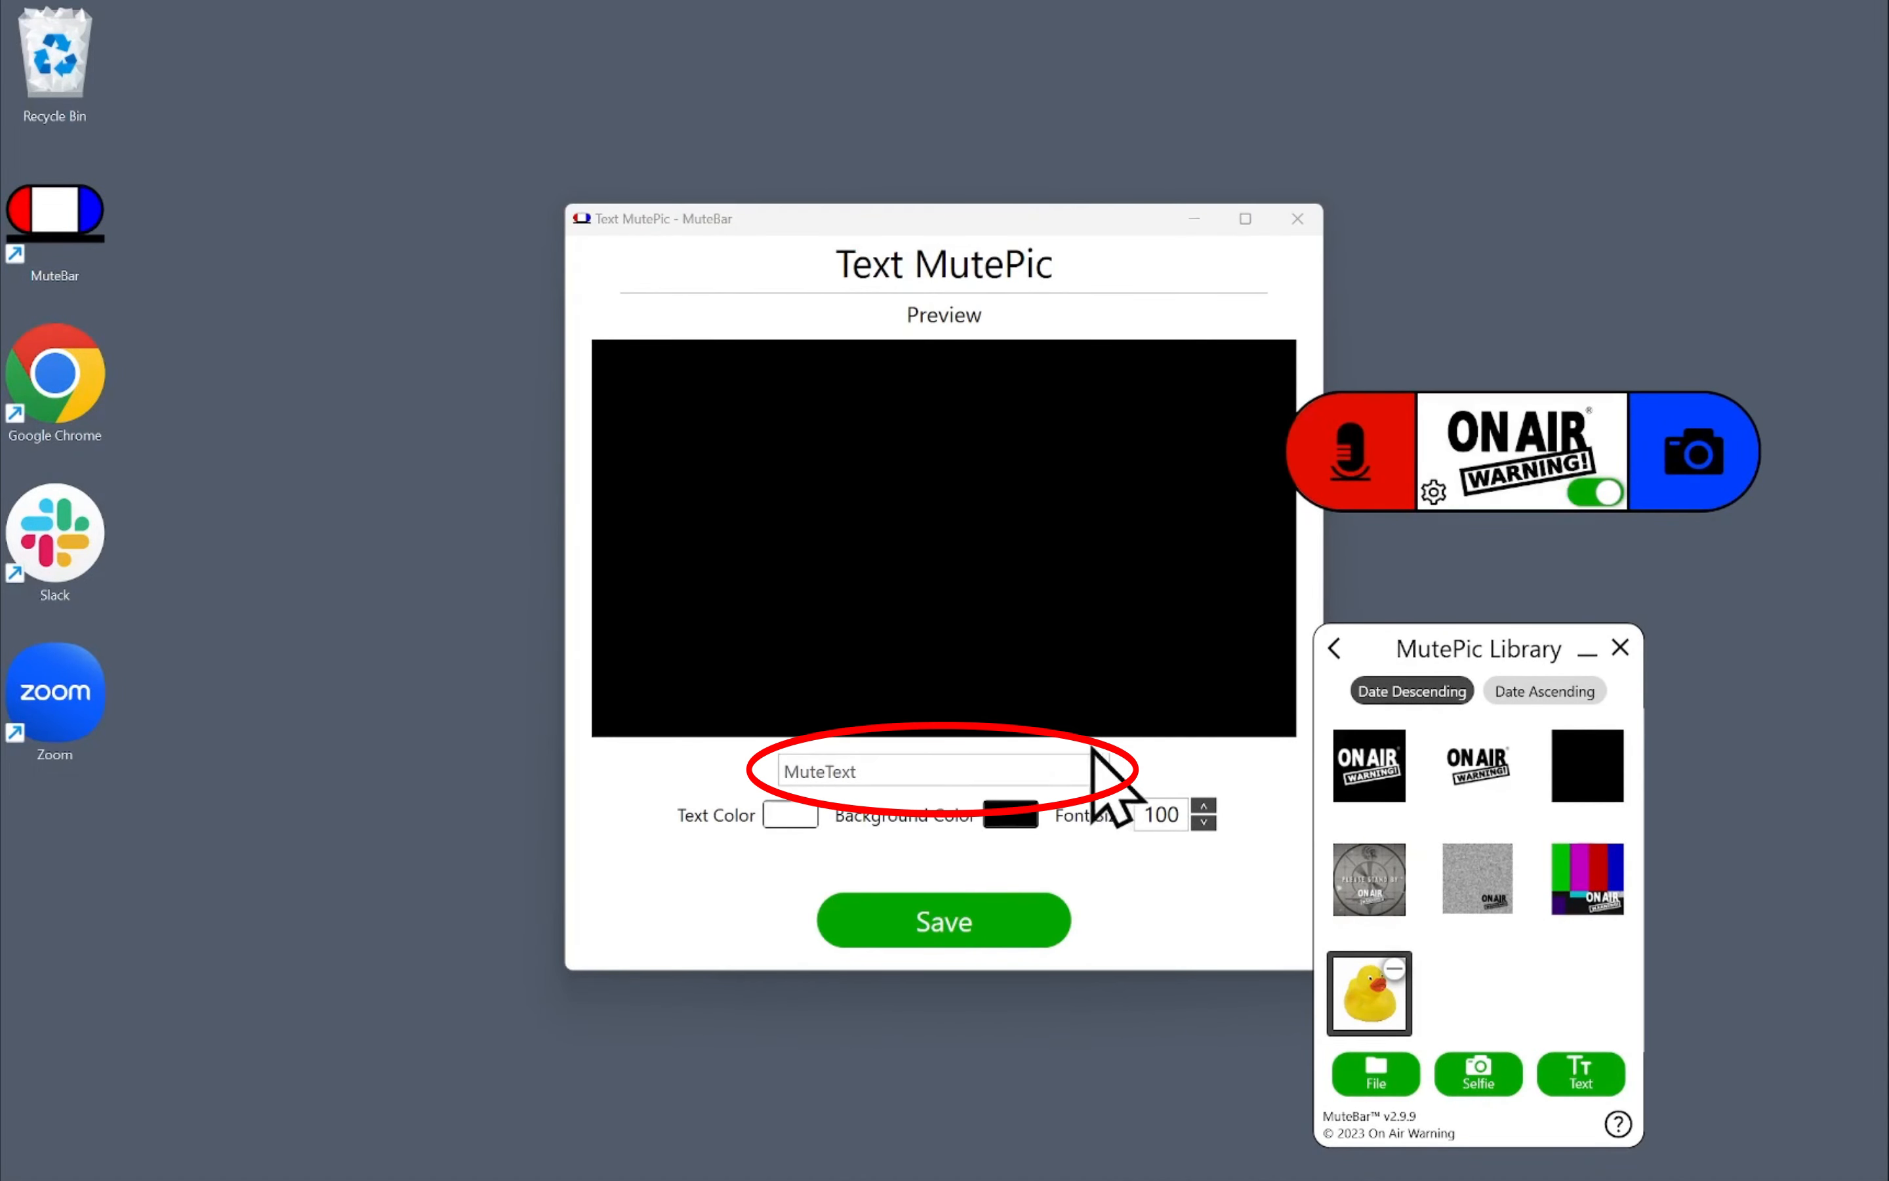
type("Be back soon!")
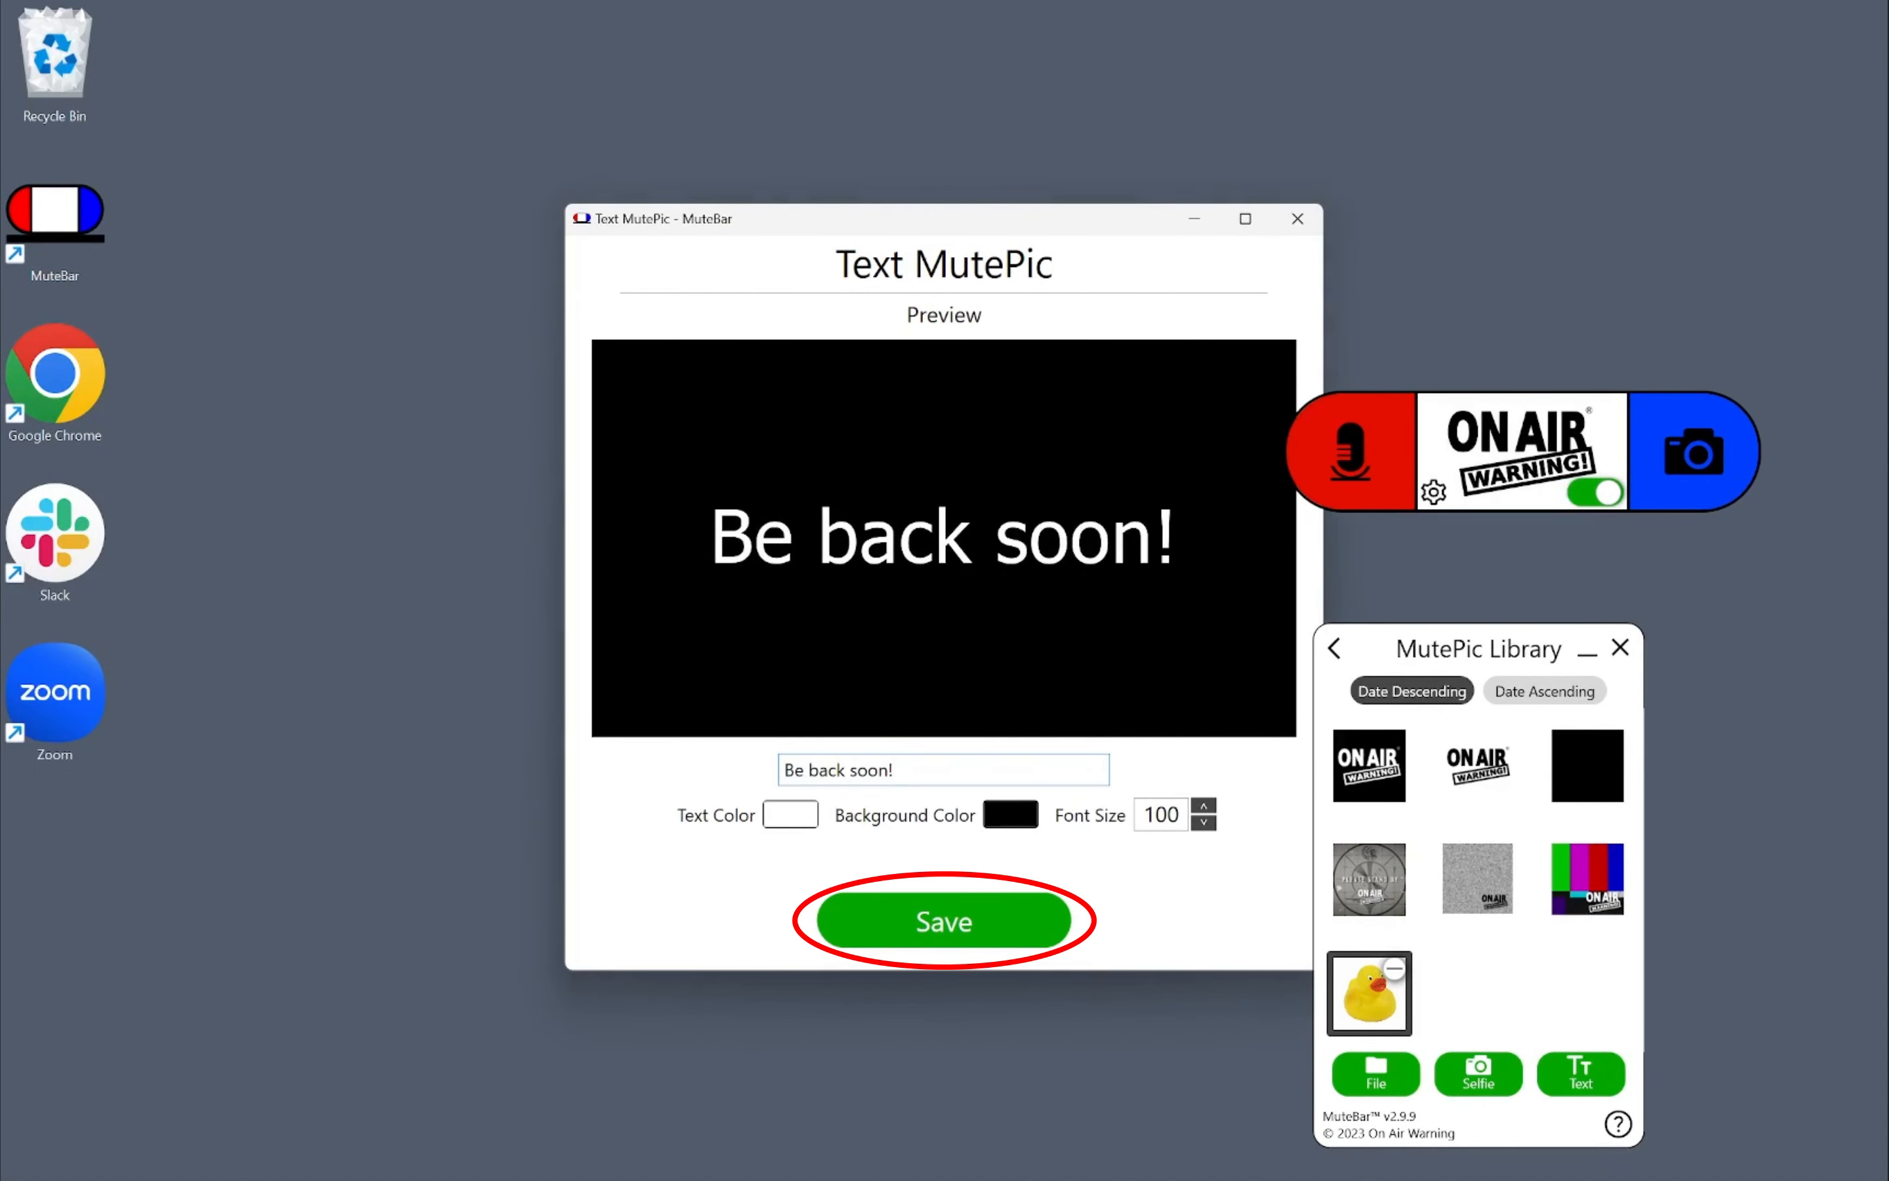
left_click(943, 922)
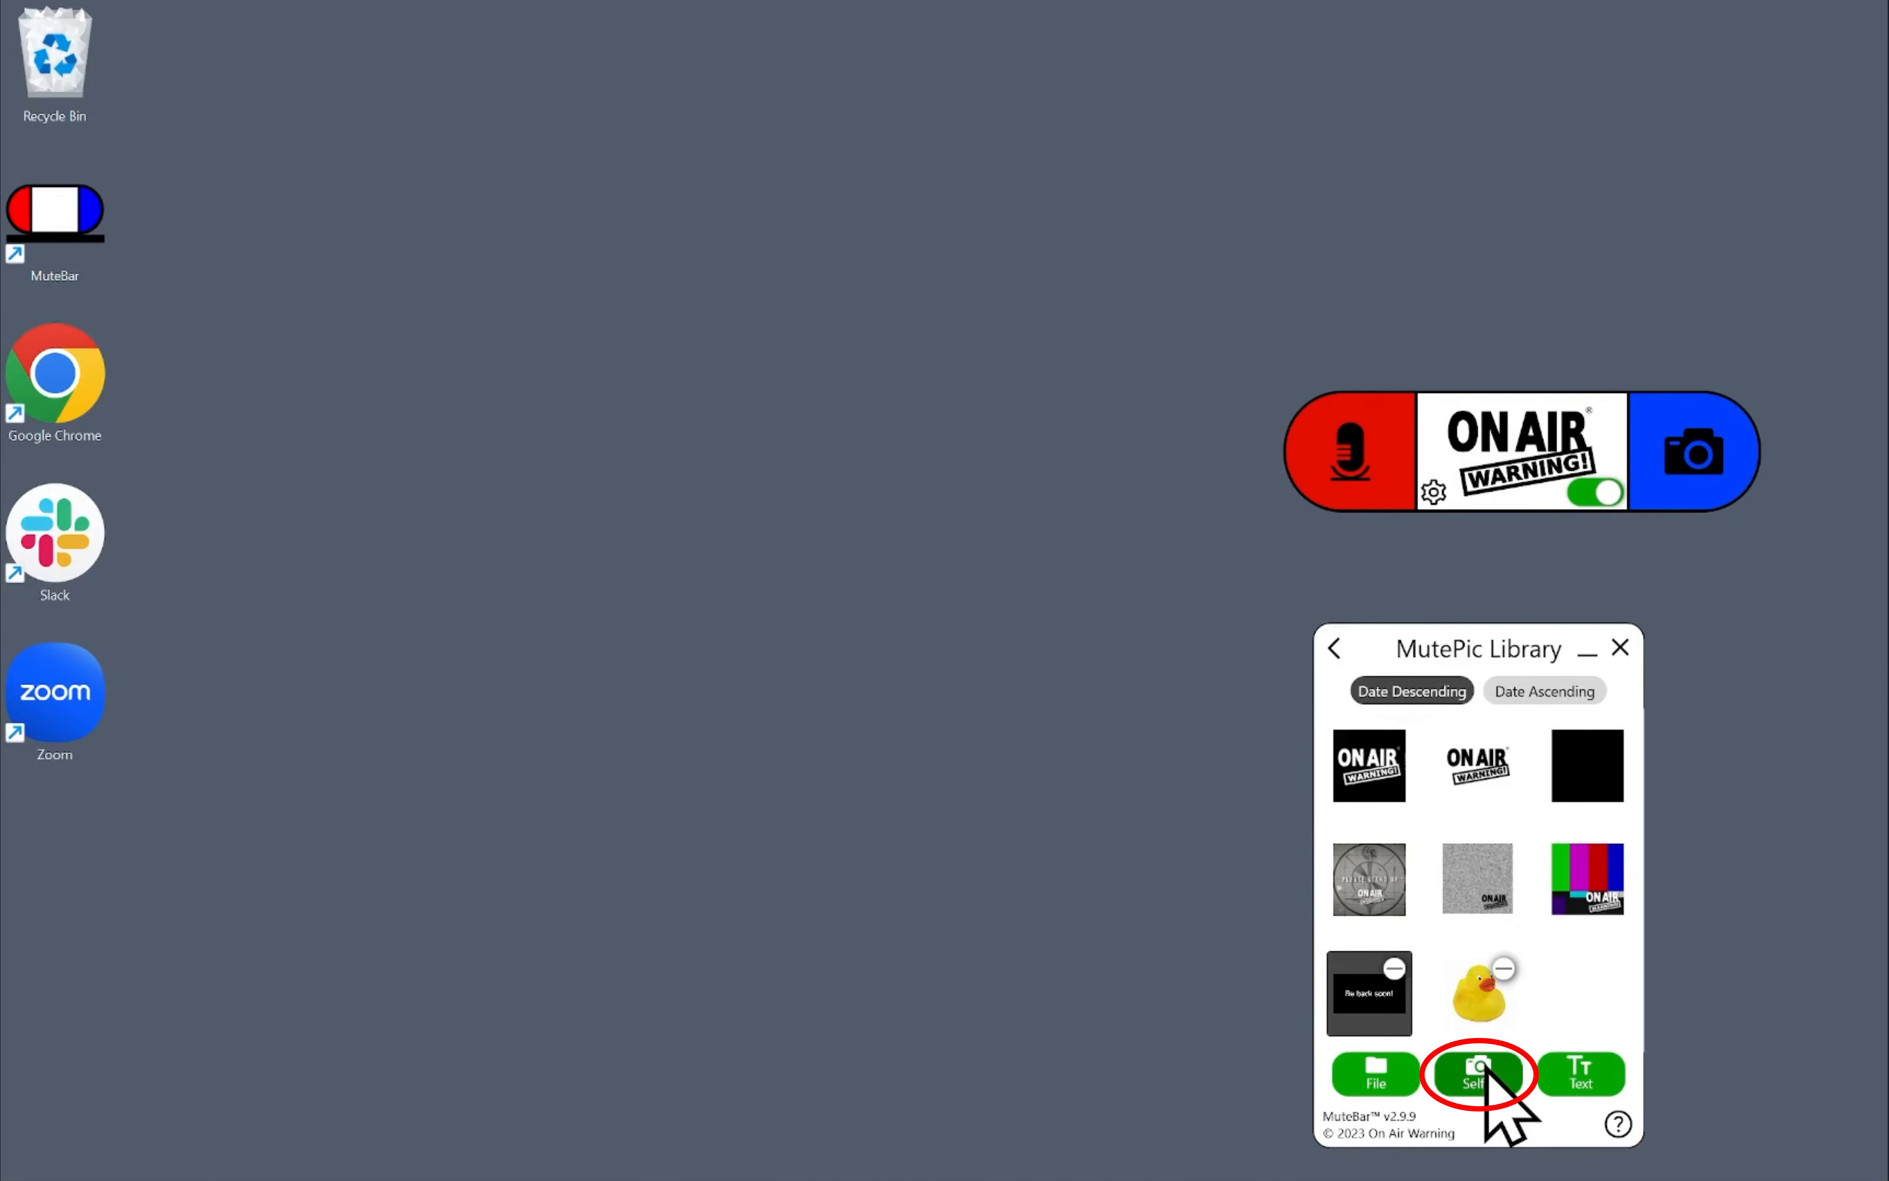
Capture a selfie with the camera as another mute image.
left_click(1478, 1073)
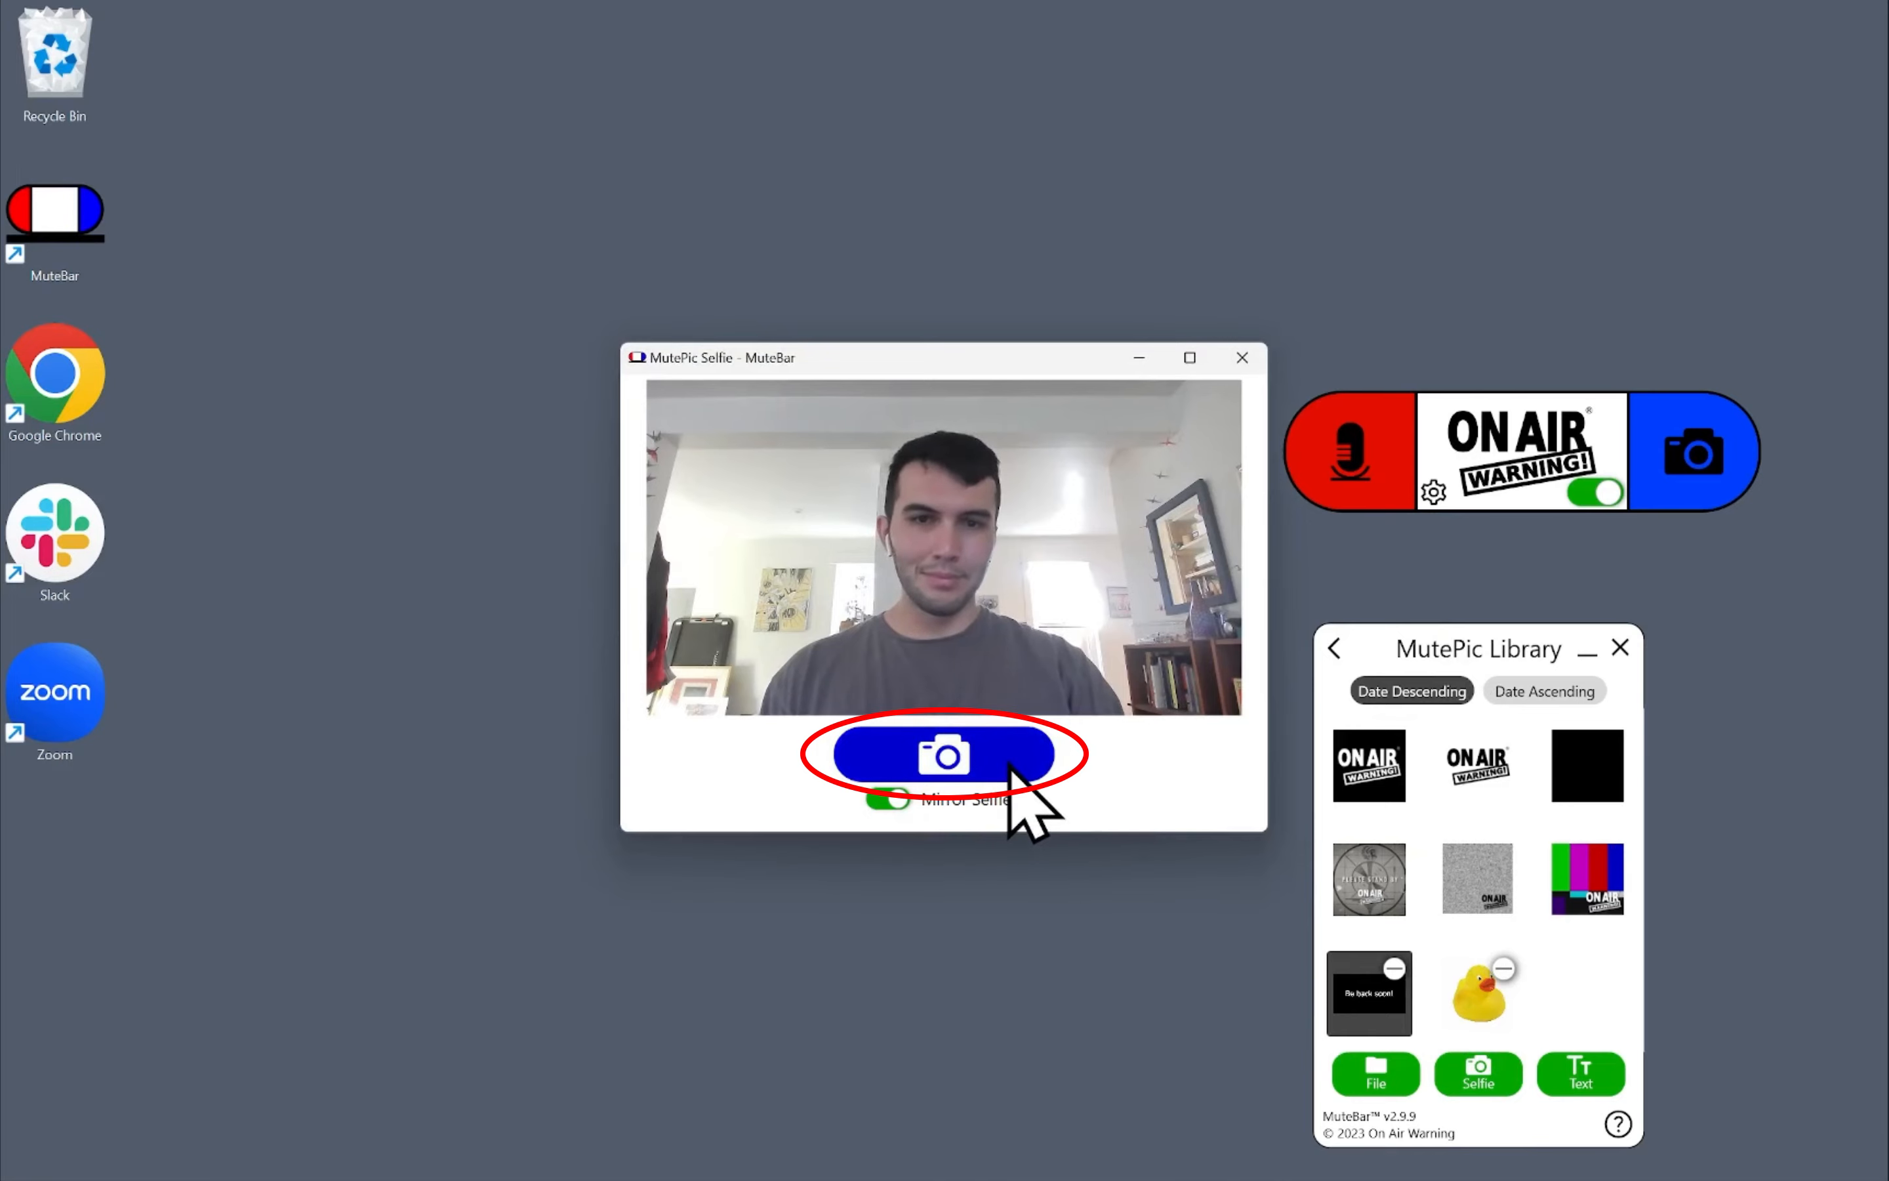
left_click(943, 756)
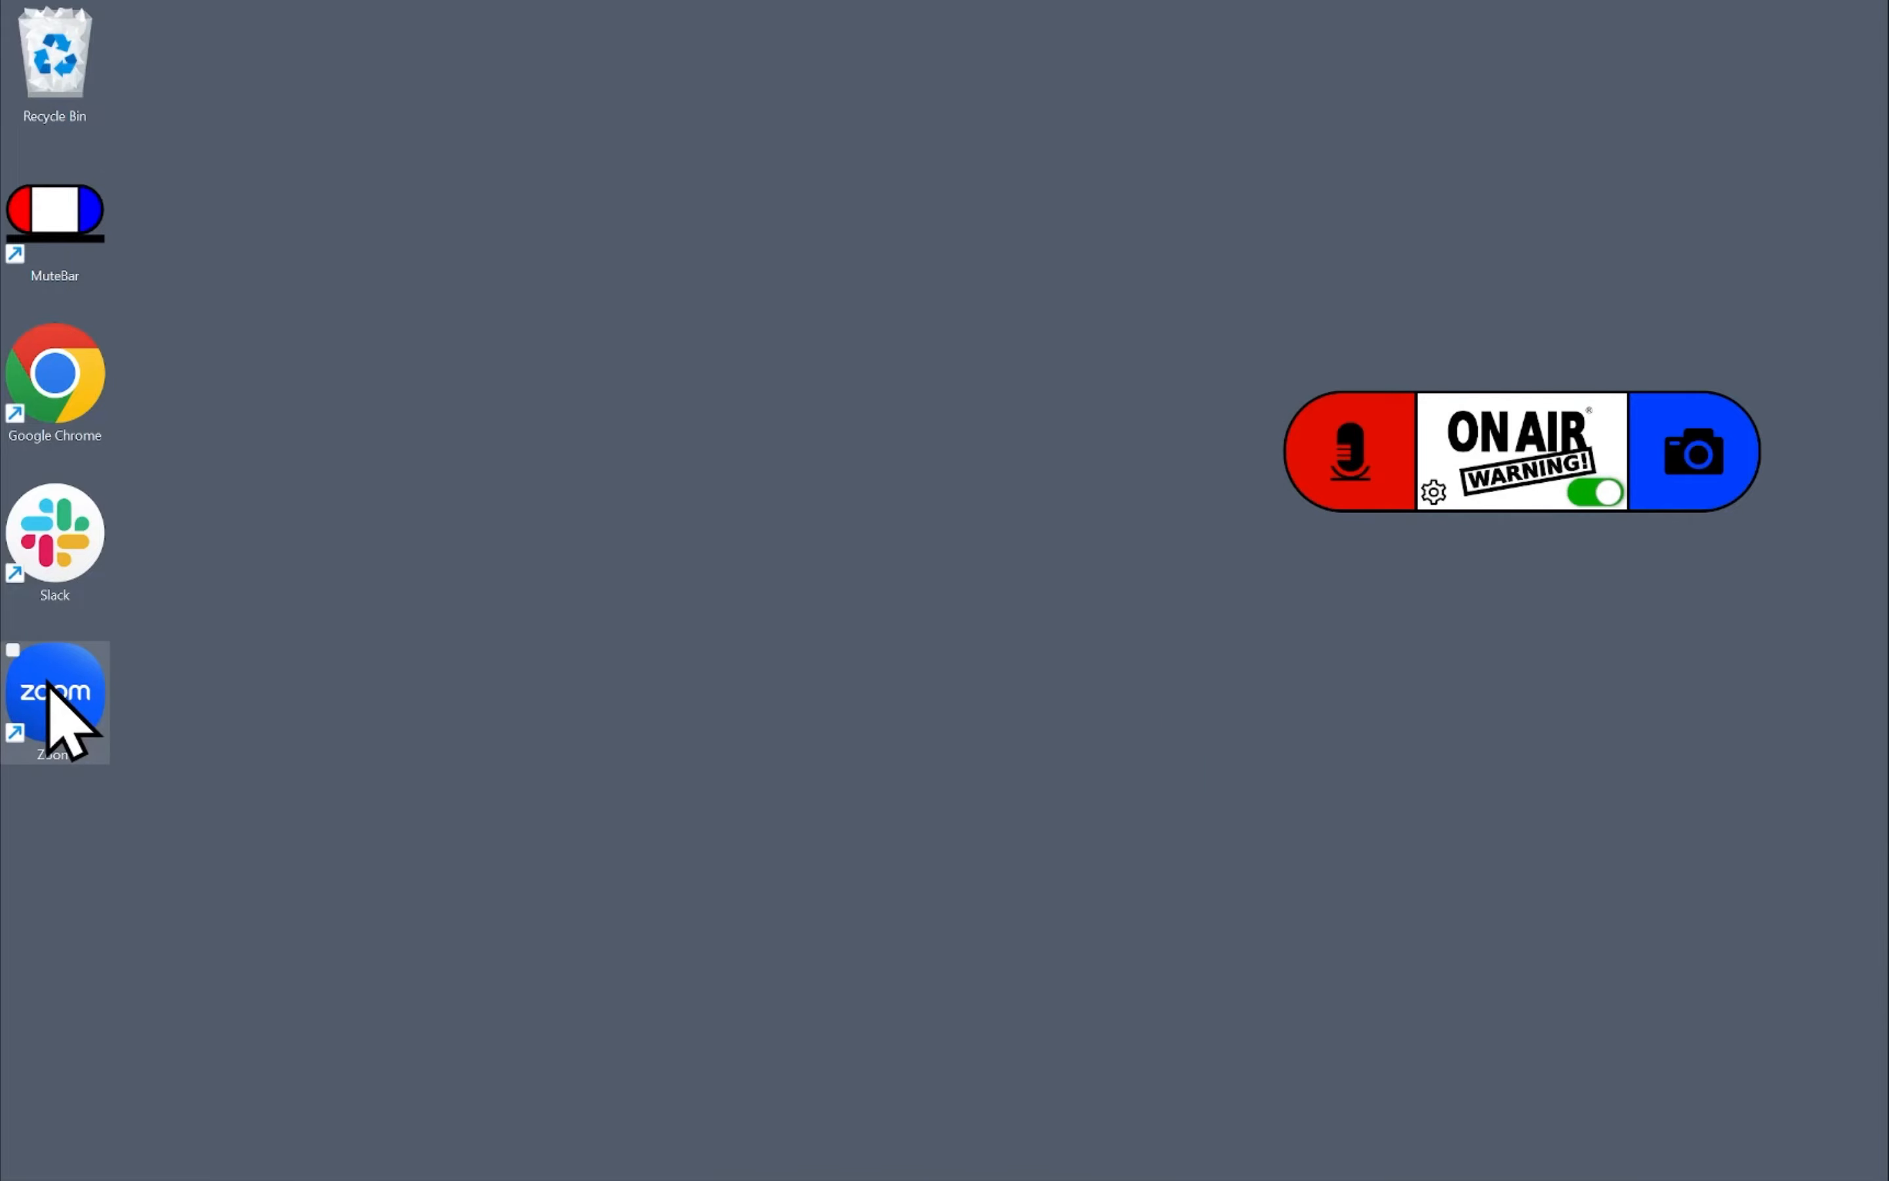
Launch Zoom from its desktop shortcut to start a meeting with live camera video.
double_click(54, 690)
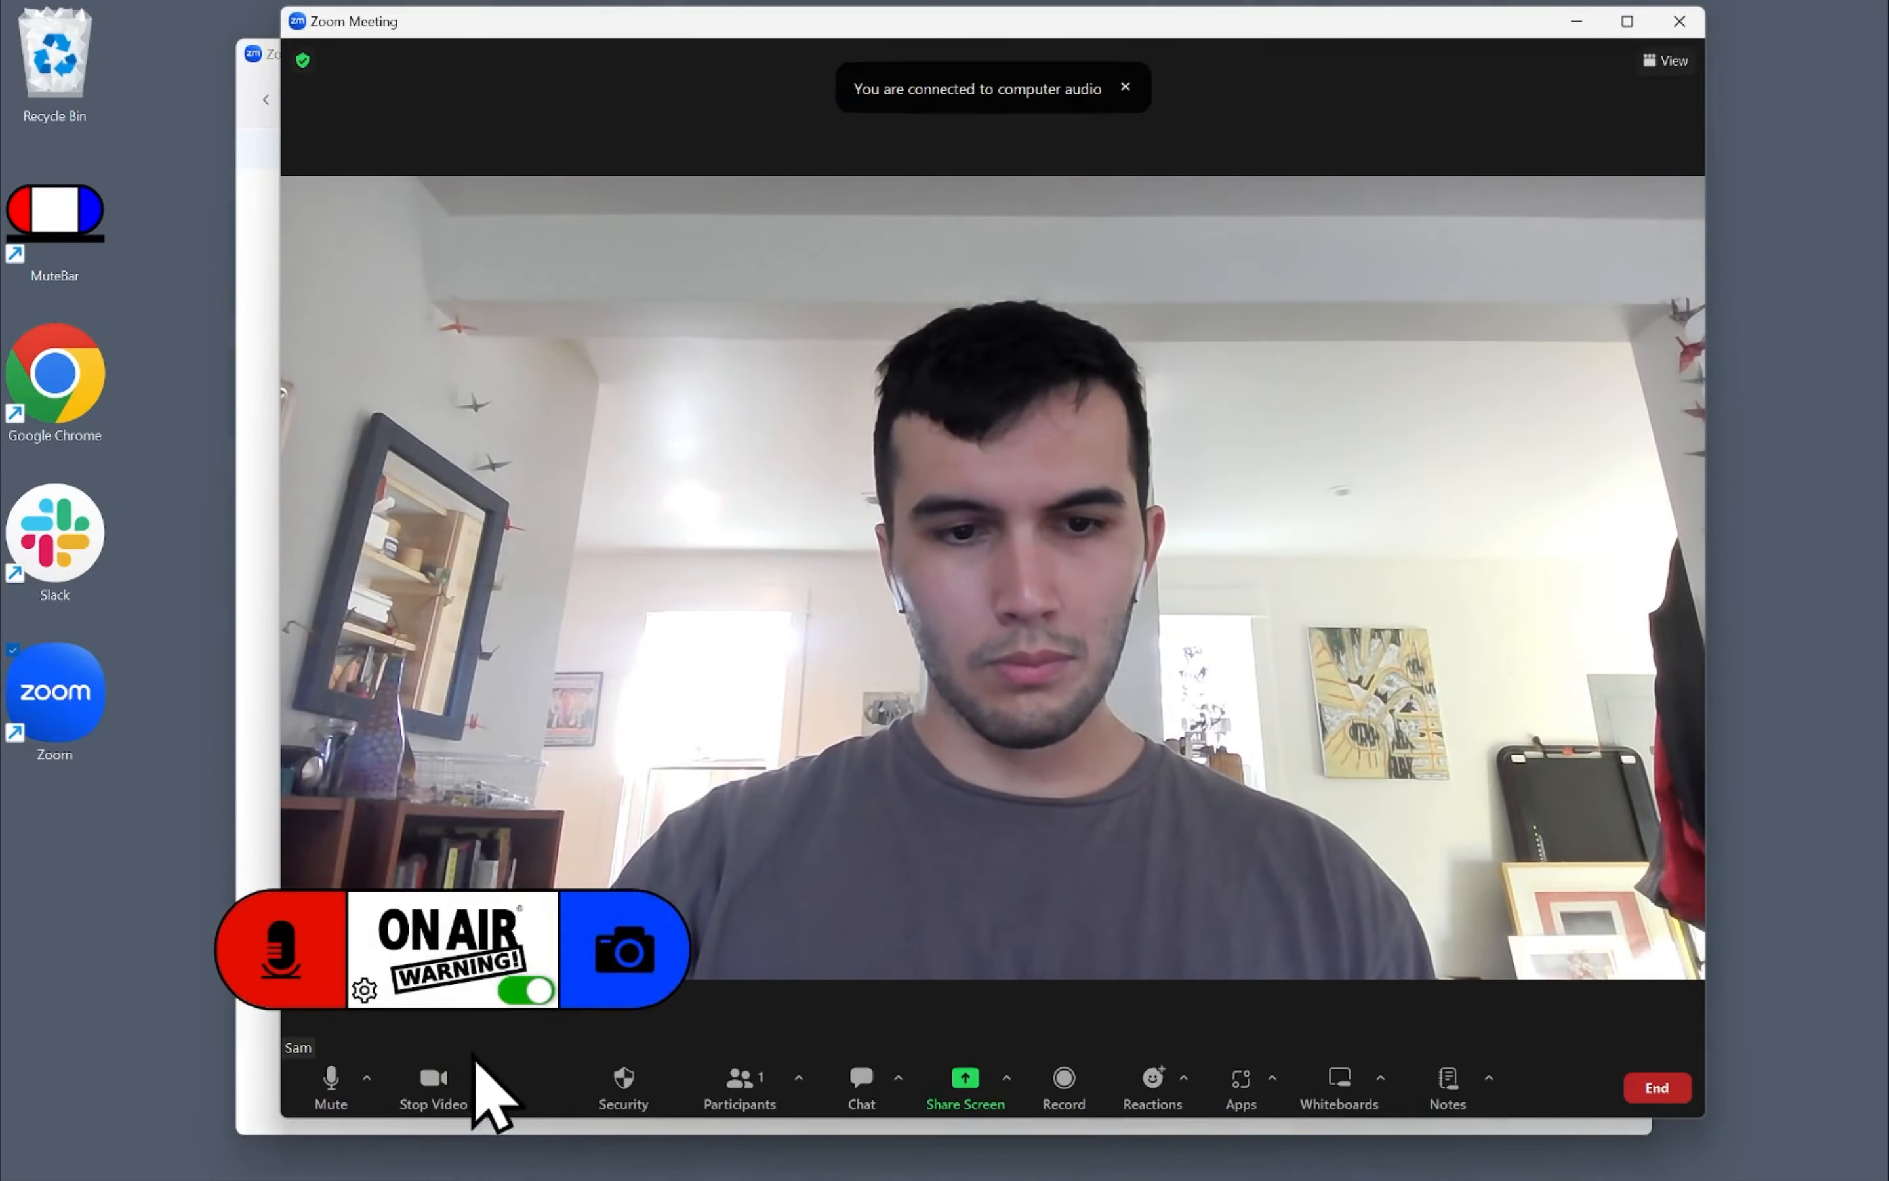
mouse_move(650, 700)
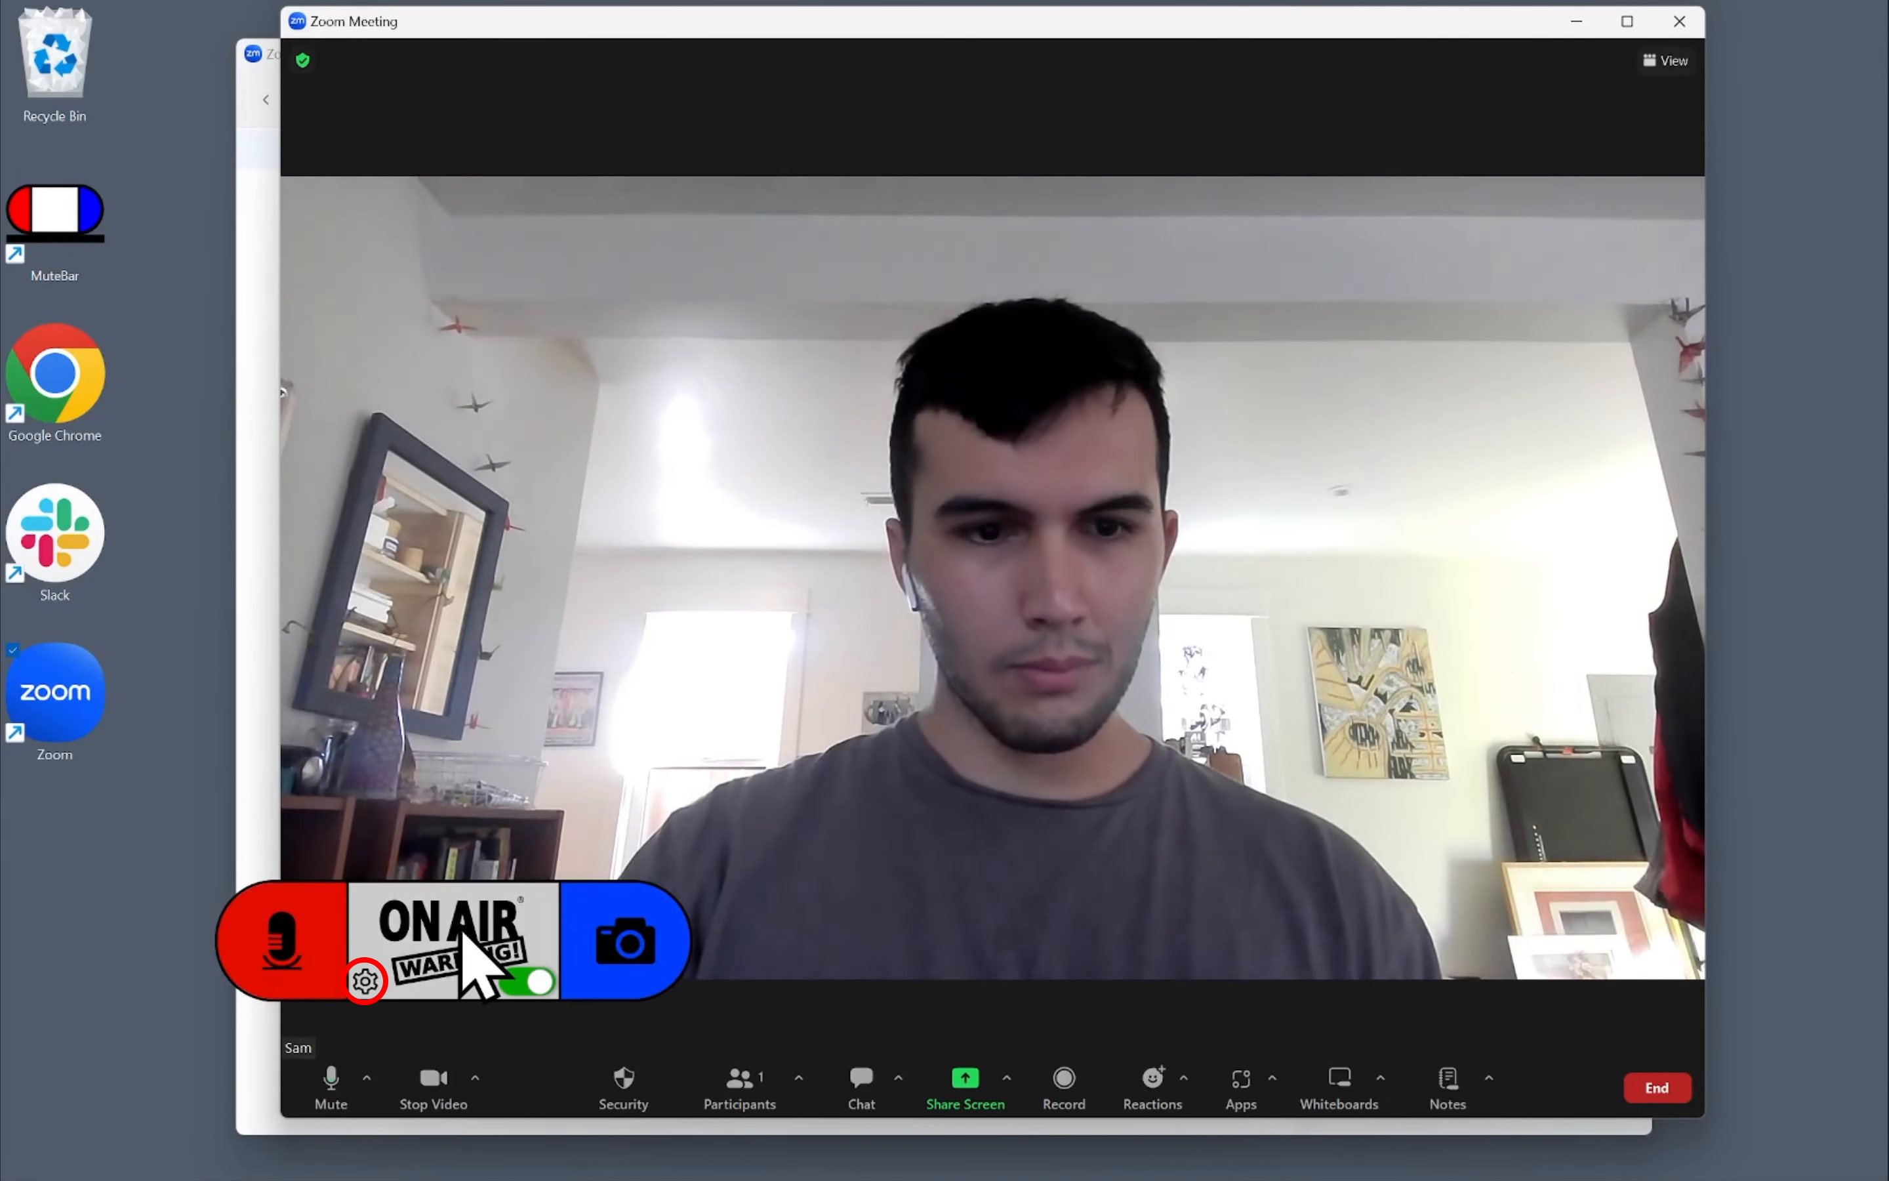
Switch on Instant-Selfie in the MuteBar settings and close the panel.
left_click(364, 980)
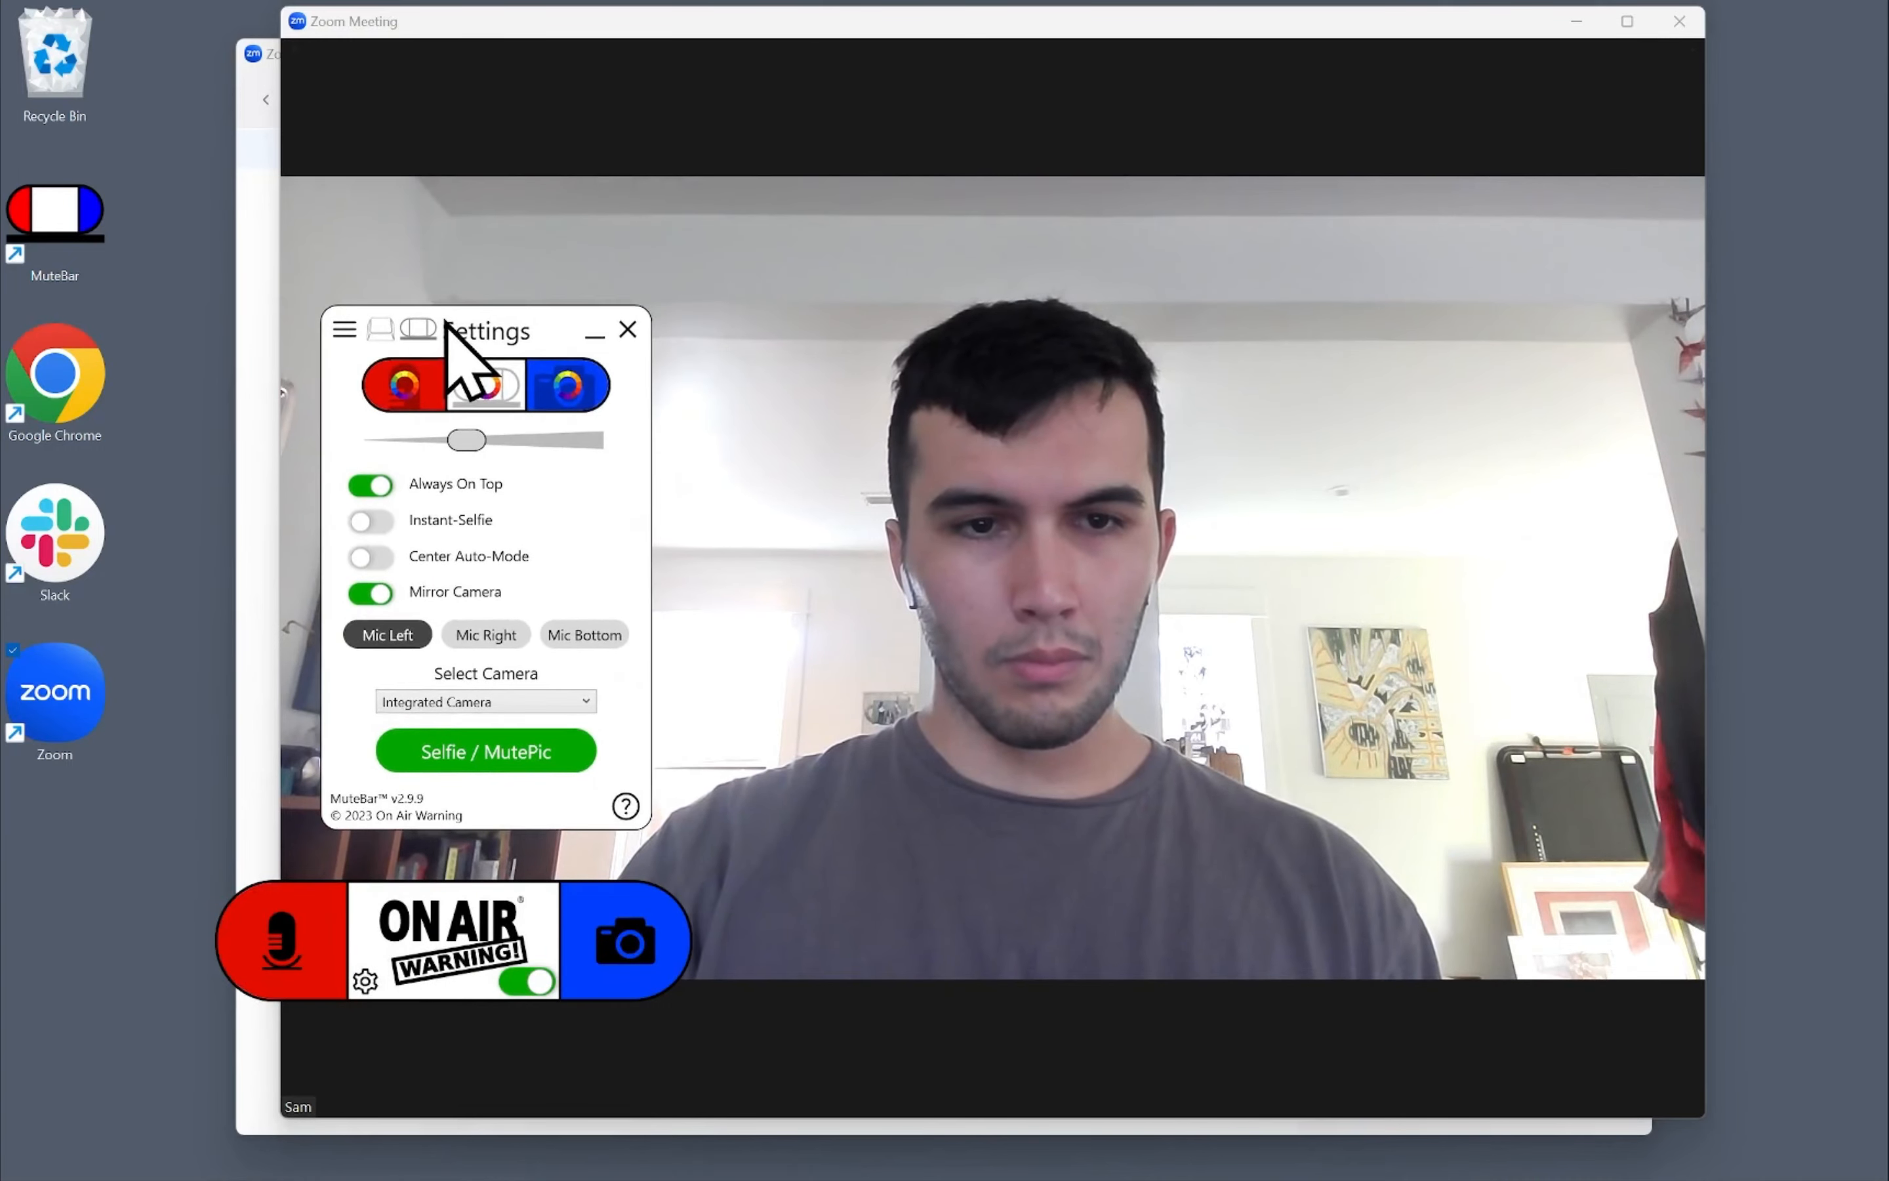
left_click(370, 520)
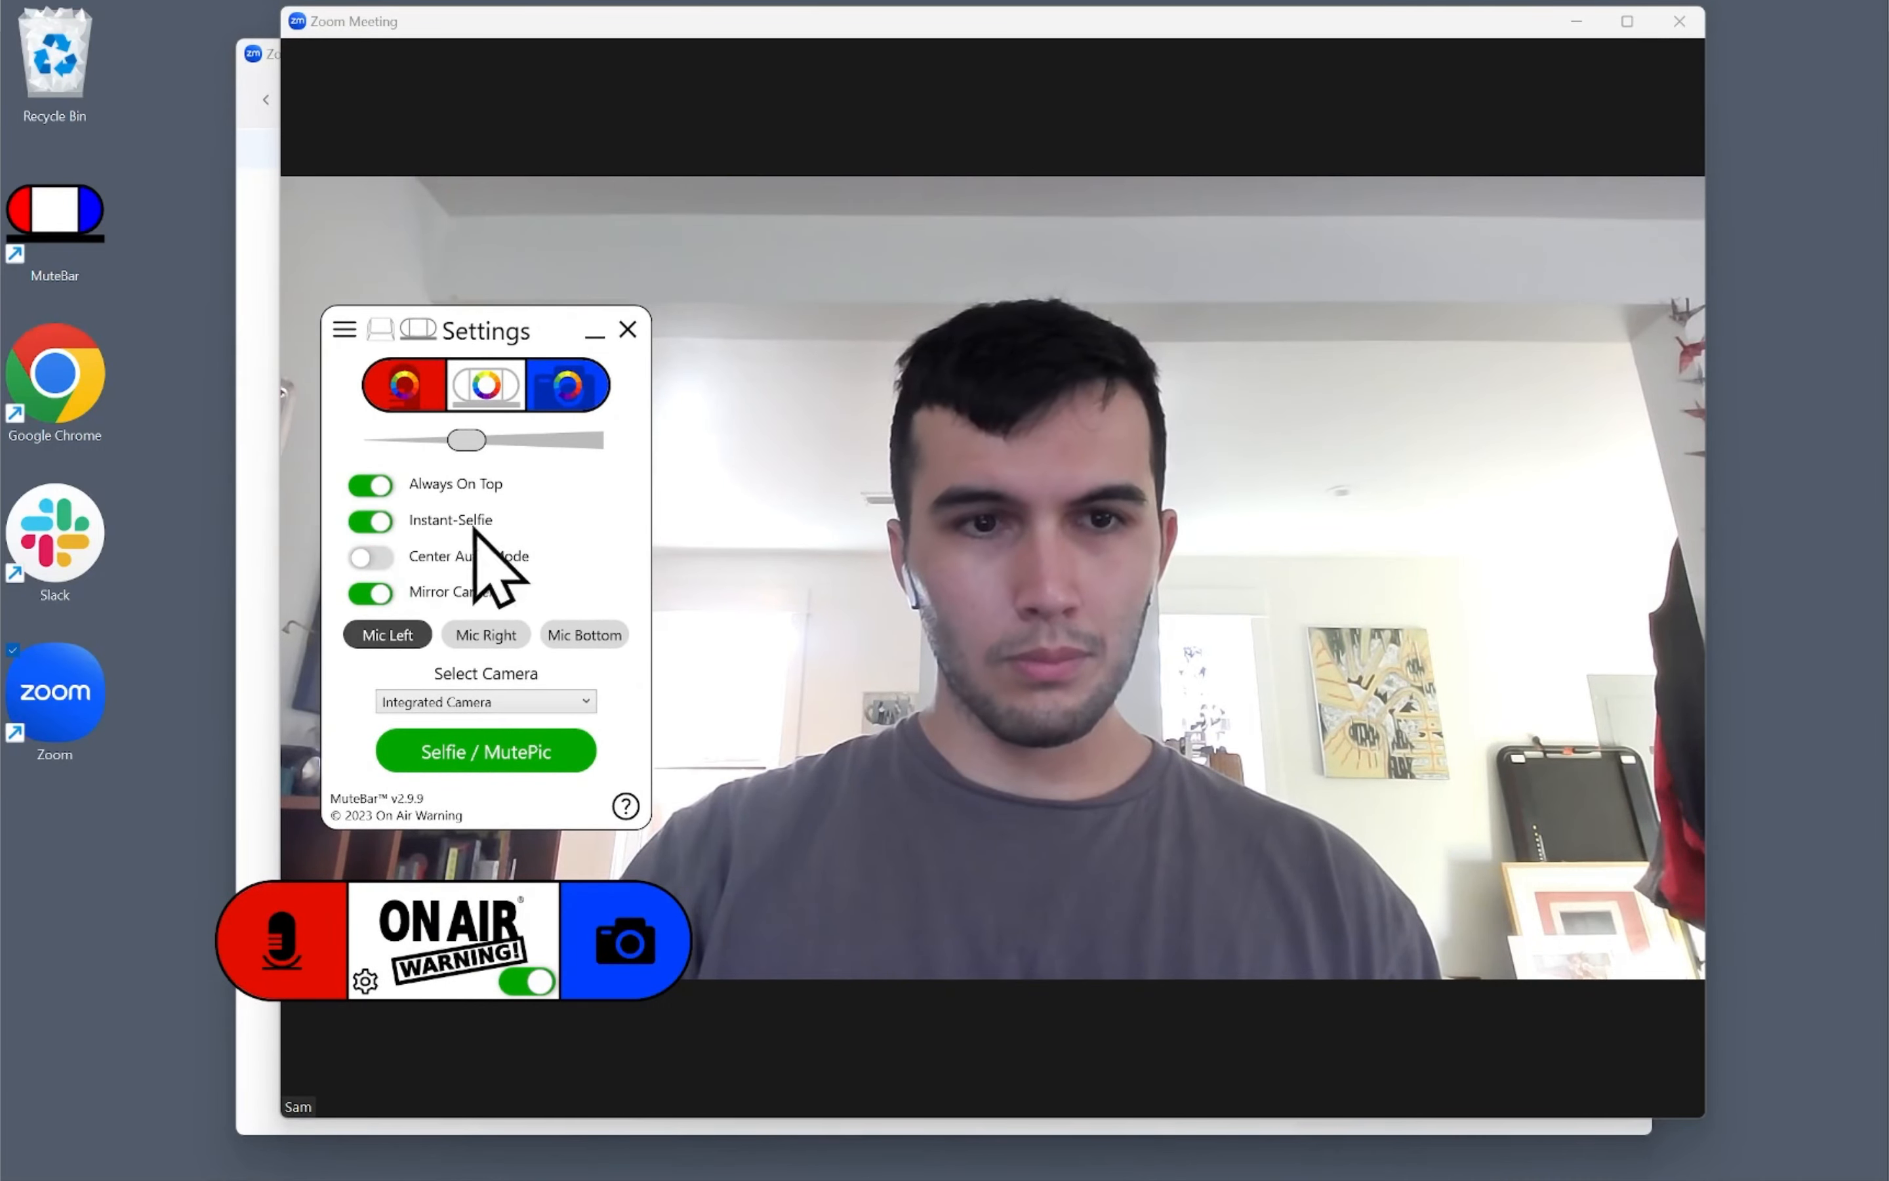
left_click(627, 329)
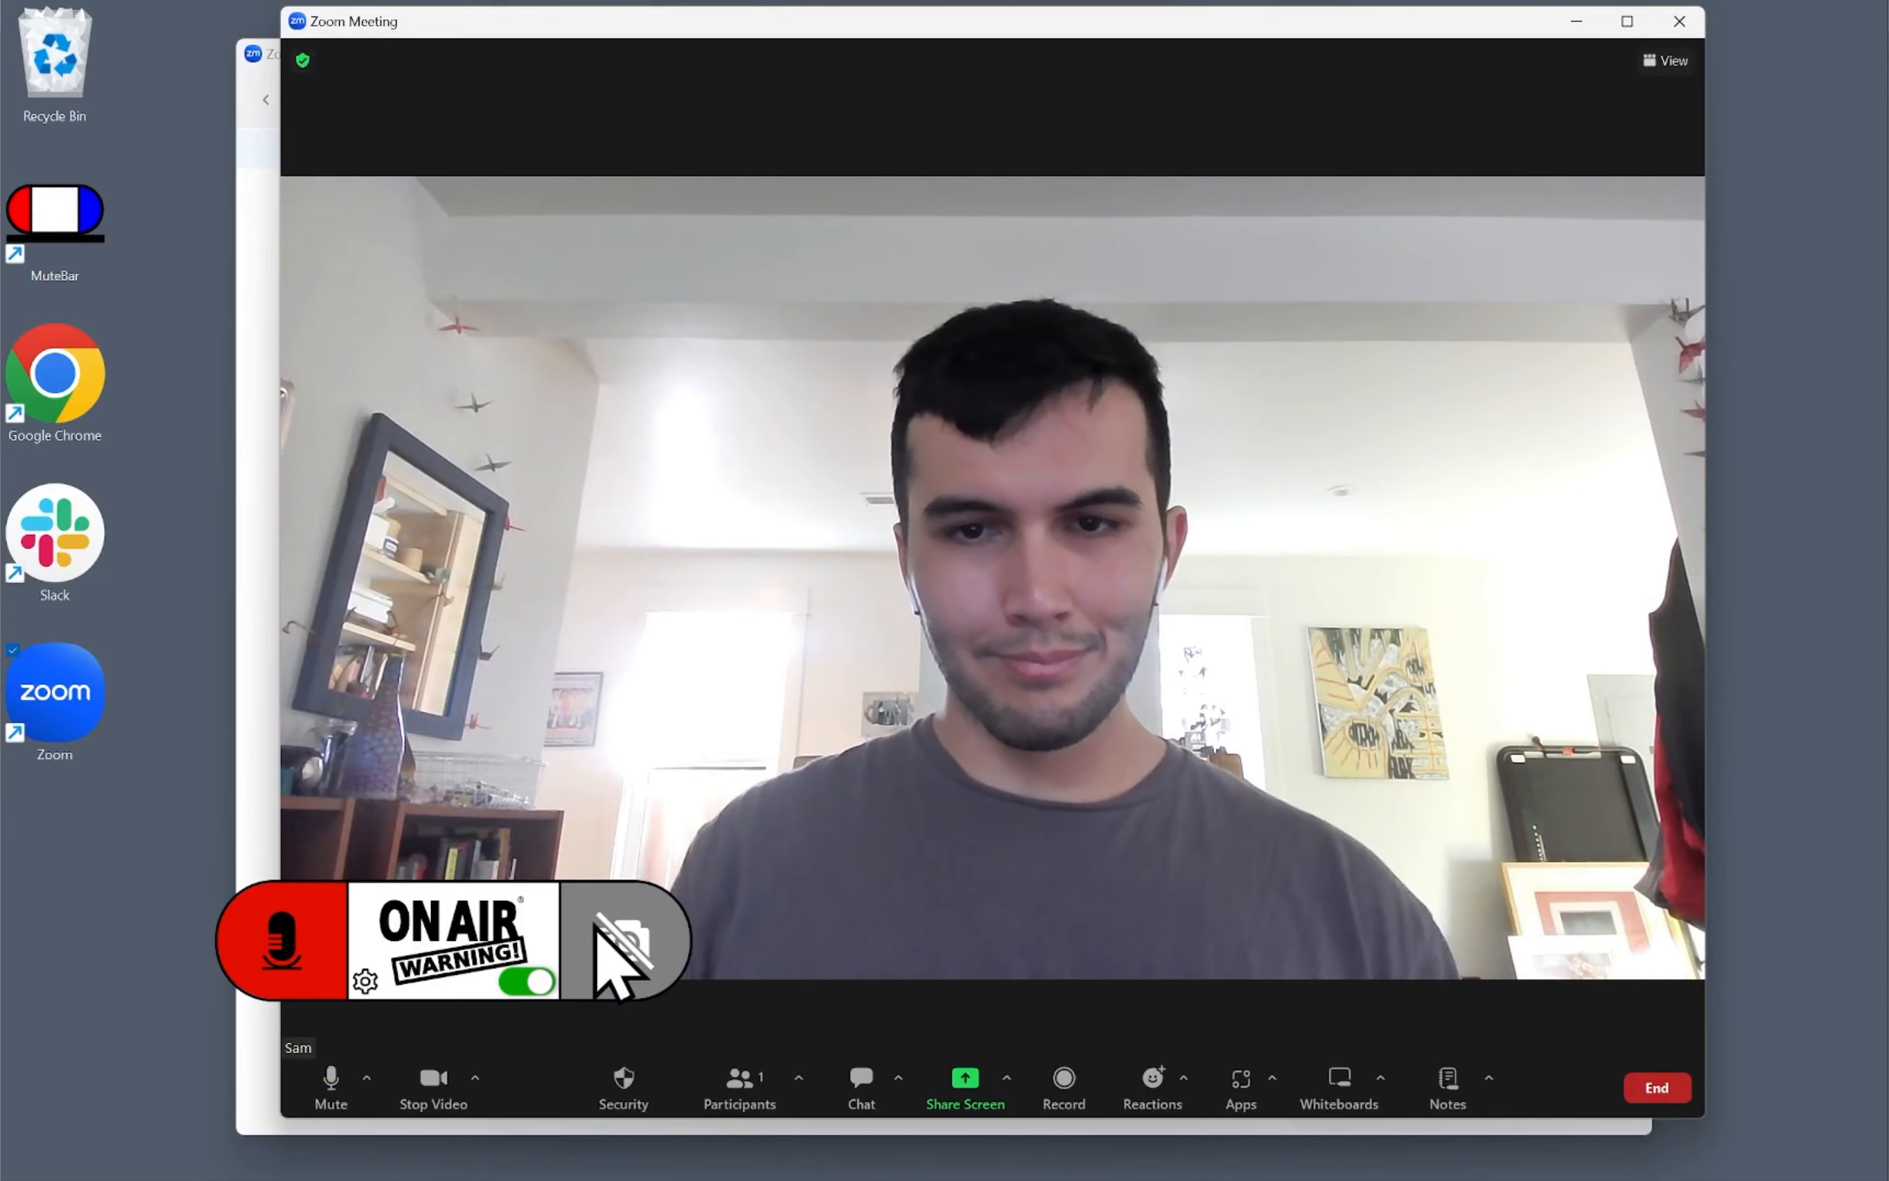
Toggle the camera from the mute bar, end the Zoom meeting for all and close Zoom.
left_click(626, 939)
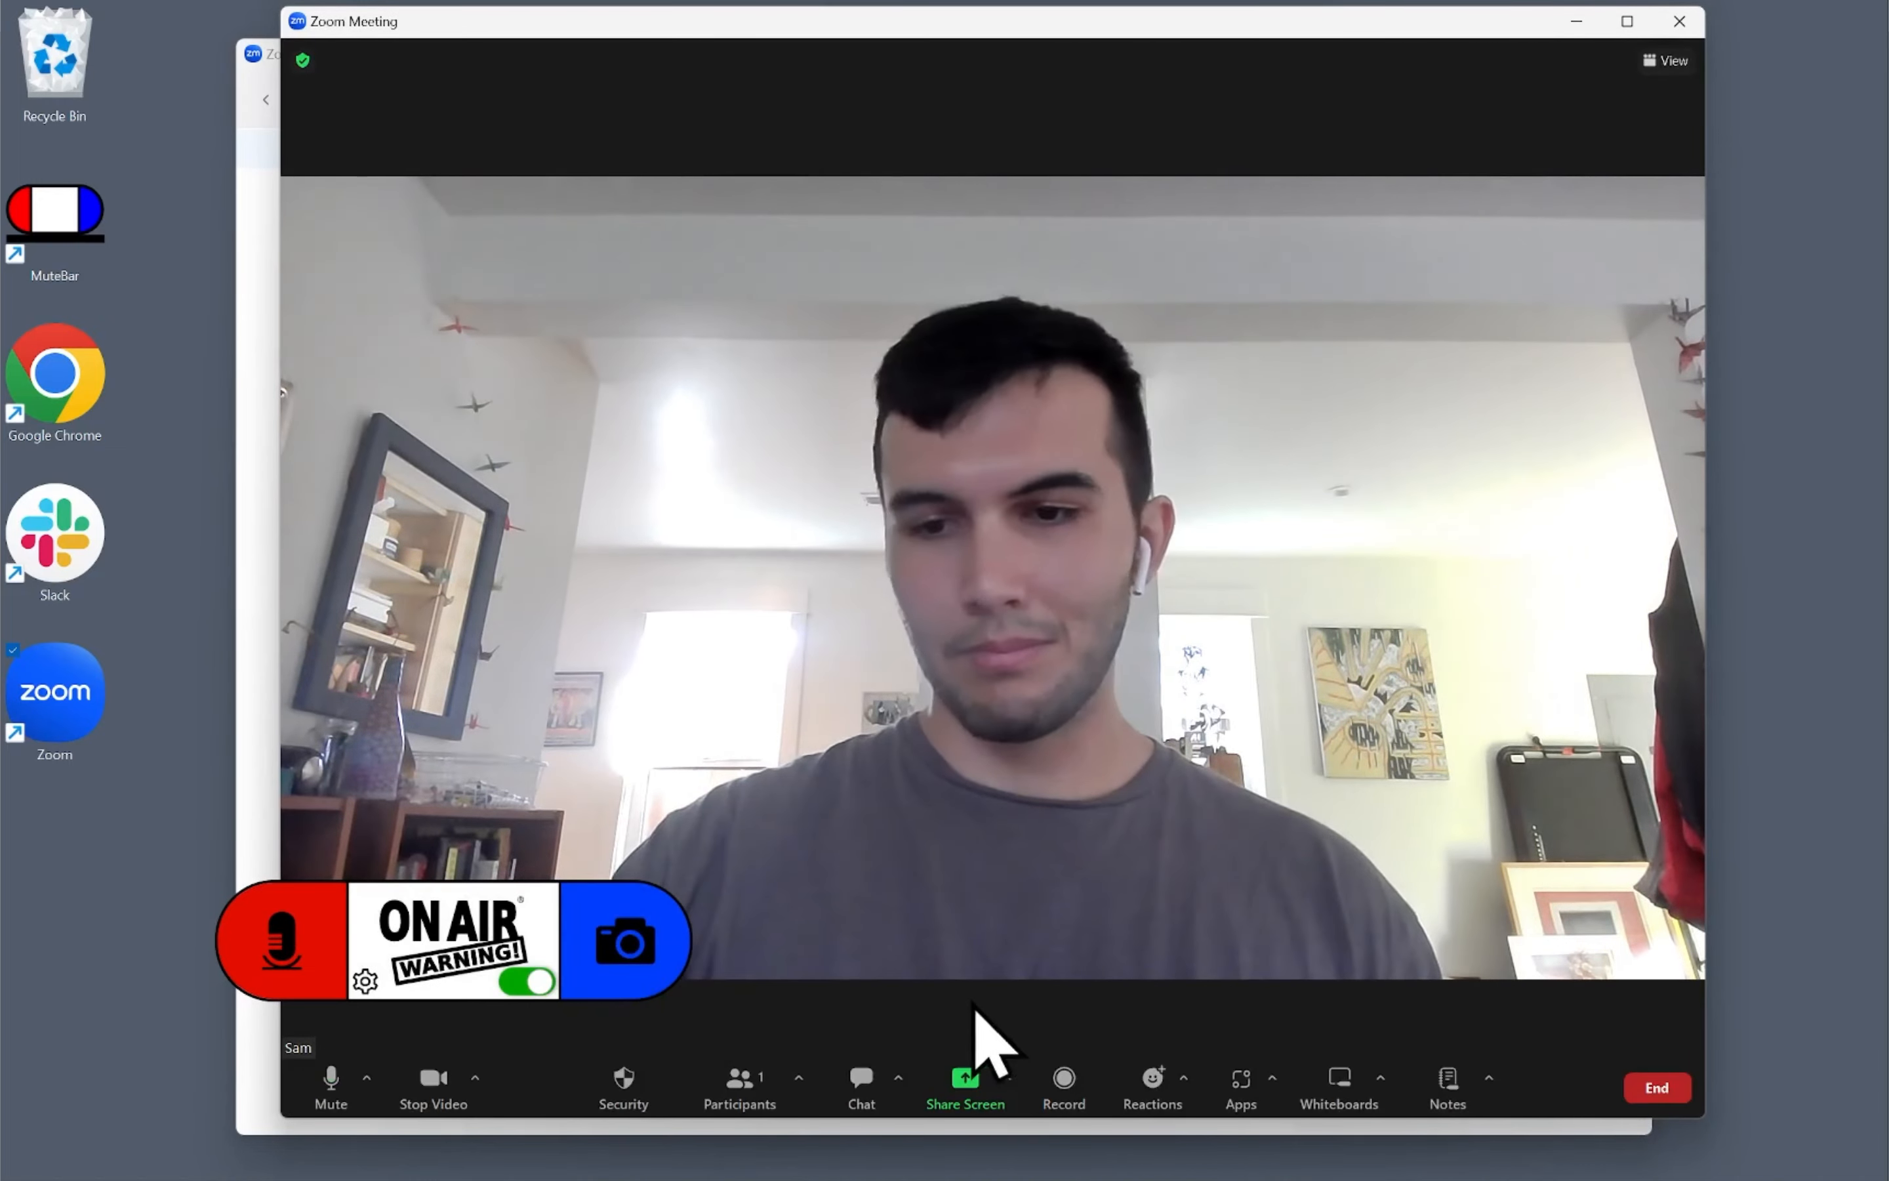
left_click(1656, 1086)
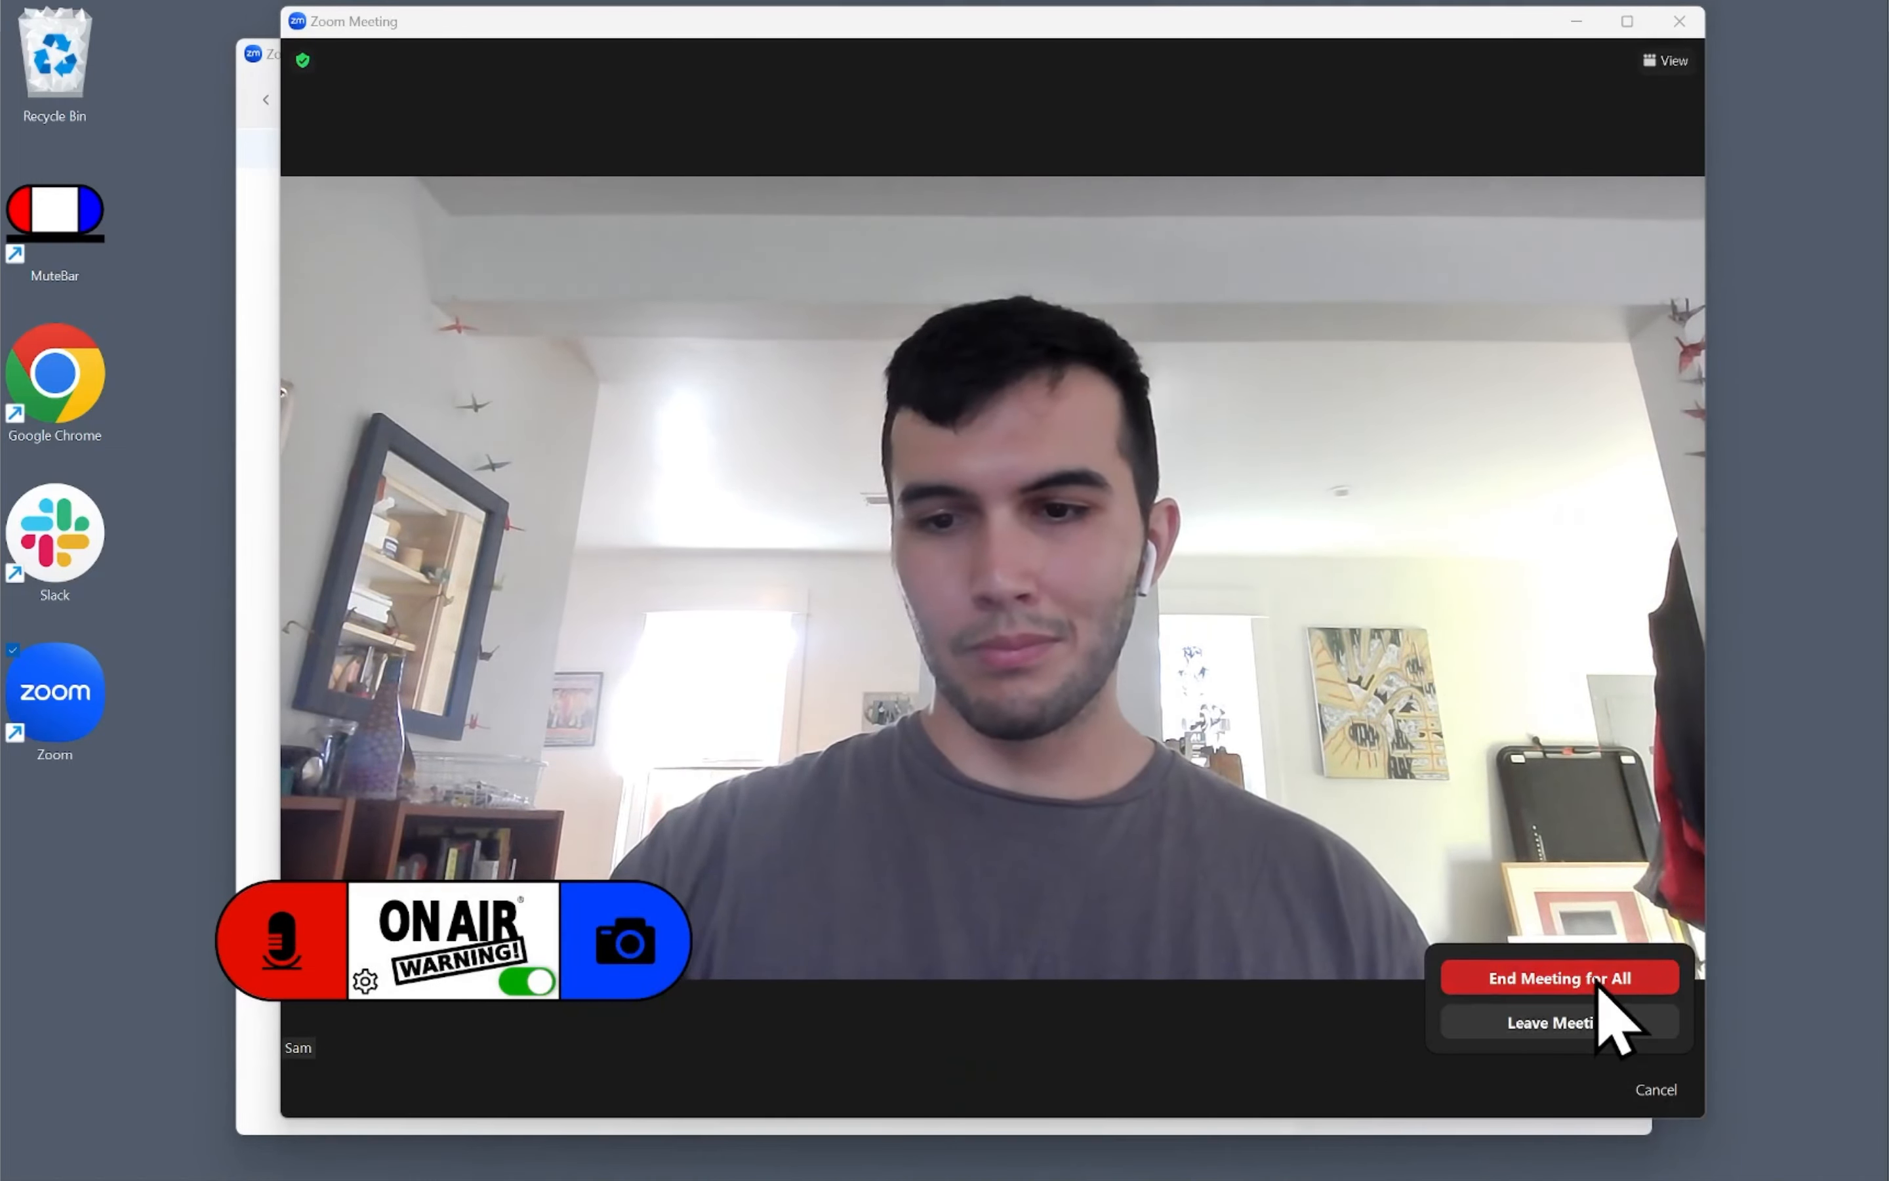
left_click(1558, 977)
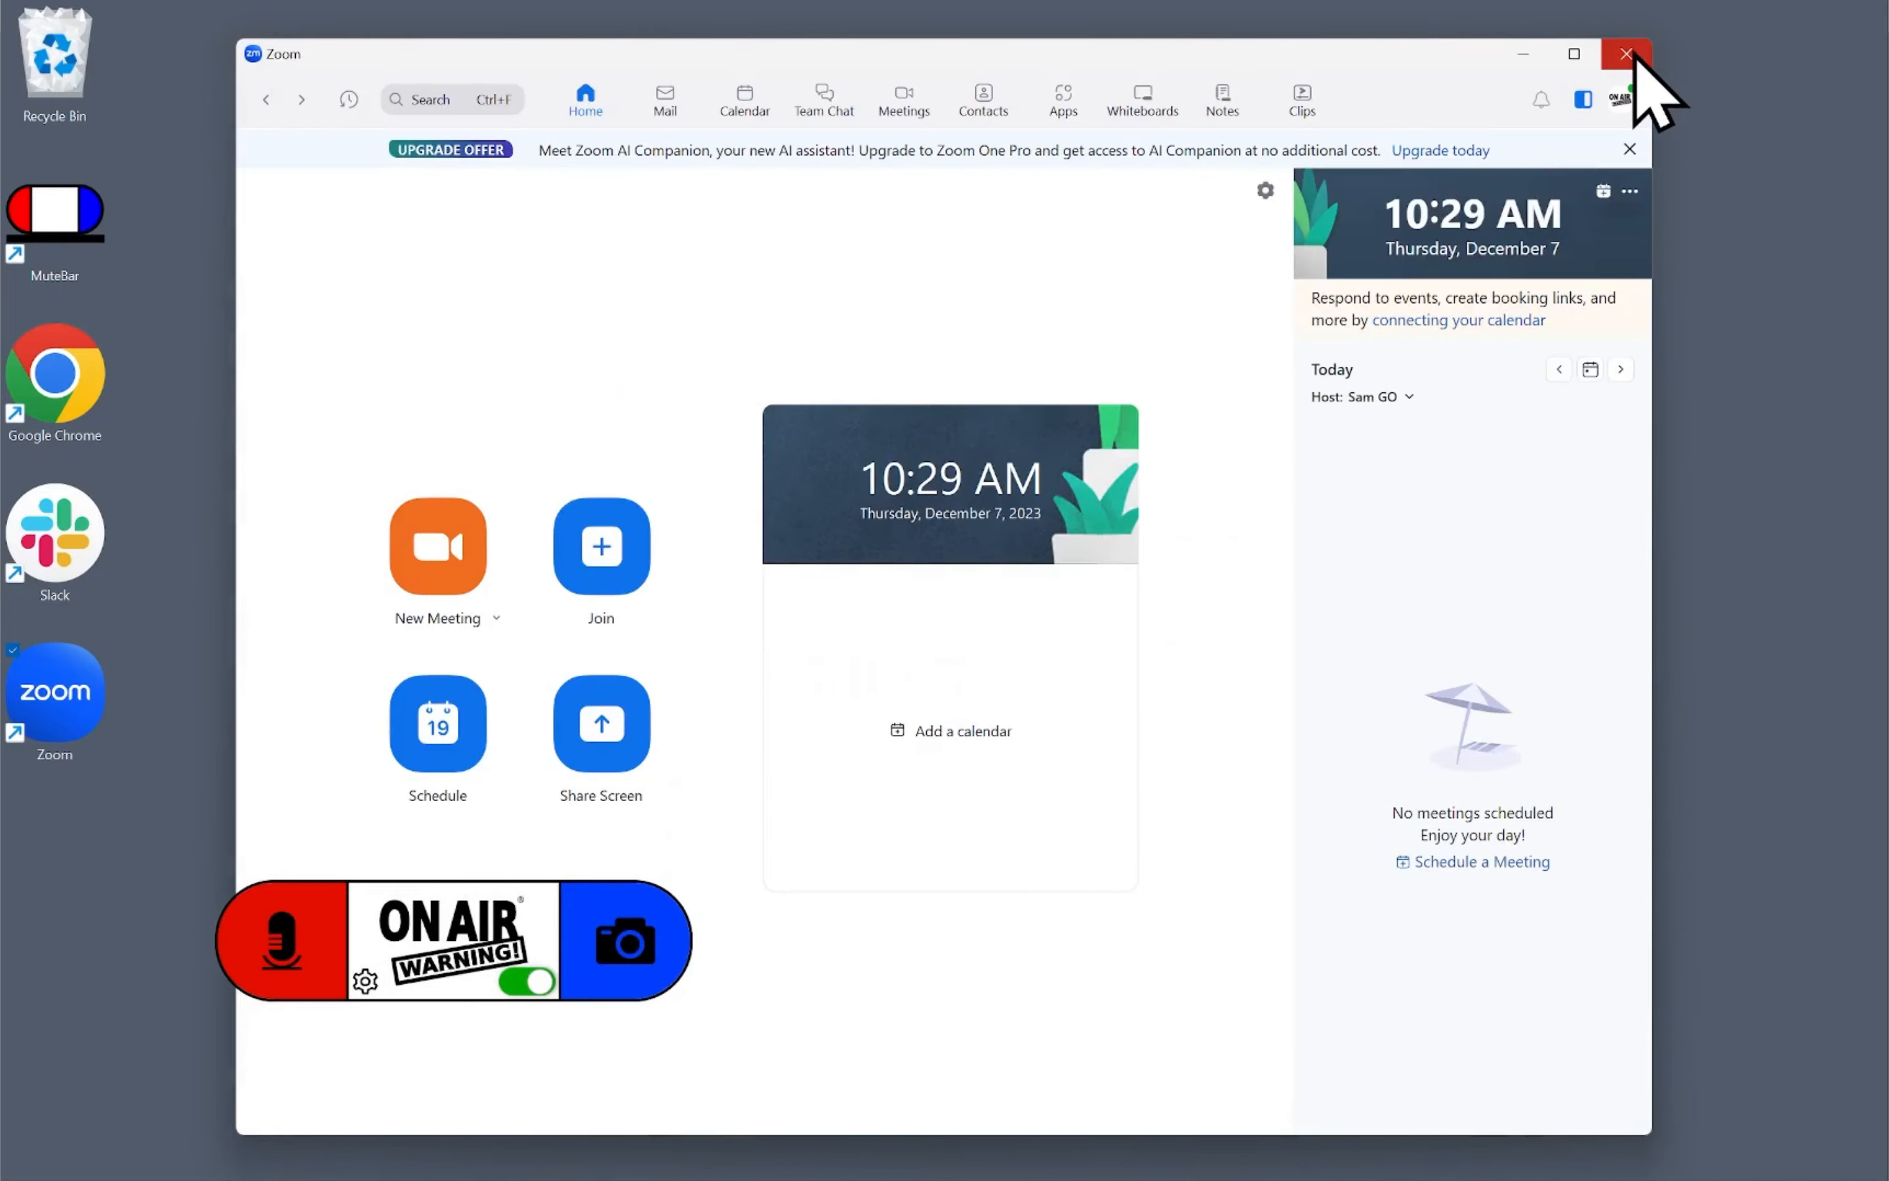
left_click(1625, 54)
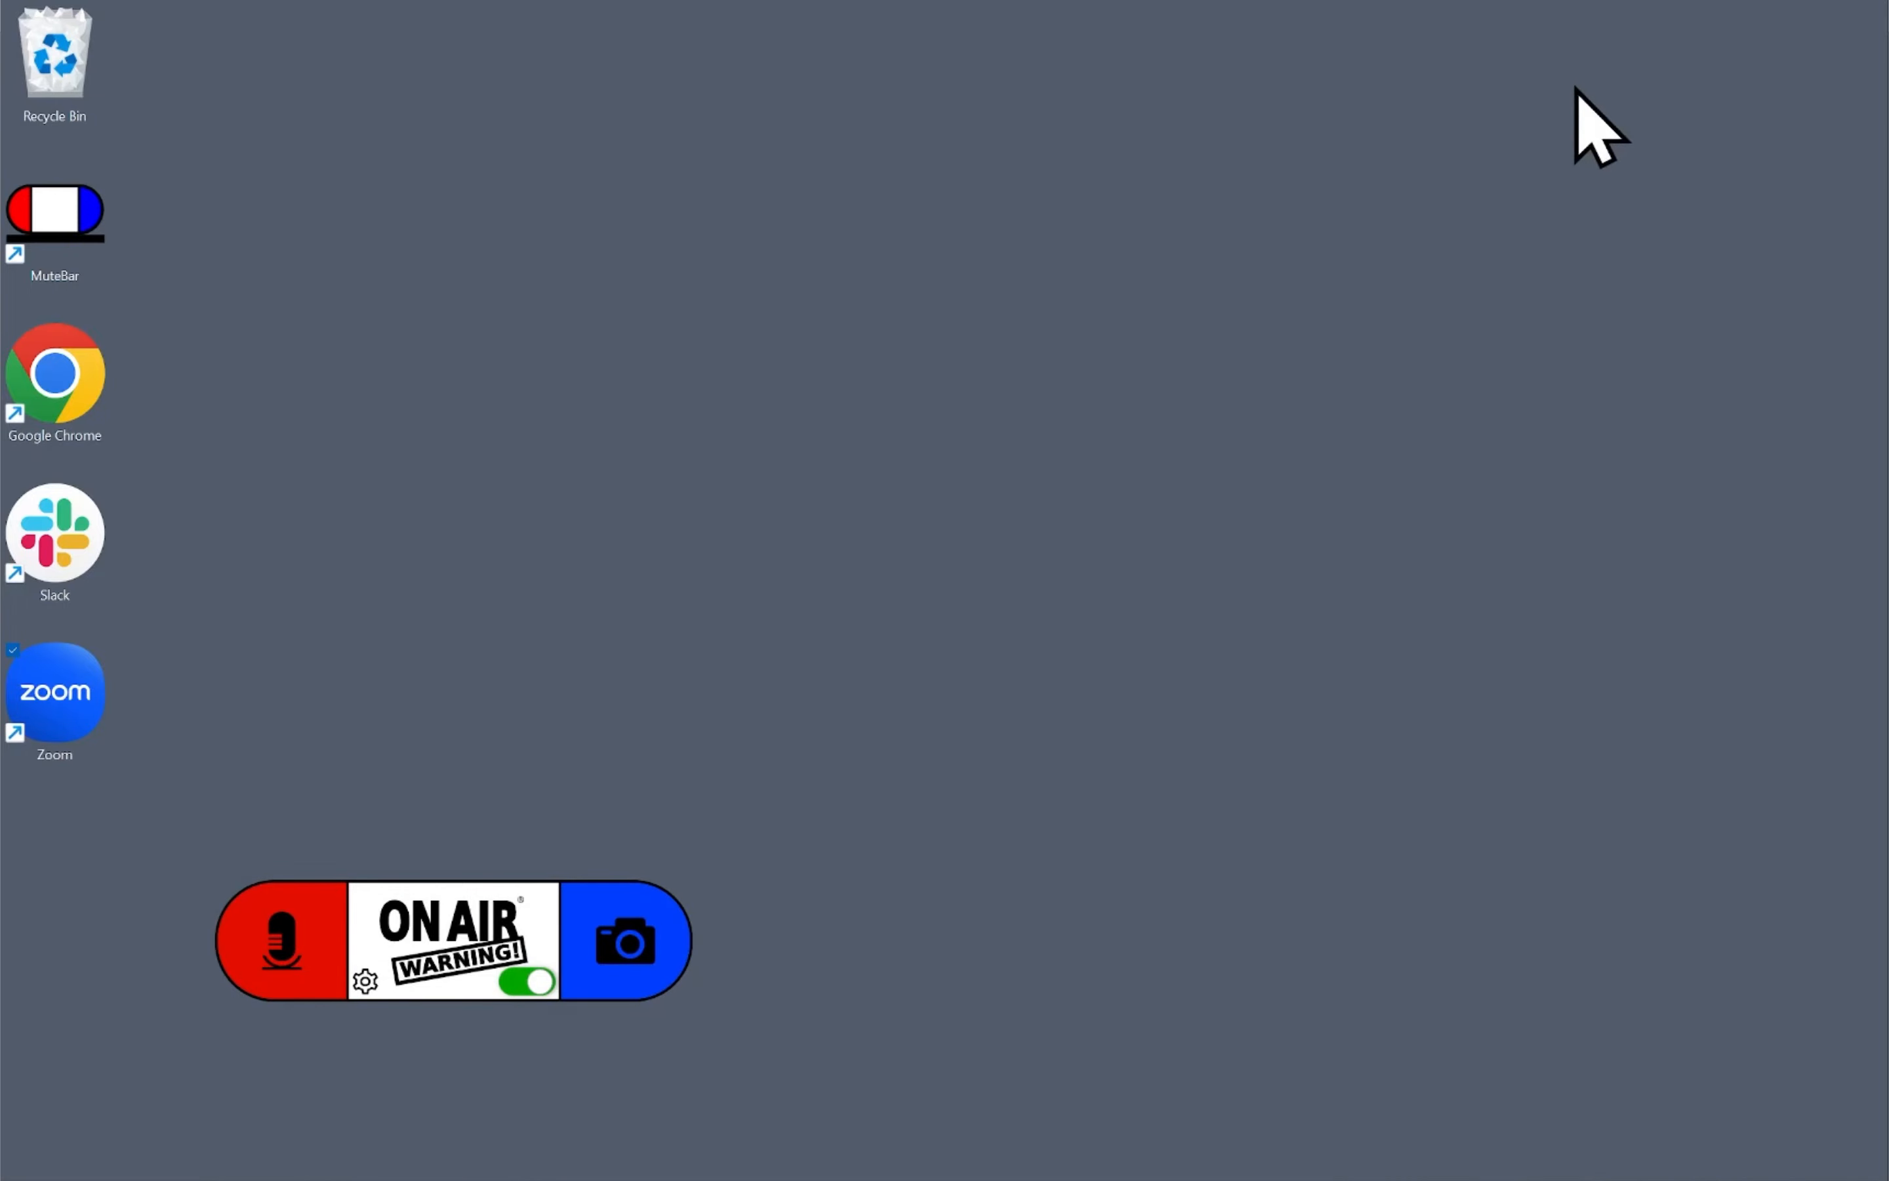